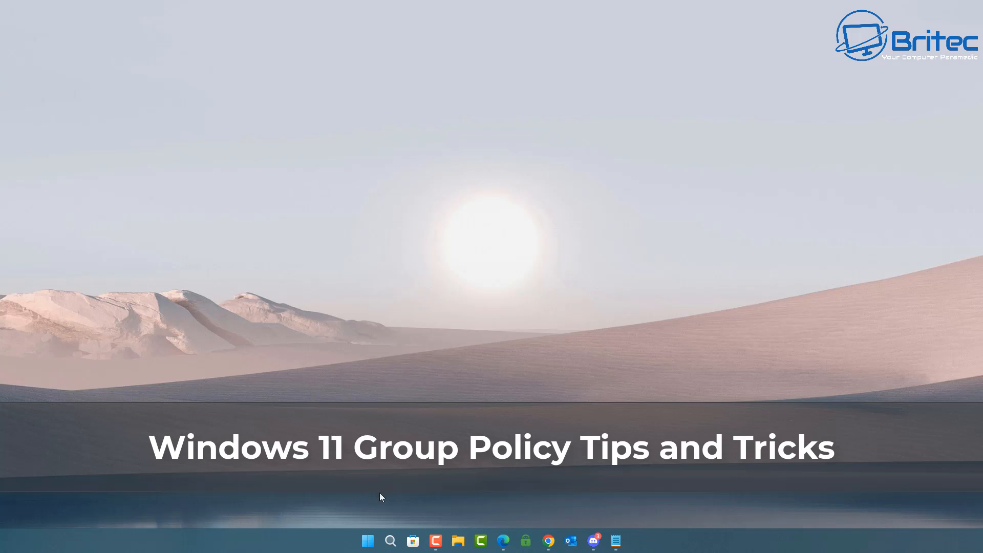
# - Launch the Local Group Policy Editor from Windows Search
pyautogui.click(389, 540)
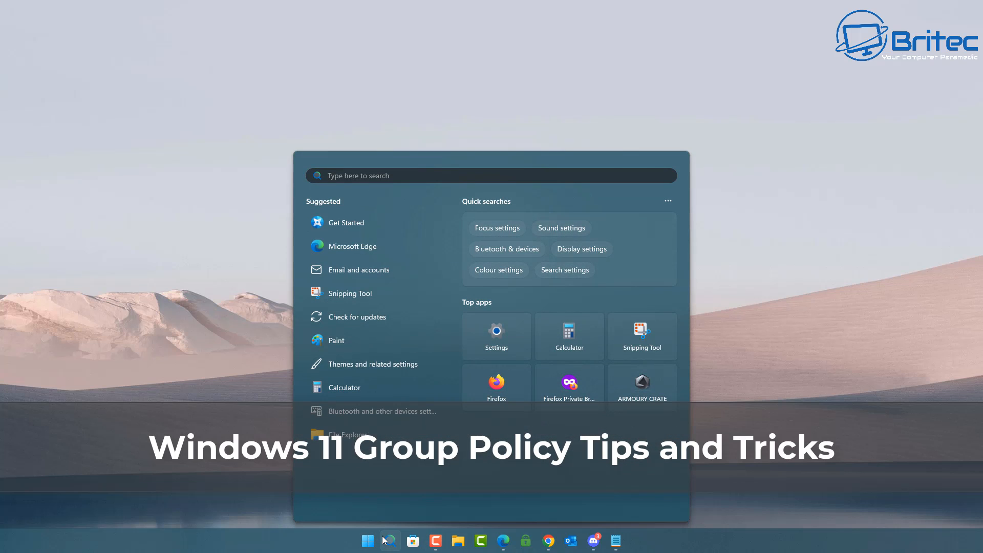
pyautogui.write('gp')
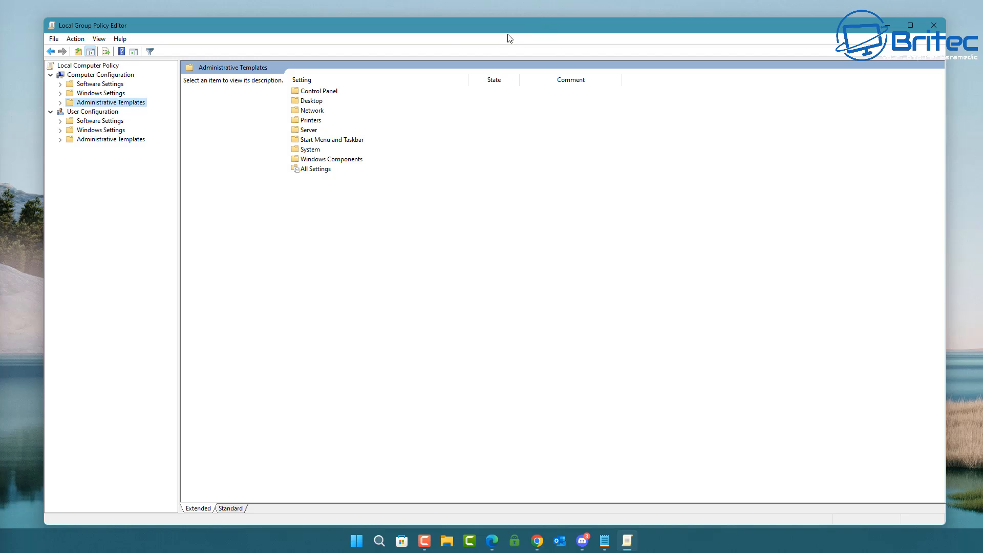
# - Expand Computer Configuration's Administrative Templates, then close the editor
pyautogui.click(61, 102)
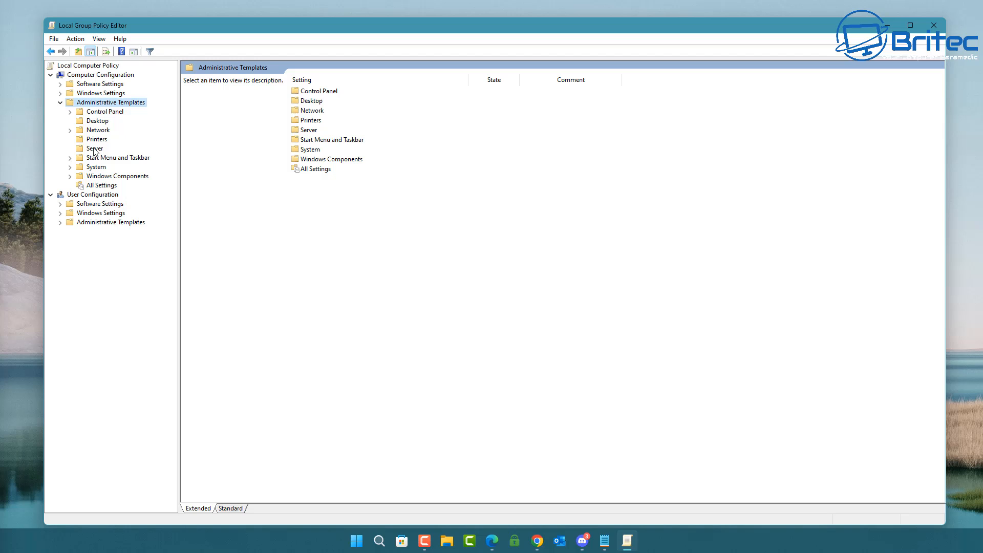
pyautogui.moveTo(89, 182)
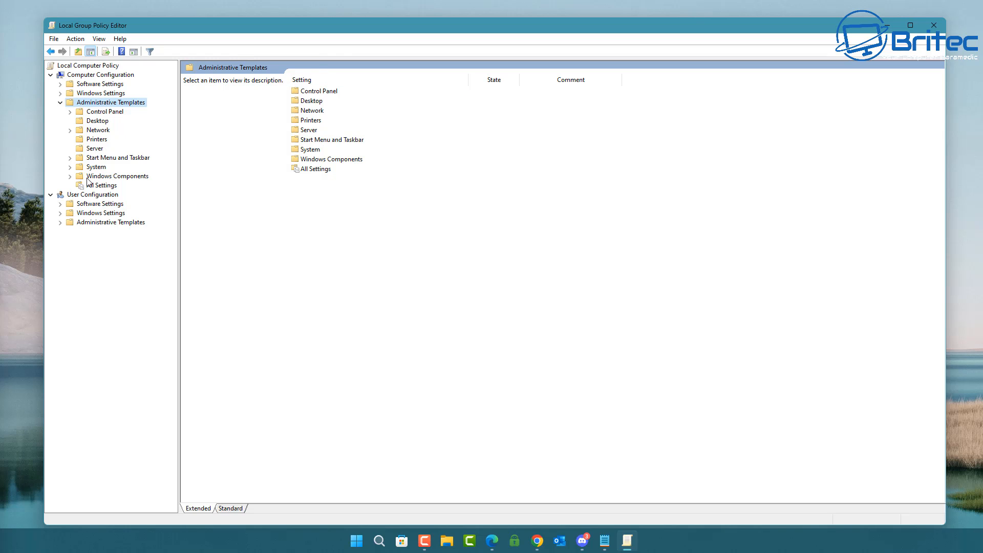
pyautogui.moveTo(935, 26)
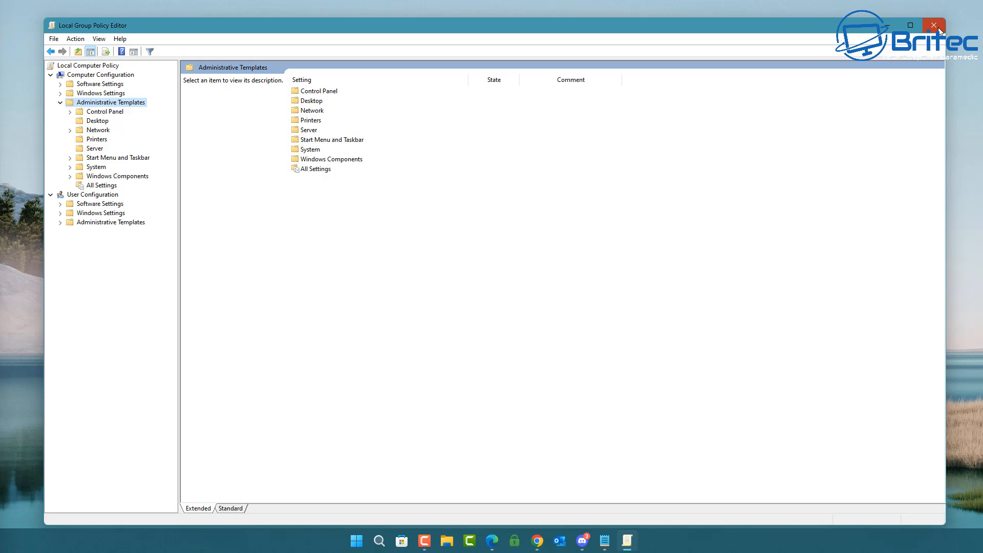
pyautogui.click(934, 24)
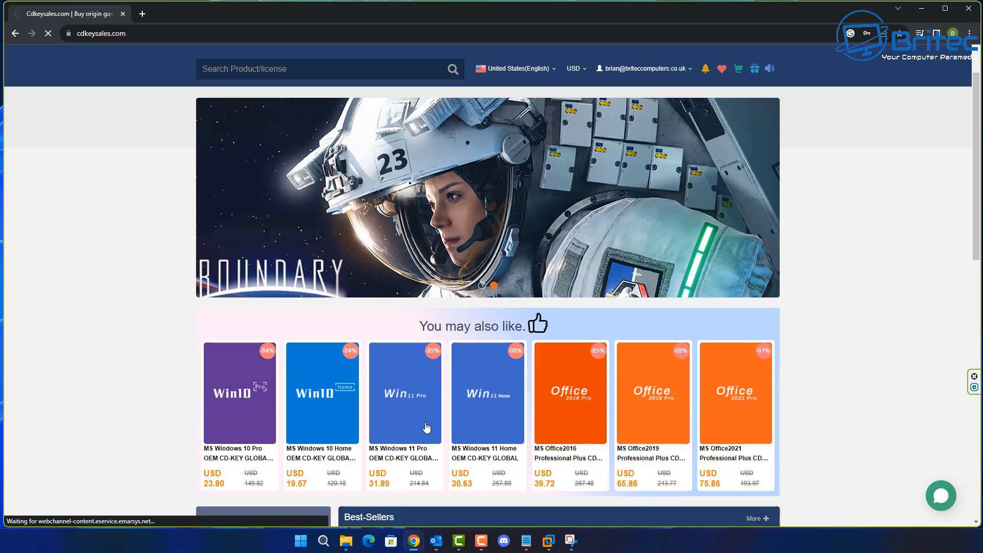
# - Buy the Windows 11 Pro key with promotion code BR09, total USD 22.71, and submit the order
pyautogui.click(405, 393)
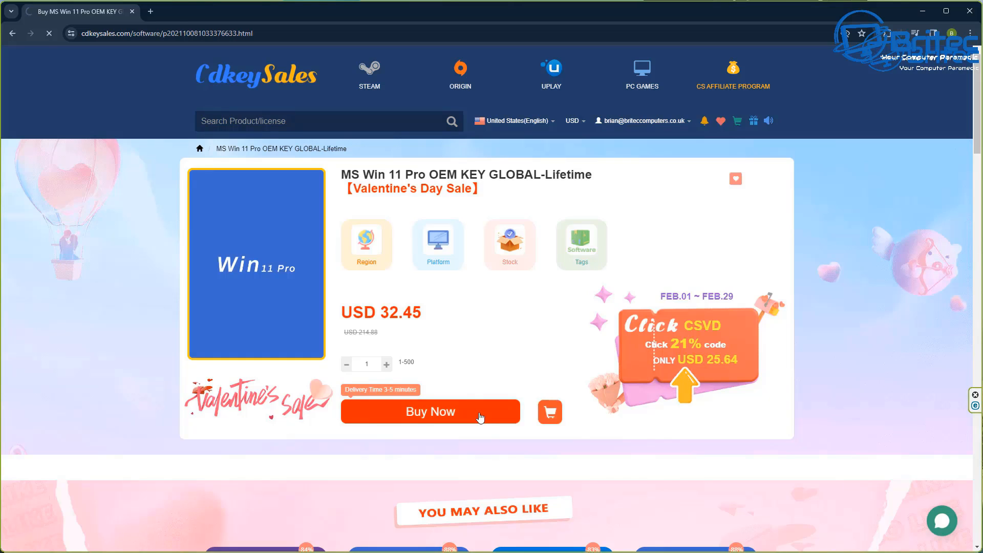
pyautogui.click(431, 412)
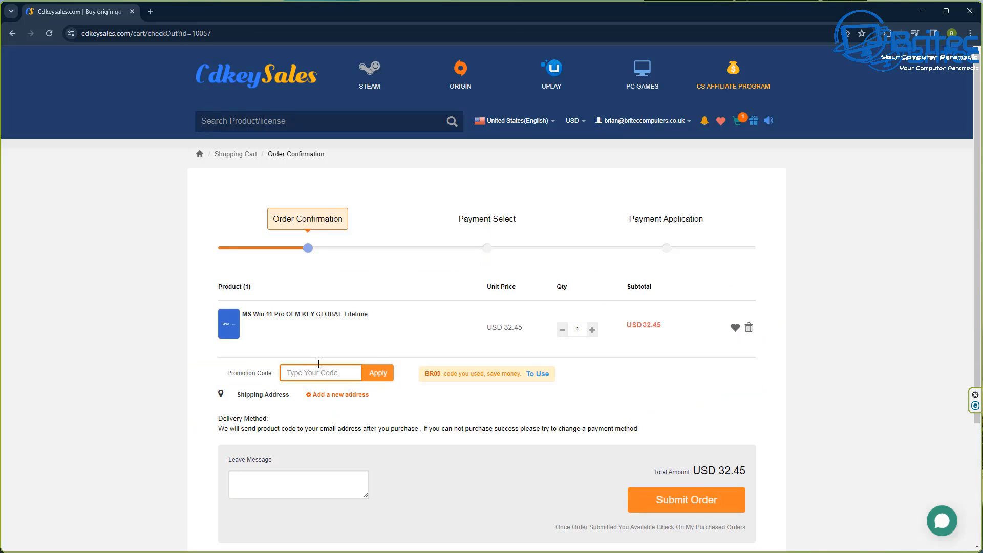
pyautogui.write('B')
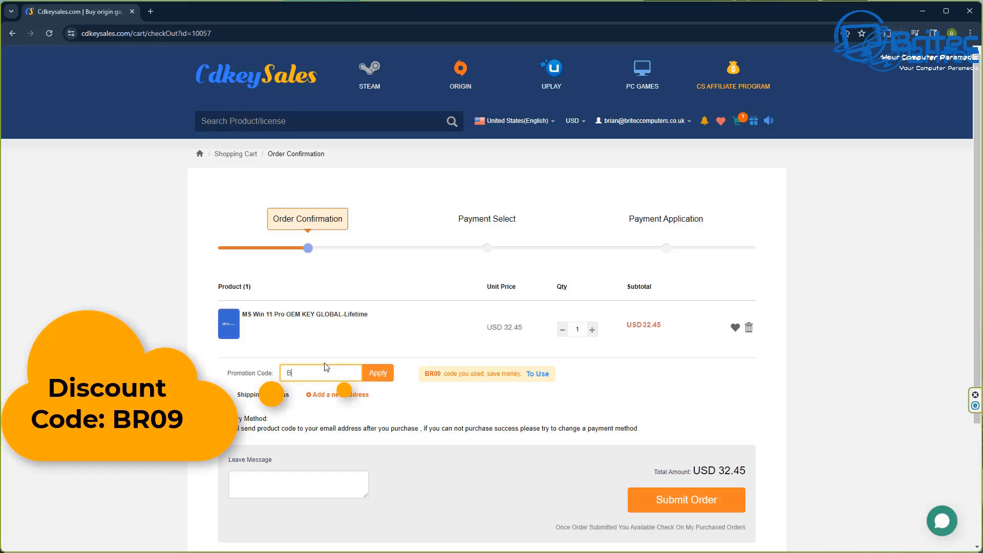
pyautogui.write('R09')
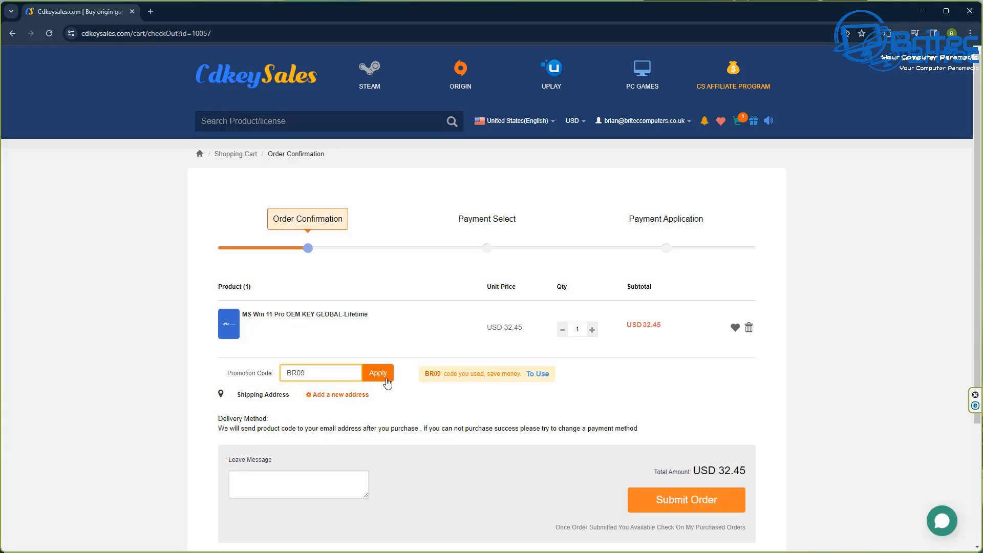
pyautogui.click(378, 372)
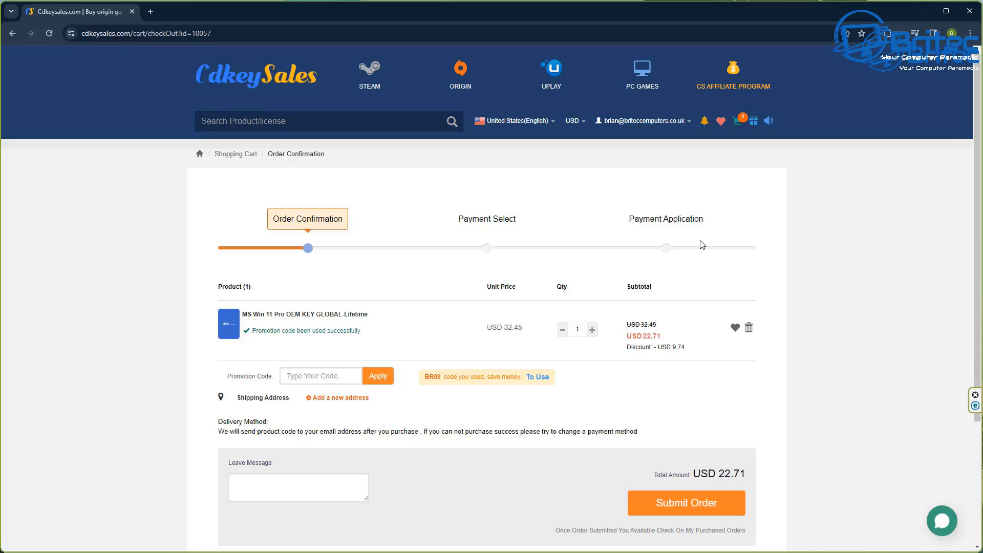
pyautogui.click(685, 503)
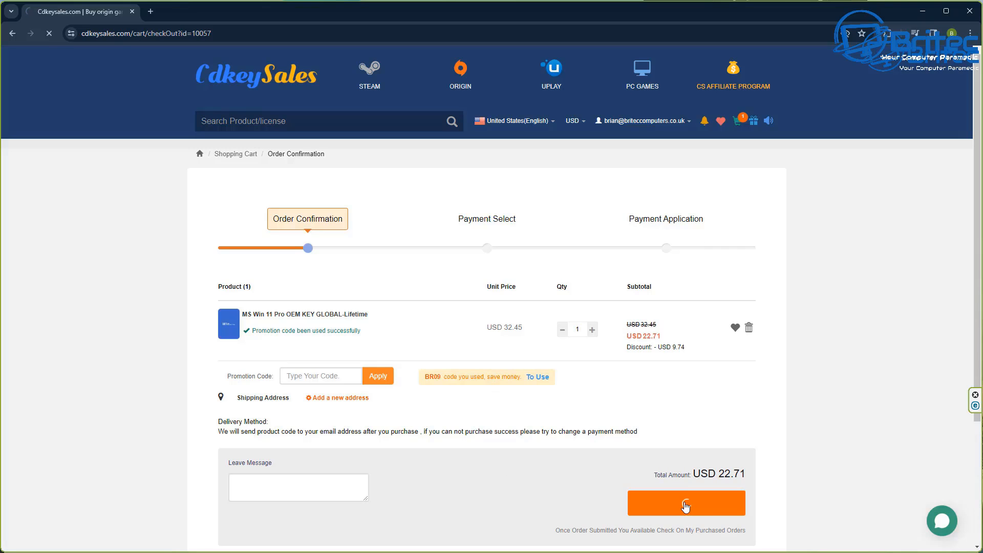
pyautogui.click(685, 502)
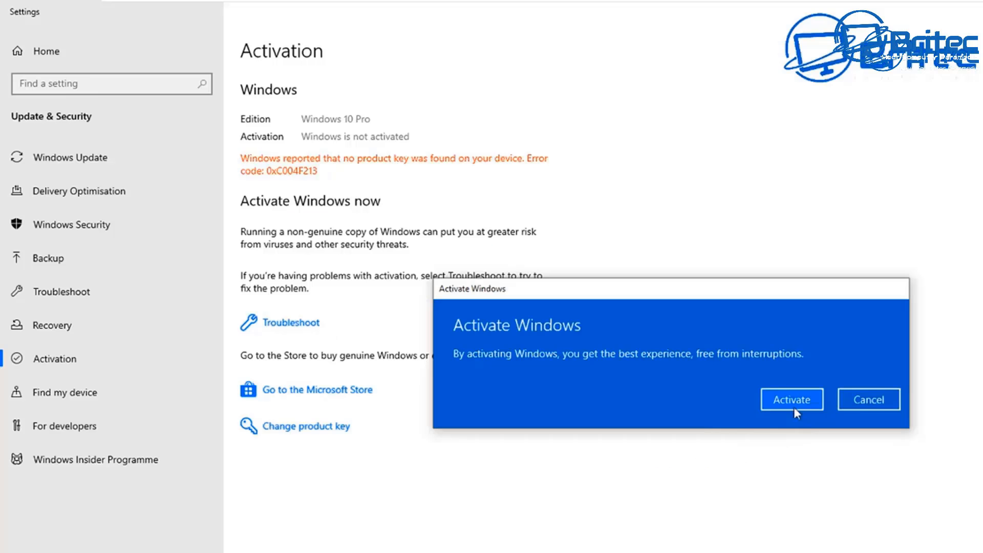
# - Confirm activating Windows in the Activate Windows dialog
pyautogui.click(792, 400)
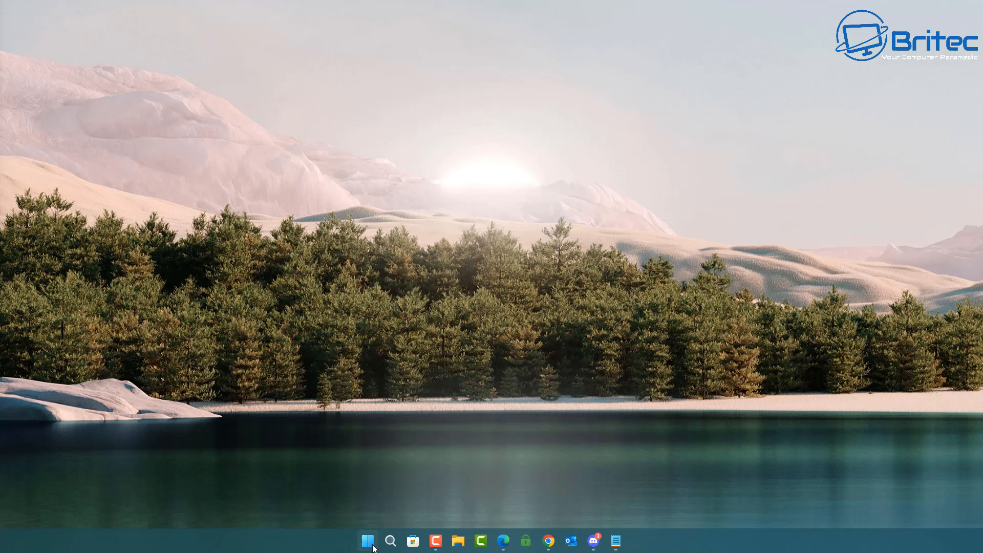
# - Start Command Prompt as administrator from the Start menu search for cmd
pyautogui.click(368, 541)
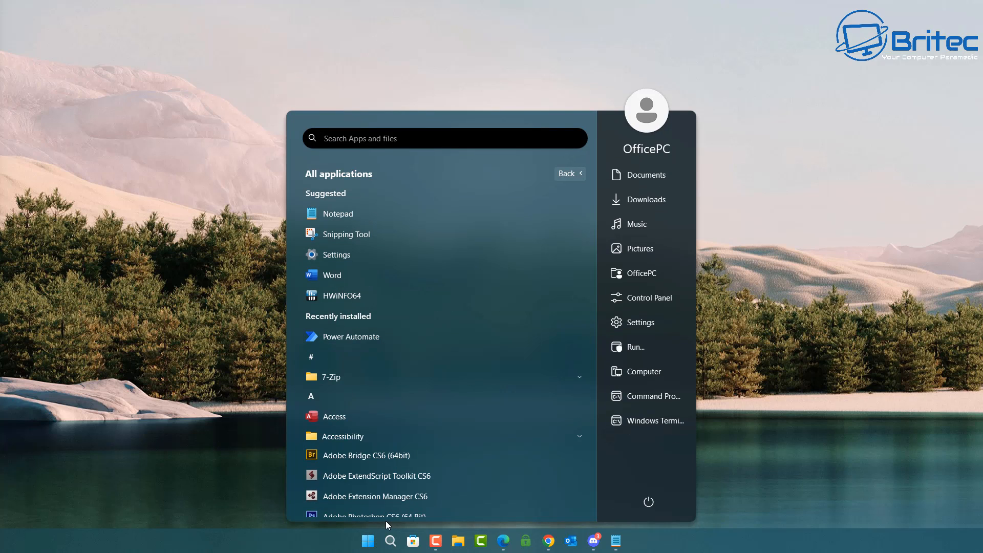
pyautogui.write('cmd')
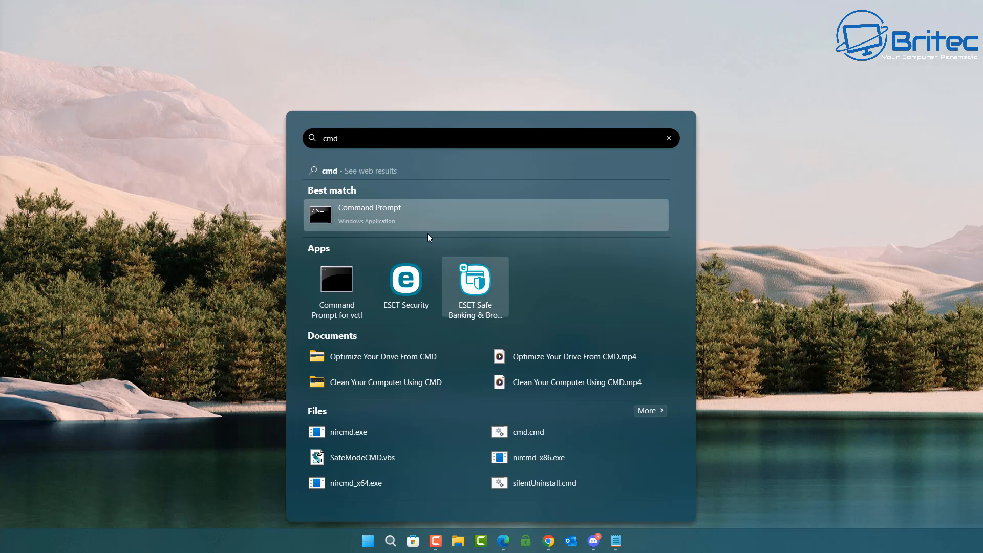
pyautogui.moveTo(375, 221)
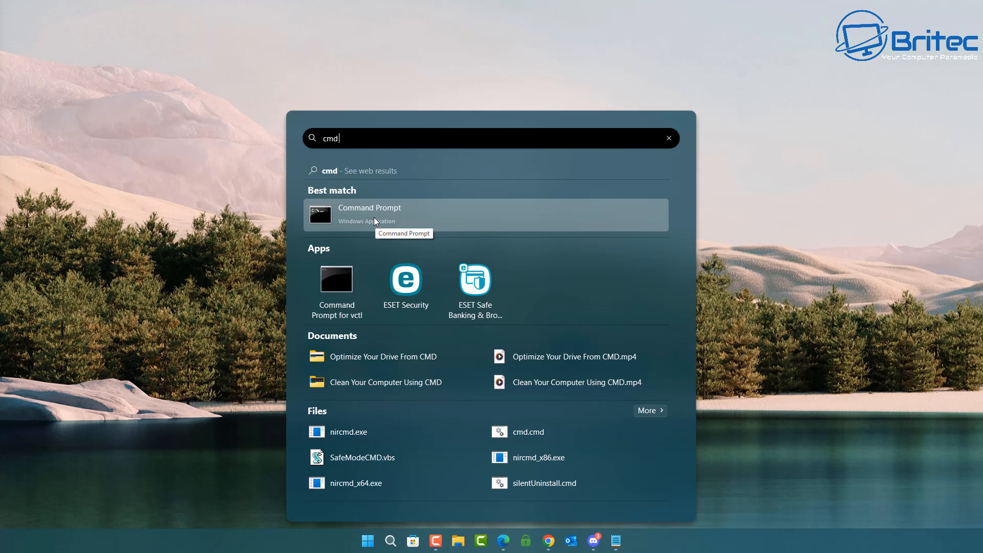
pyautogui.rightClick(369, 214)
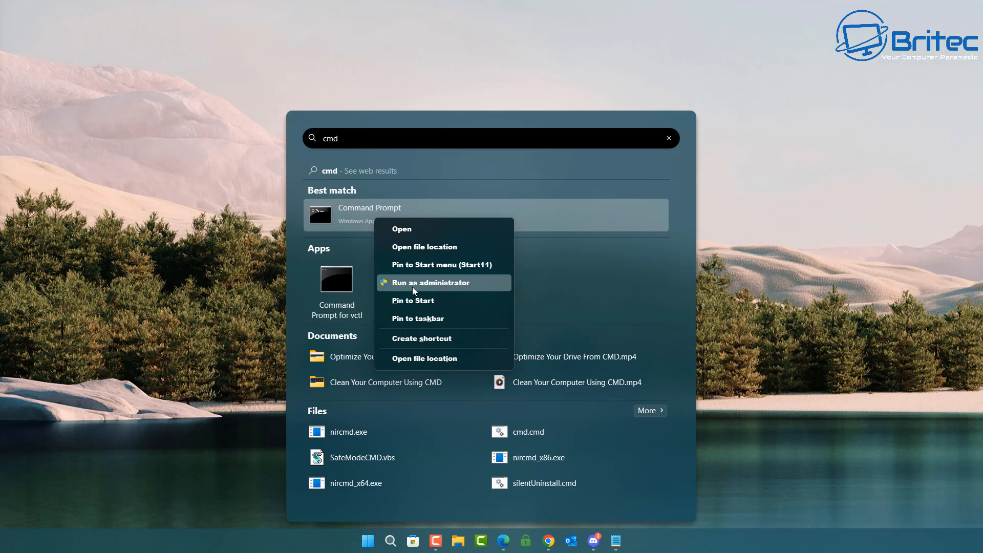
pyautogui.click(431, 283)
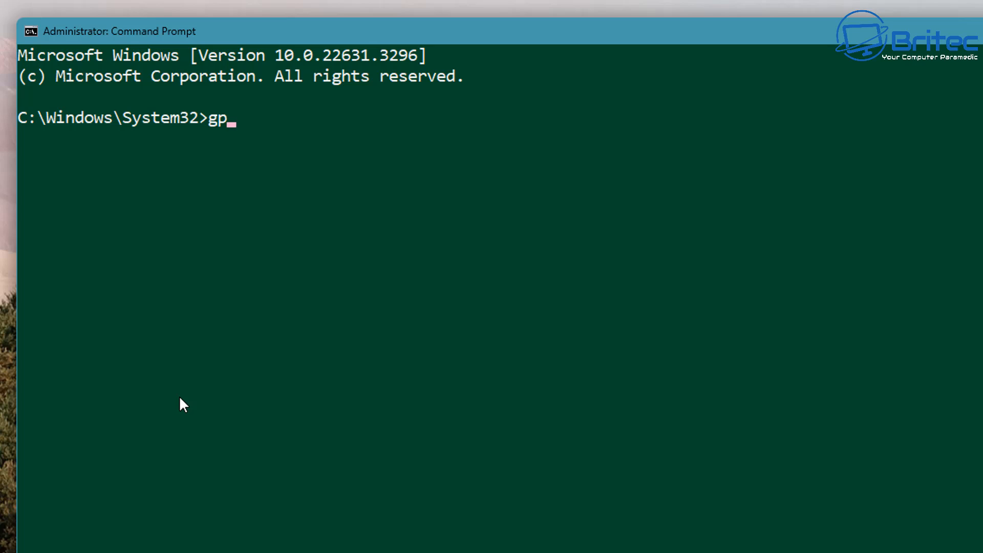
# - Run gpresult /r /v to display the Group Policy Result report
pyautogui.write('res')
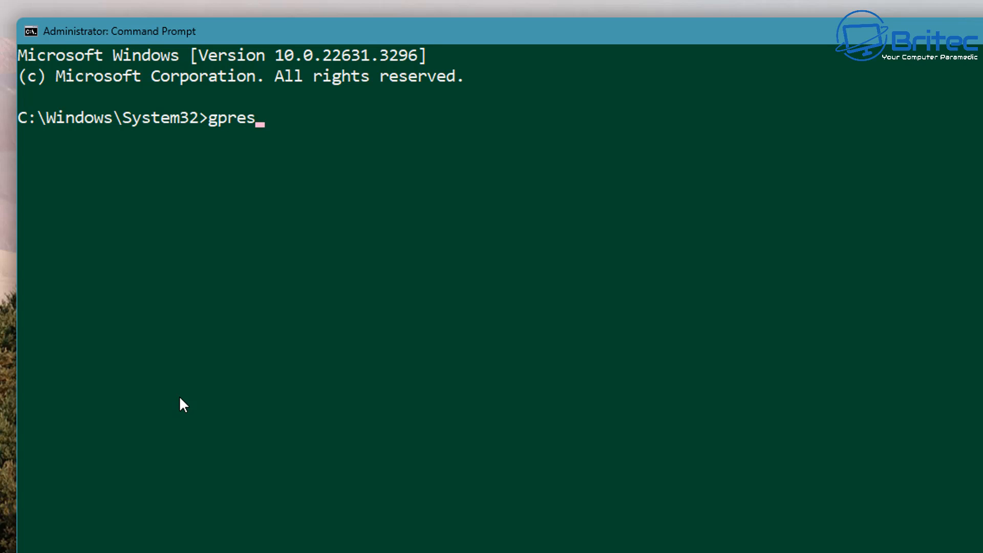
pyautogui.write('ult')
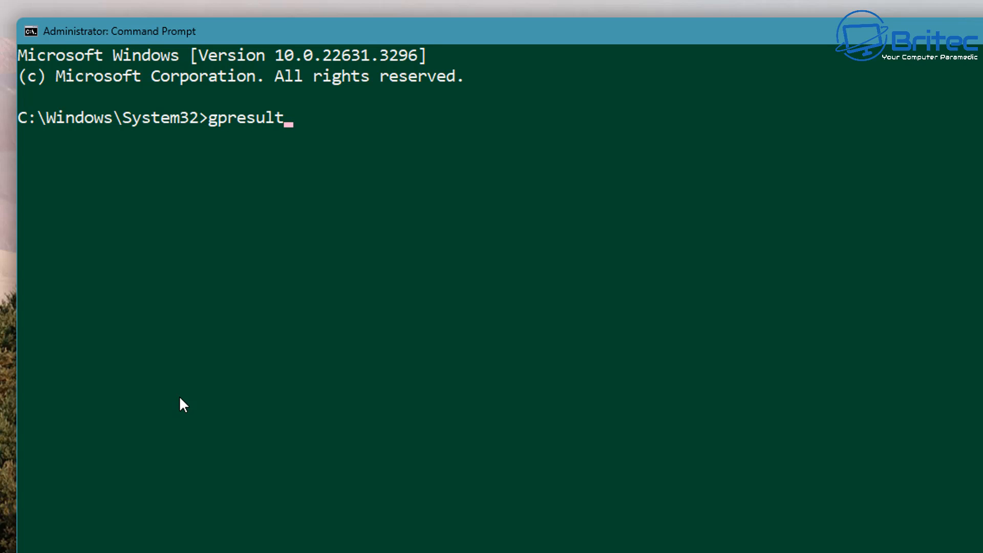
pyautogui.write('/r')
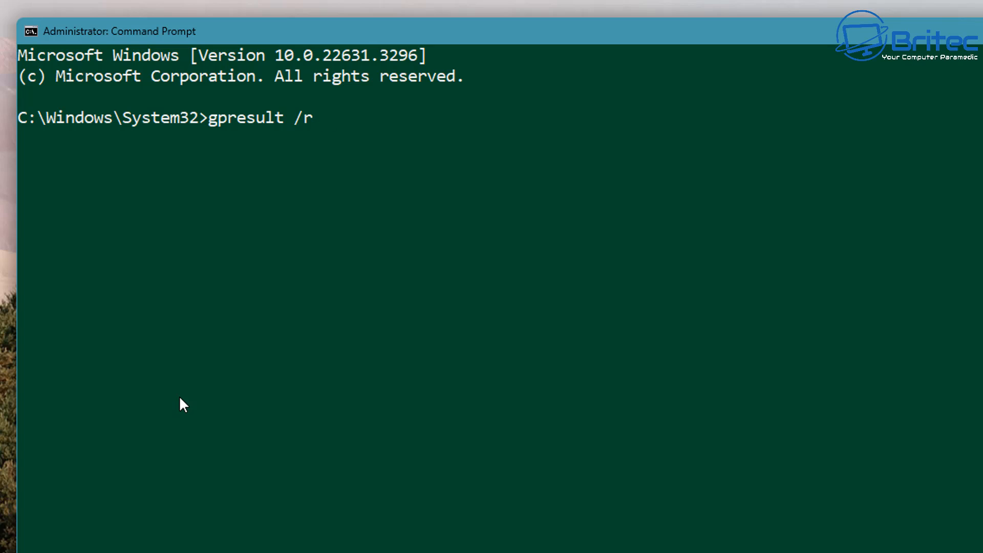
pyautogui.write('/v')
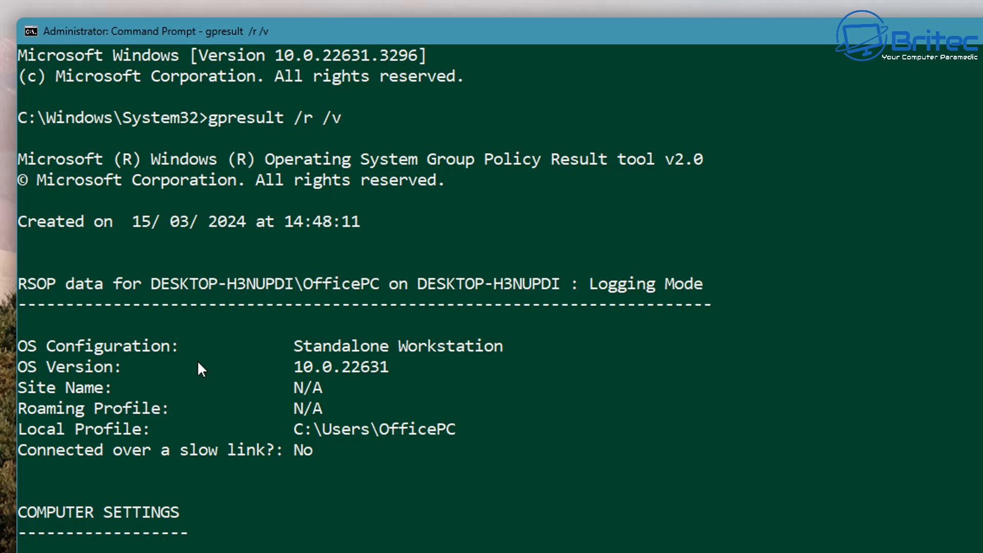
pyautogui.moveTo(149, 341)
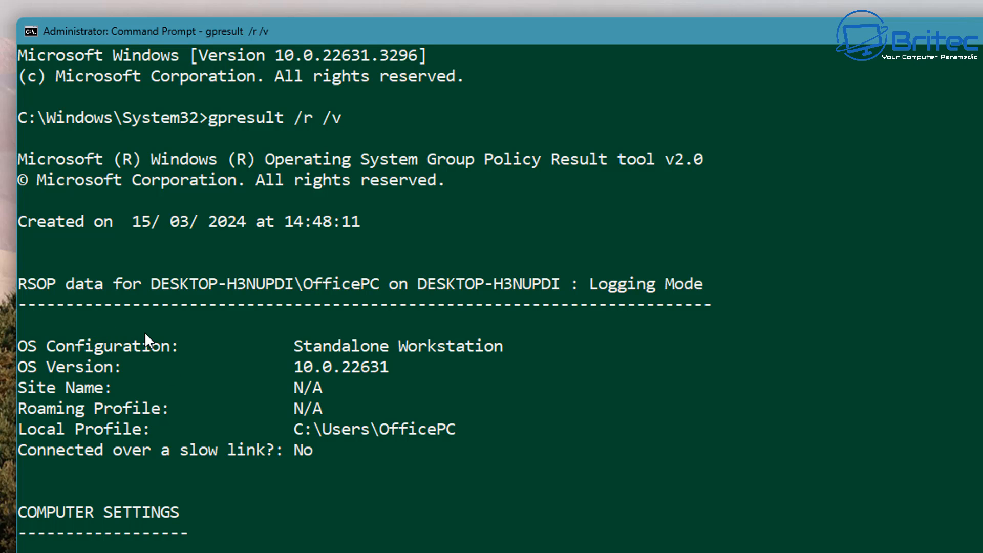
# - Scroll down the report to the Administrative Templates list of enabled policies
pyautogui.scroll(-3)
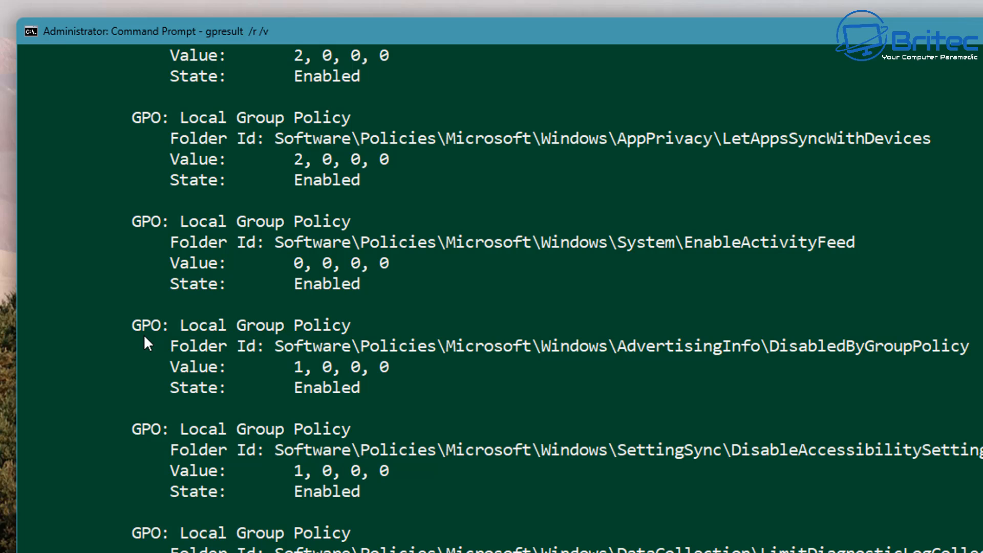
pyautogui.scroll(-3)
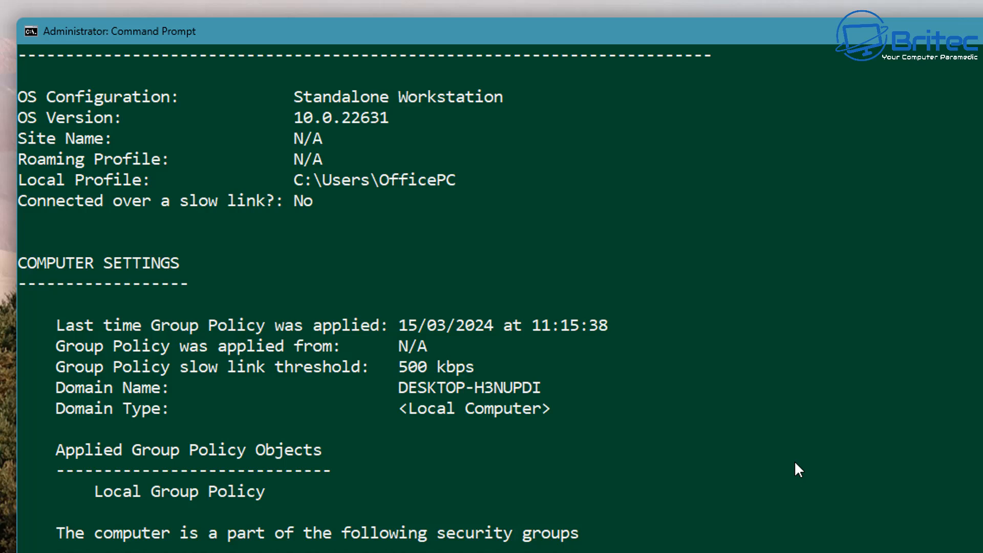
pyautogui.scroll(-3)
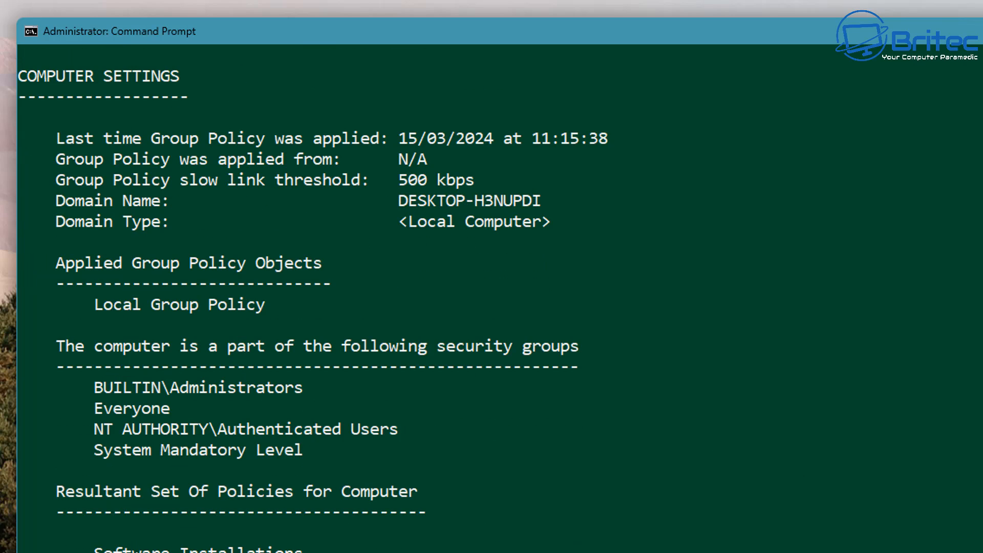
pyautogui.moveTo(227, 418)
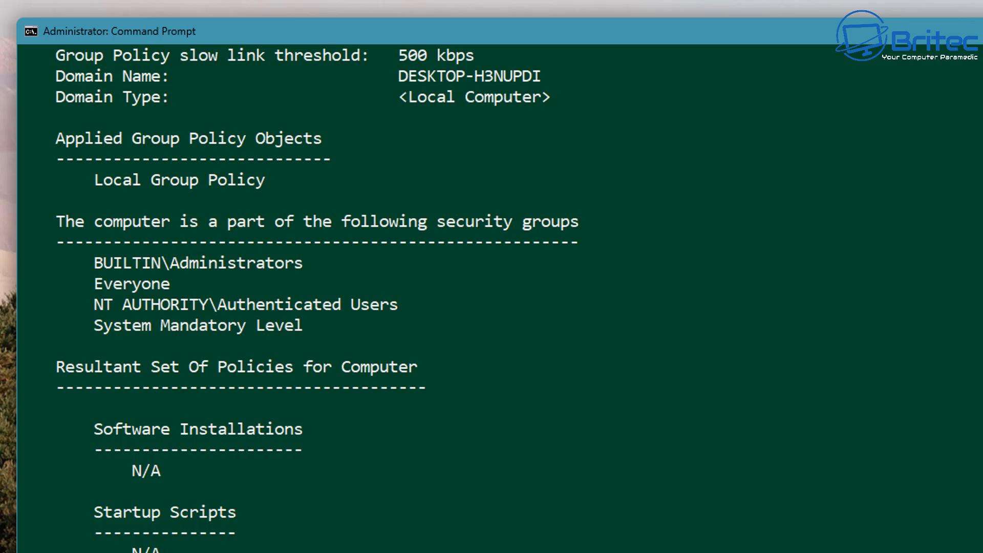
pyautogui.scroll(-3)
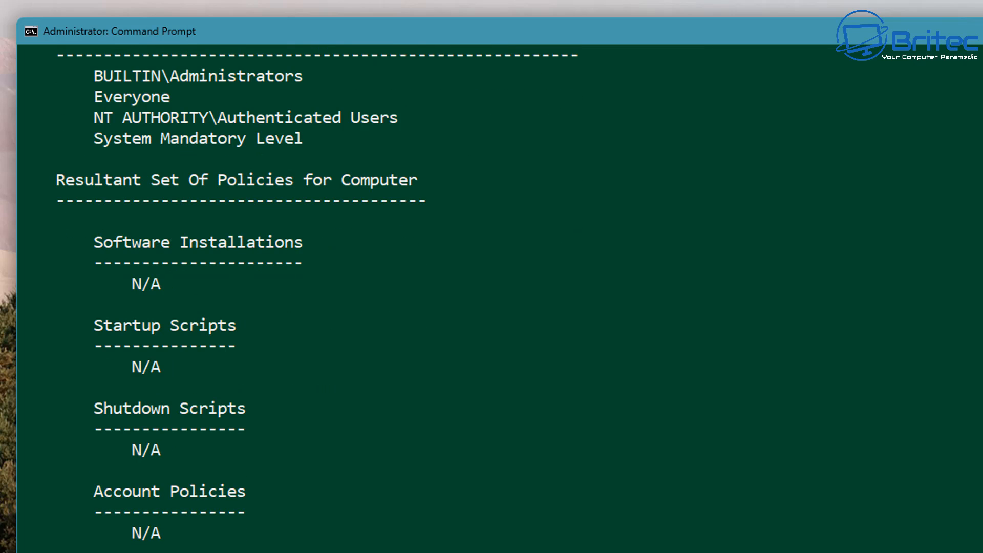
pyautogui.scroll(-3)
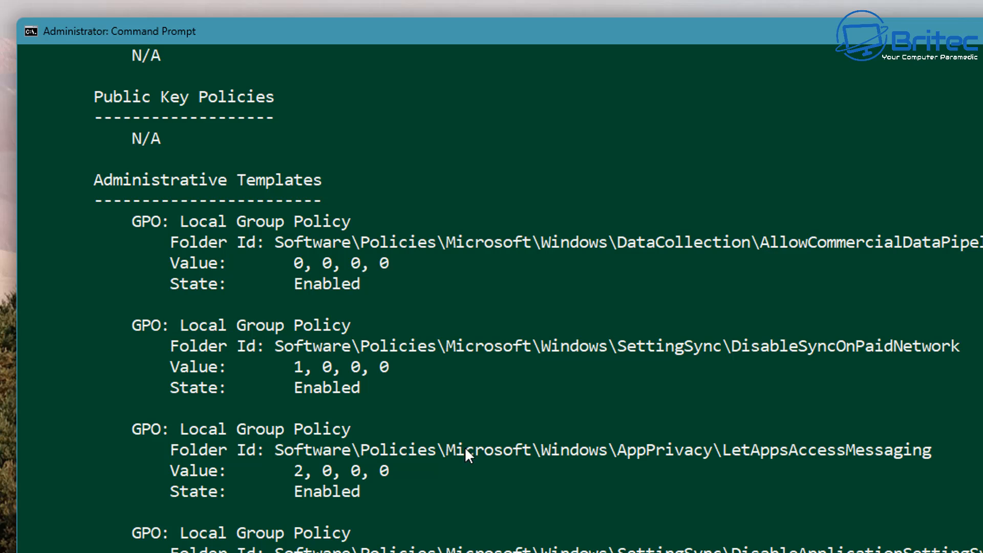
pyautogui.moveTo(390, 468)
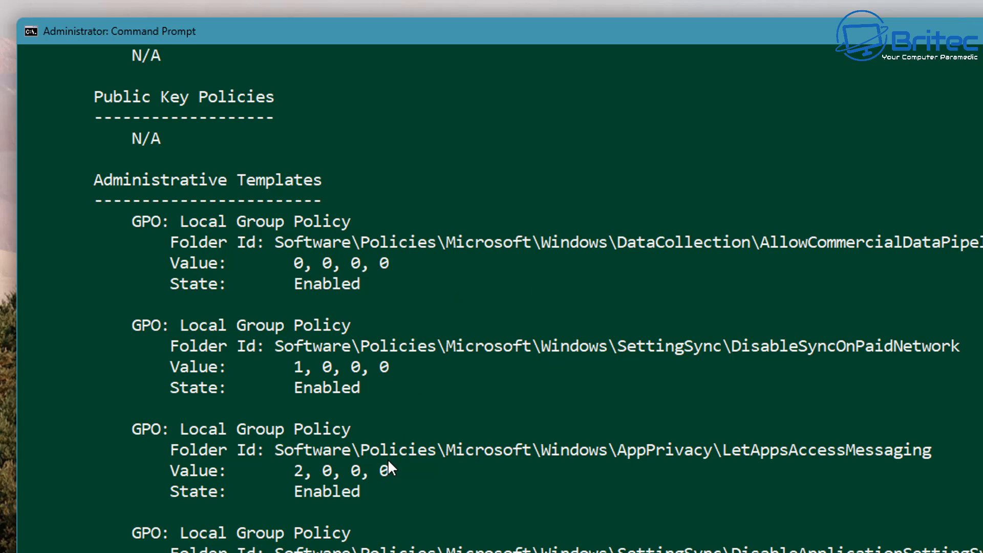
pyautogui.moveTo(866, 279)
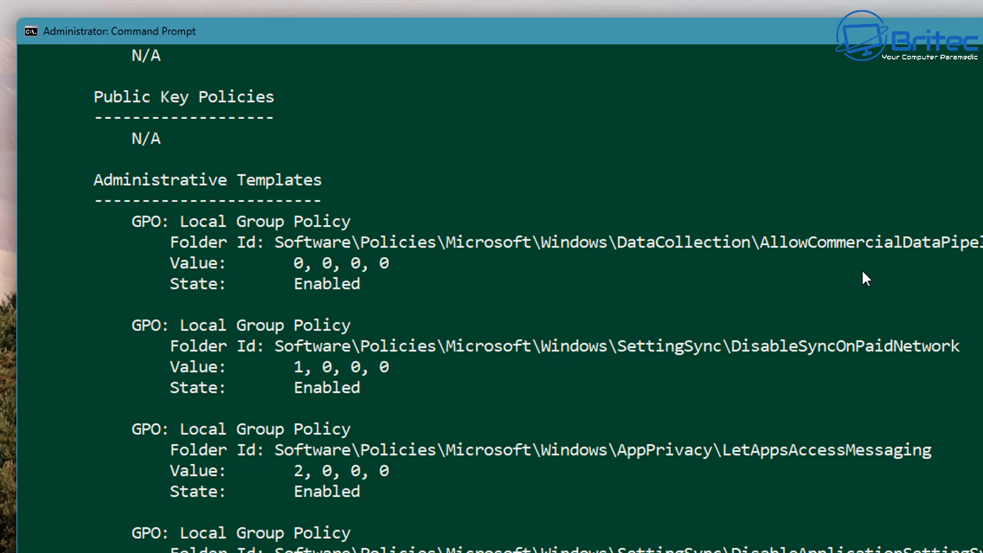
pyautogui.scroll(-3)
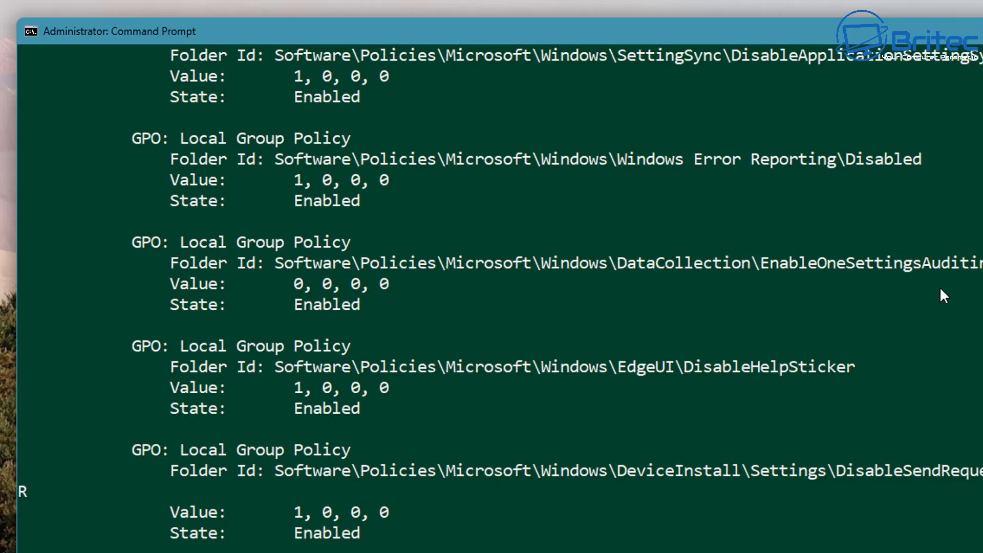
pyautogui.scroll(-3)
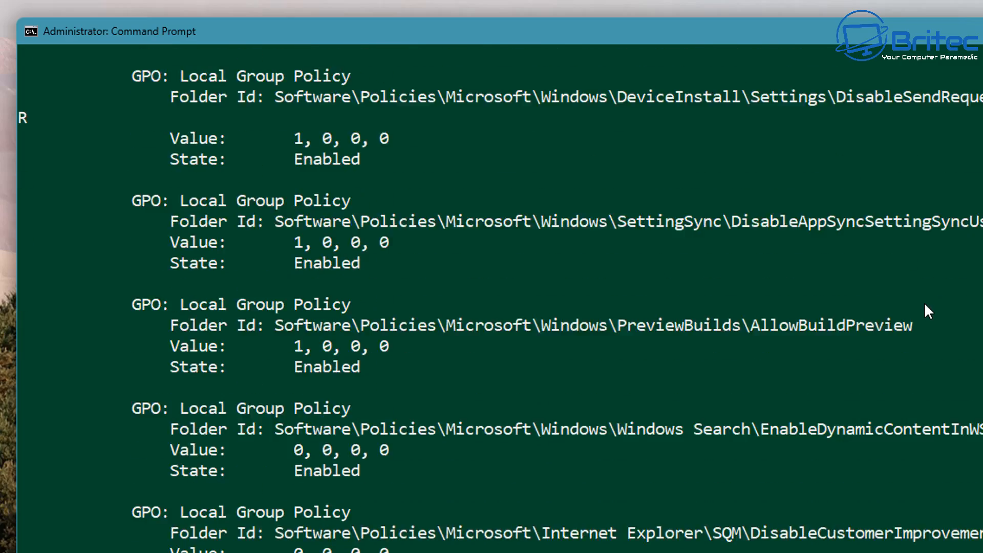
pyautogui.scroll(-3)
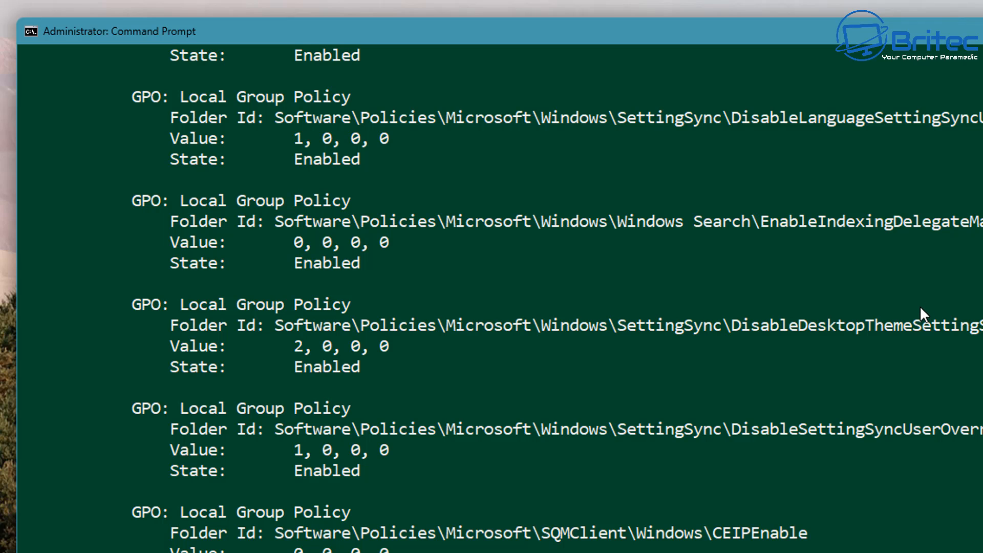
pyautogui.moveTo(981, 289)
pyautogui.write('powersh')
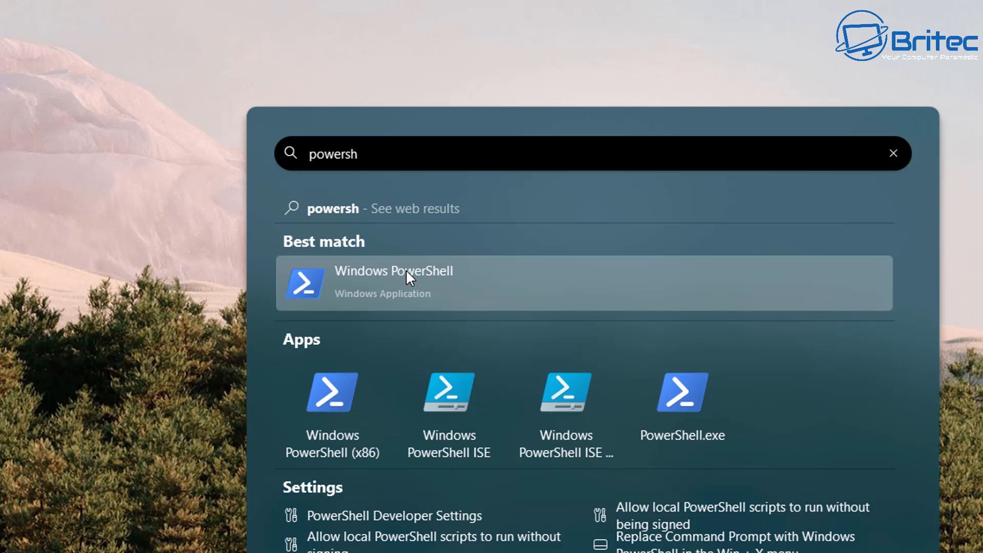
# - Start Windows PowerShell as administrator and run gpresult /scope user /v
pyautogui.rightClick(394, 282)
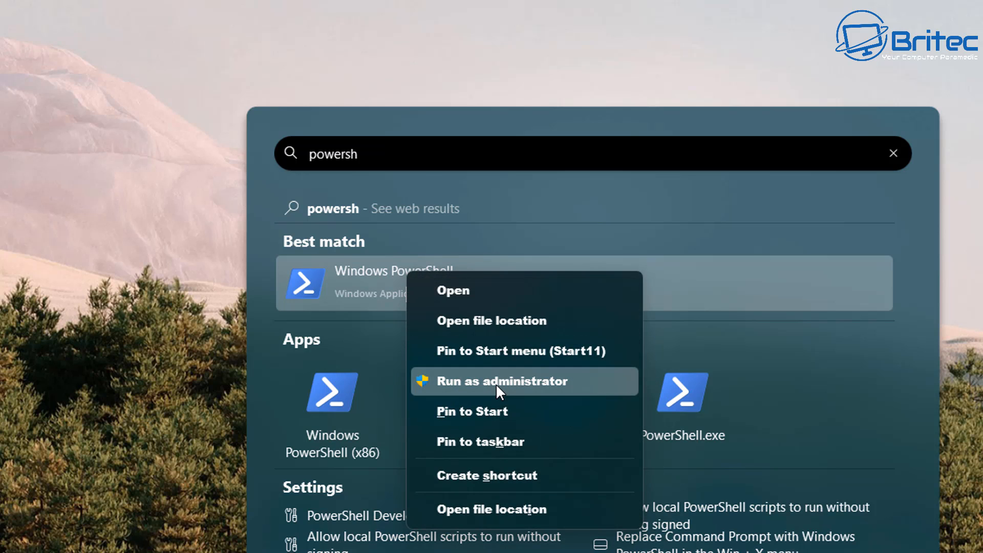
pyautogui.click(502, 381)
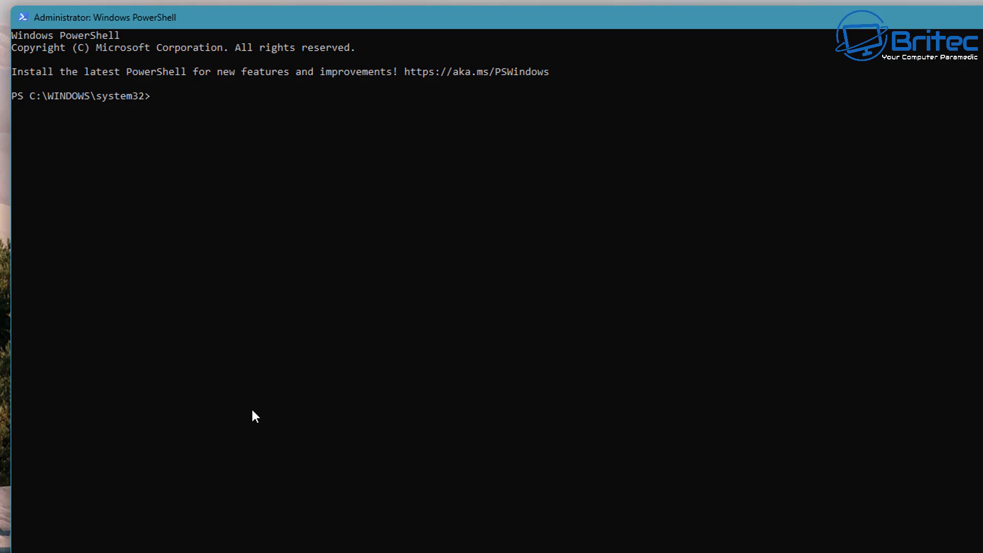
pyautogui.write('gpre')
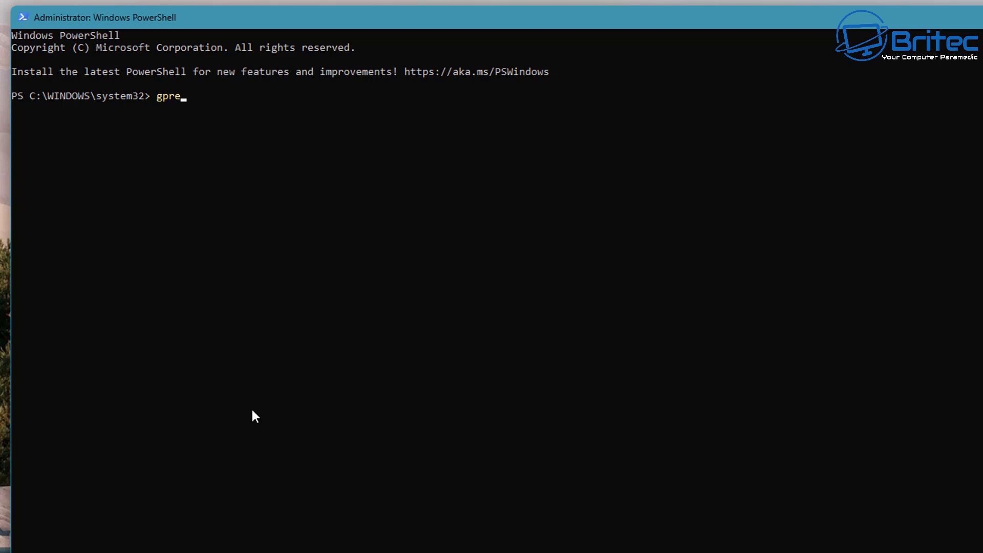
pyautogui.write('s')
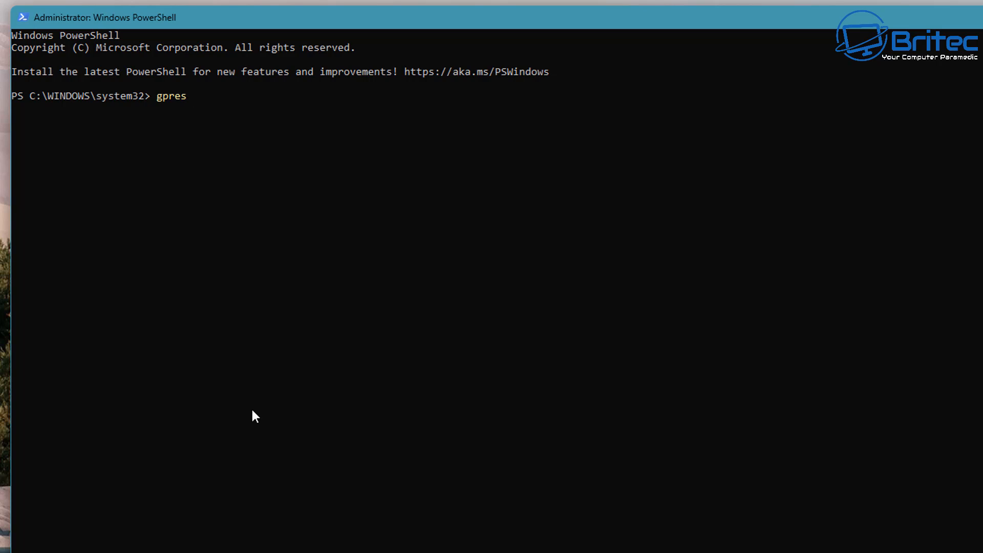
pyautogui.write('ult')
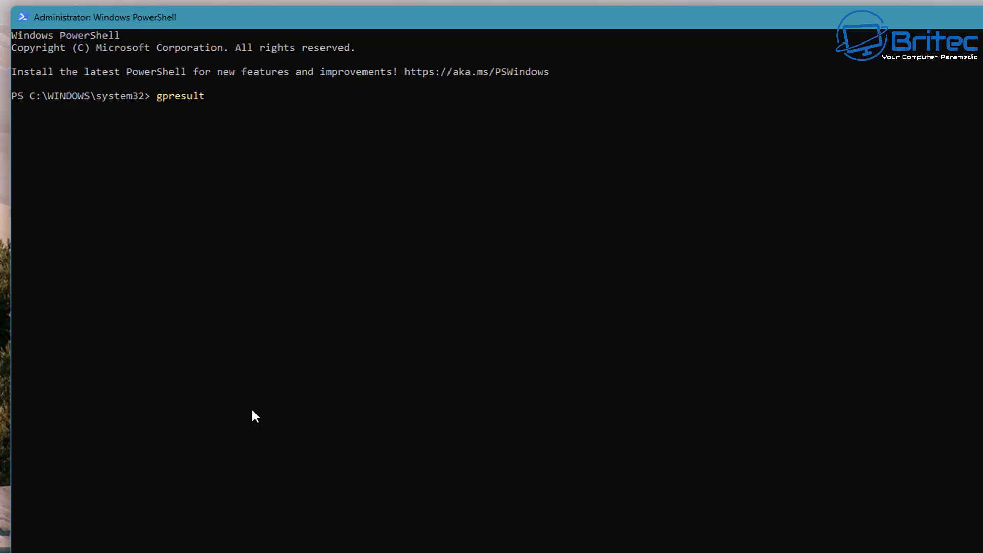
pyautogui.write('/')
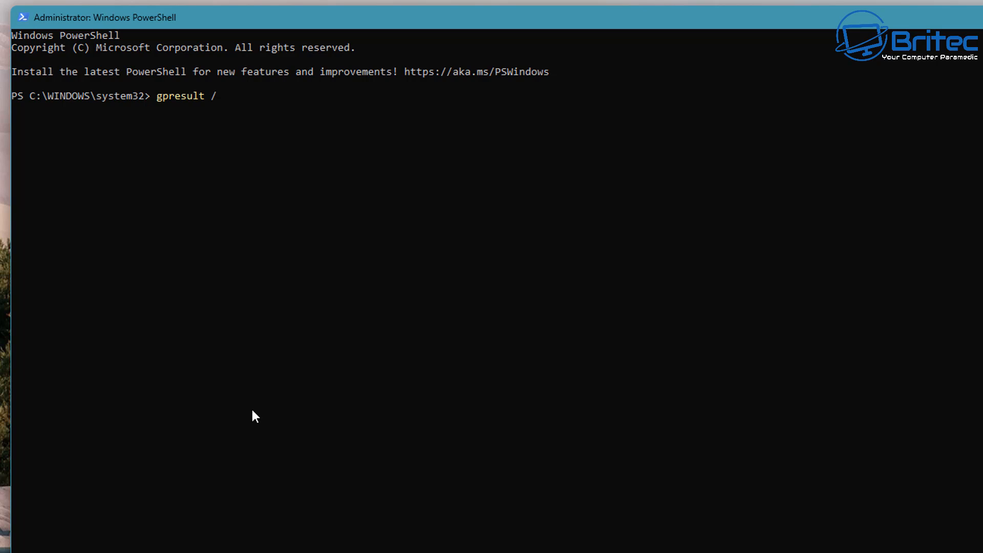
pyautogui.write('scop')
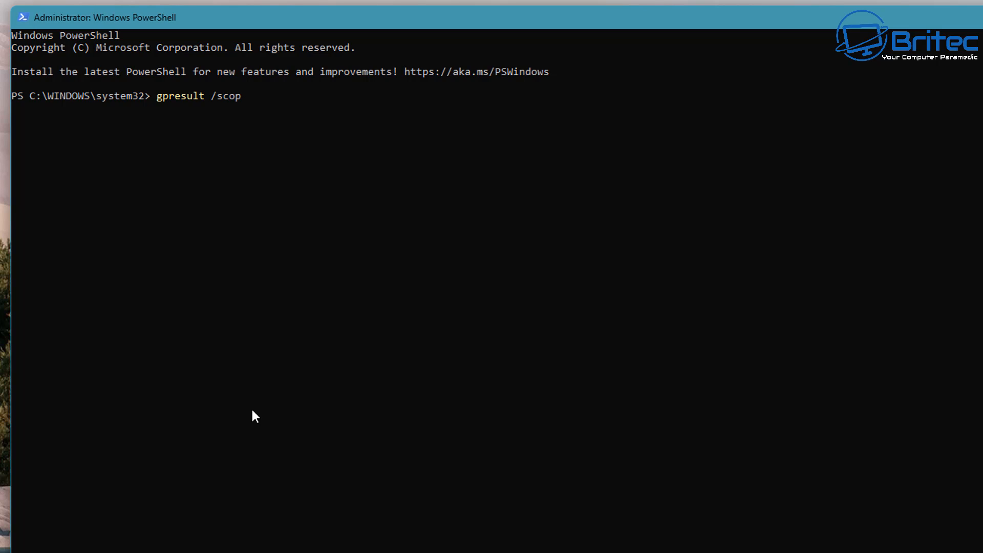
pyautogui.write('e user /')
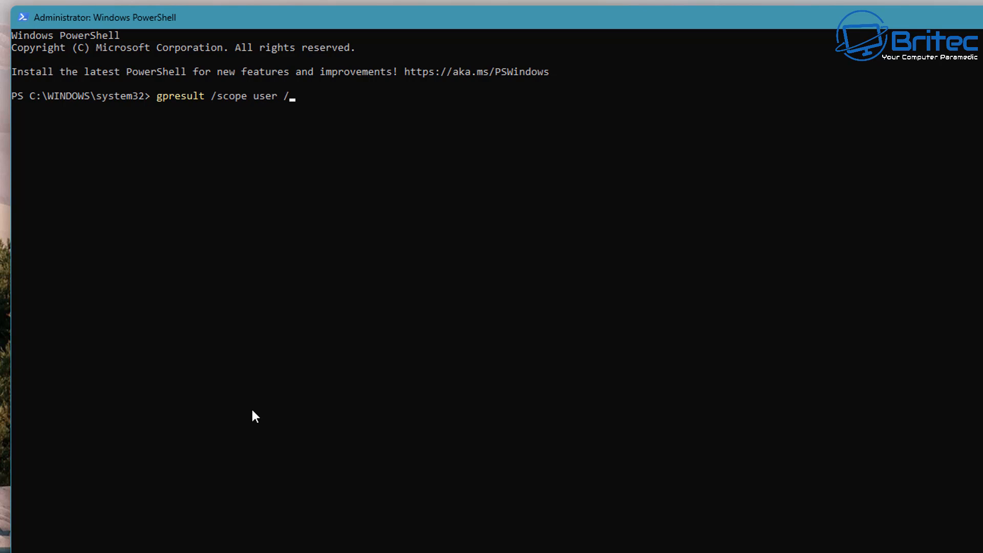
pyautogui.write('v')
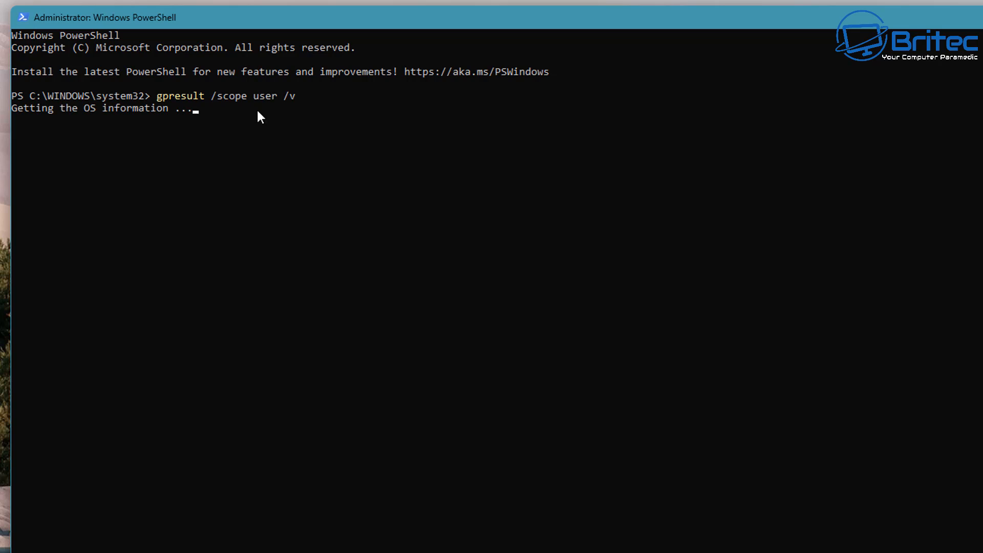
pyautogui.moveTo(282, 111)
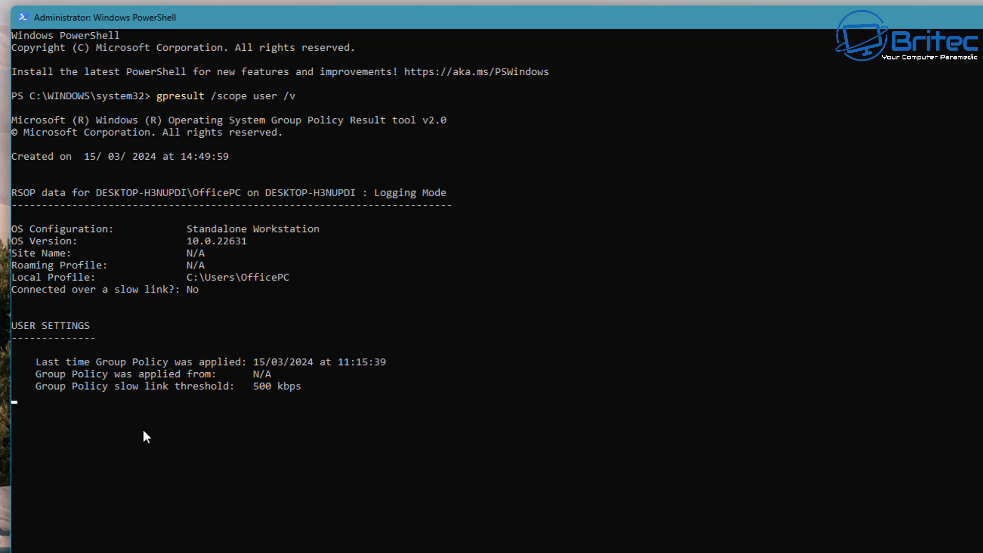
# - Review the three enabled user policies, then clear the console
pyautogui.scroll(-3)
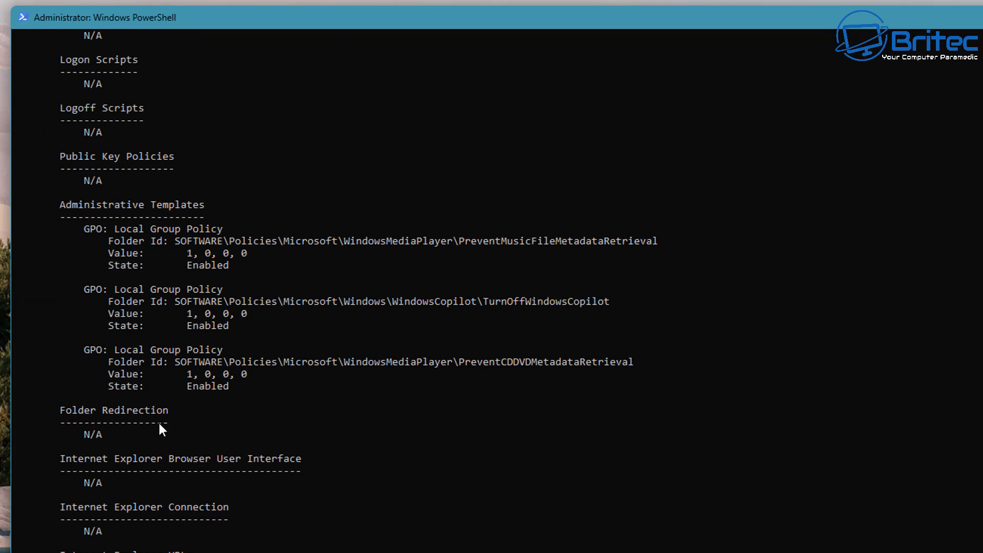
pyautogui.moveTo(251, 332)
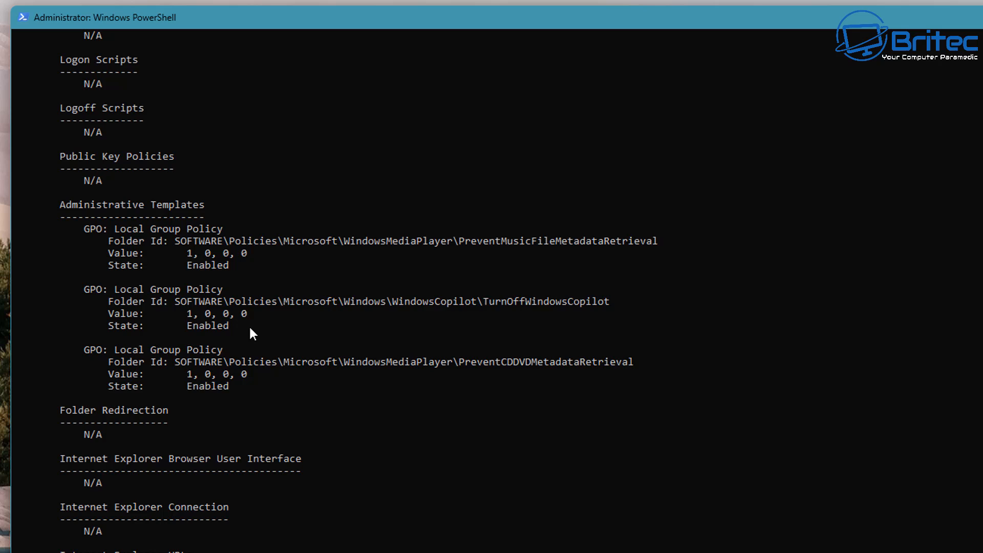
pyautogui.scroll(3)
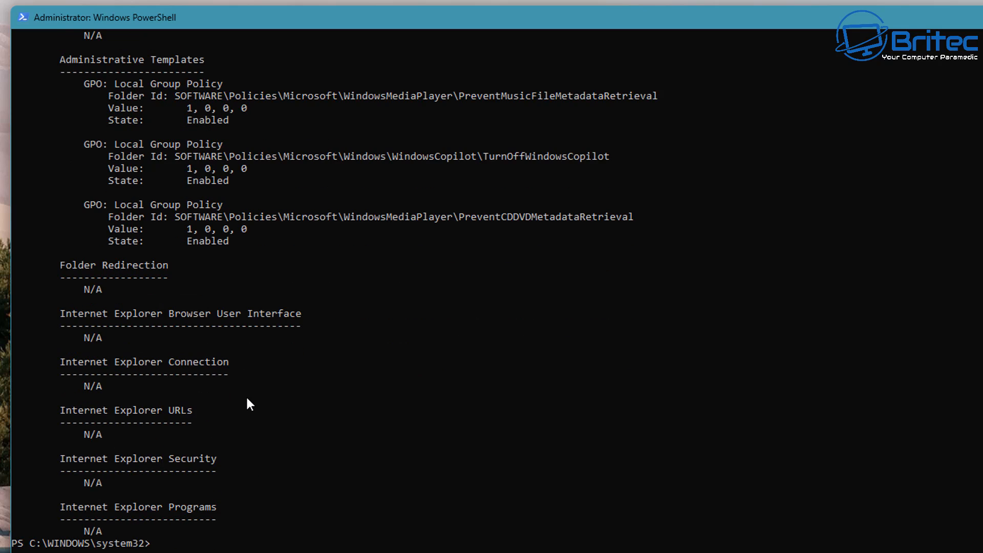
pyautogui.write('cl')
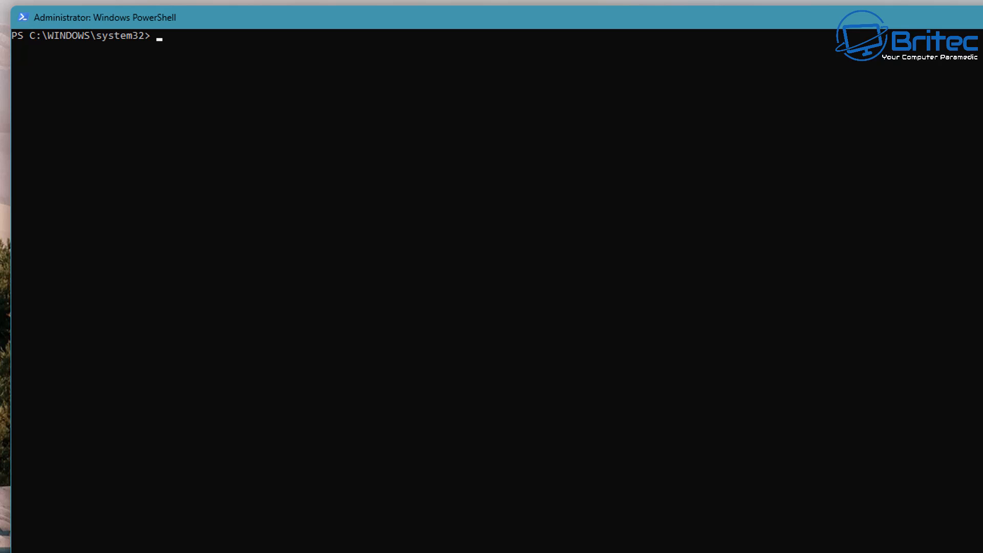
pyautogui.moveTo(216, 507)
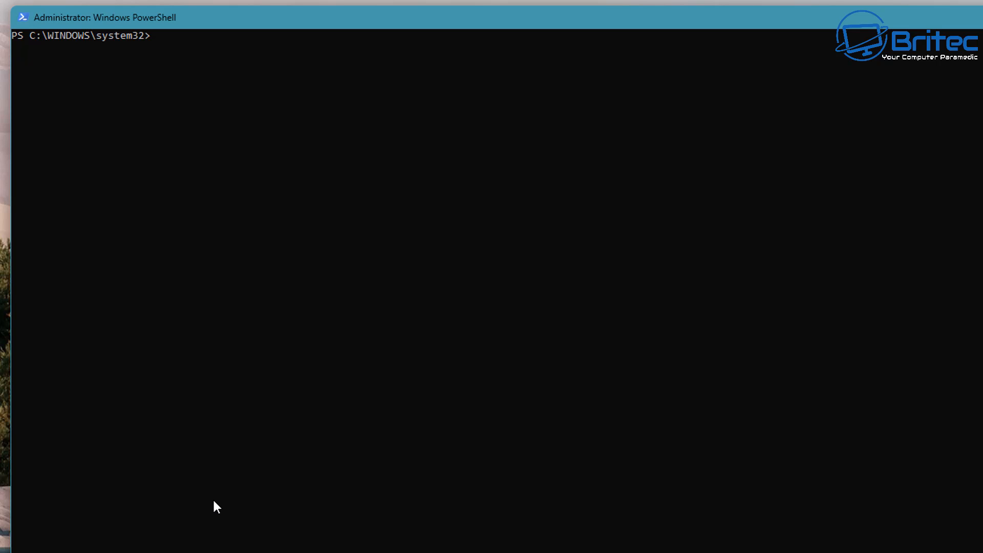
# - Run gpresult /scope computer /v to list computer policy results
pyautogui.write('gpr')
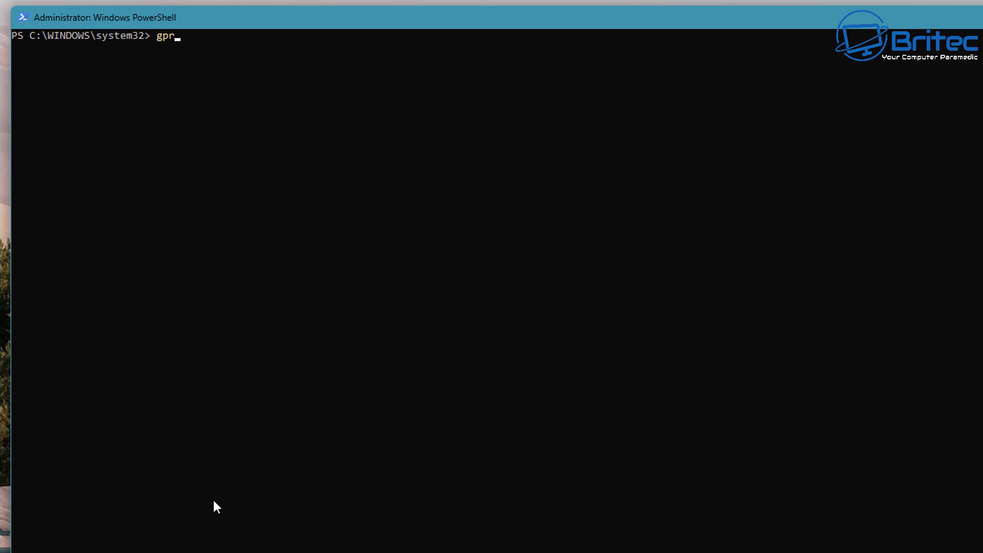
pyautogui.write('es')
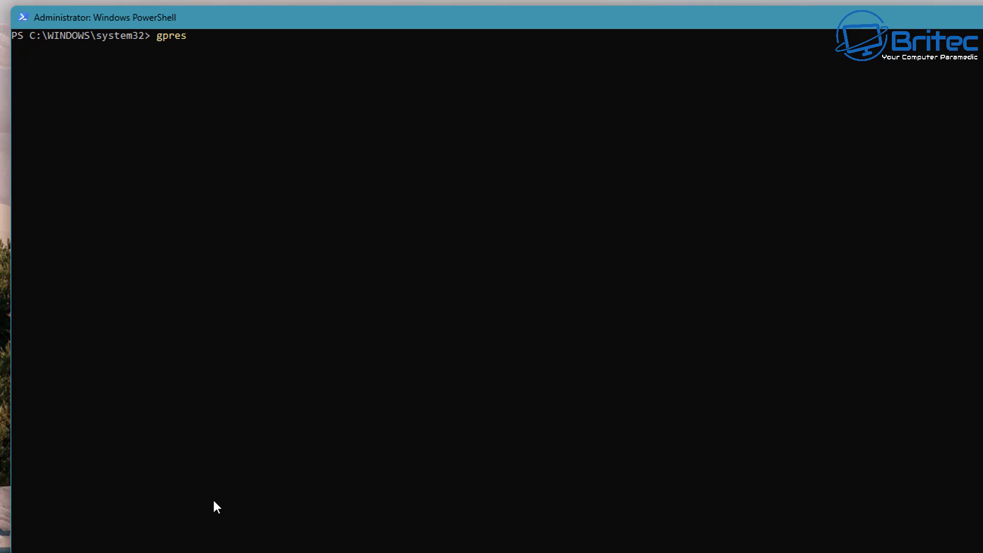
pyautogui.write('ult')
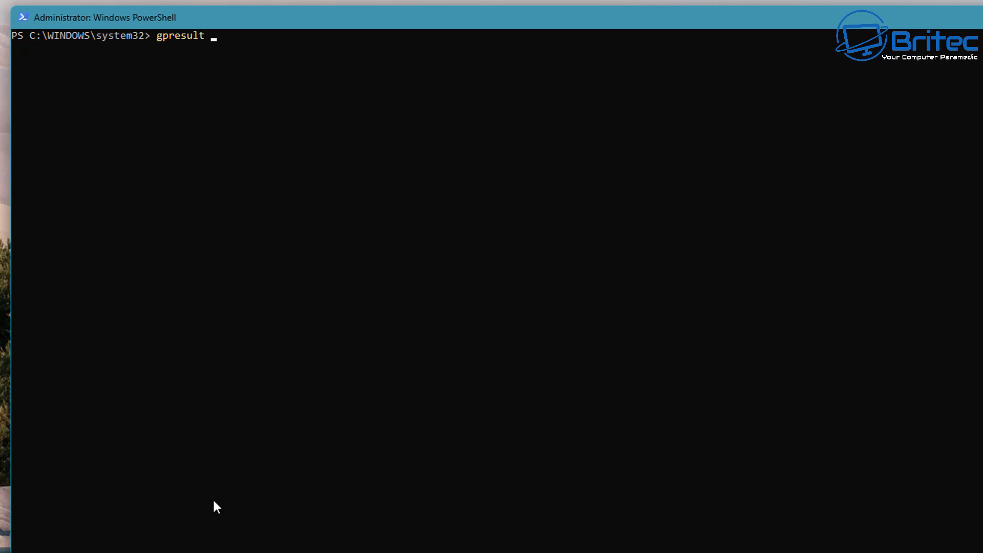
pyautogui.write('/s')
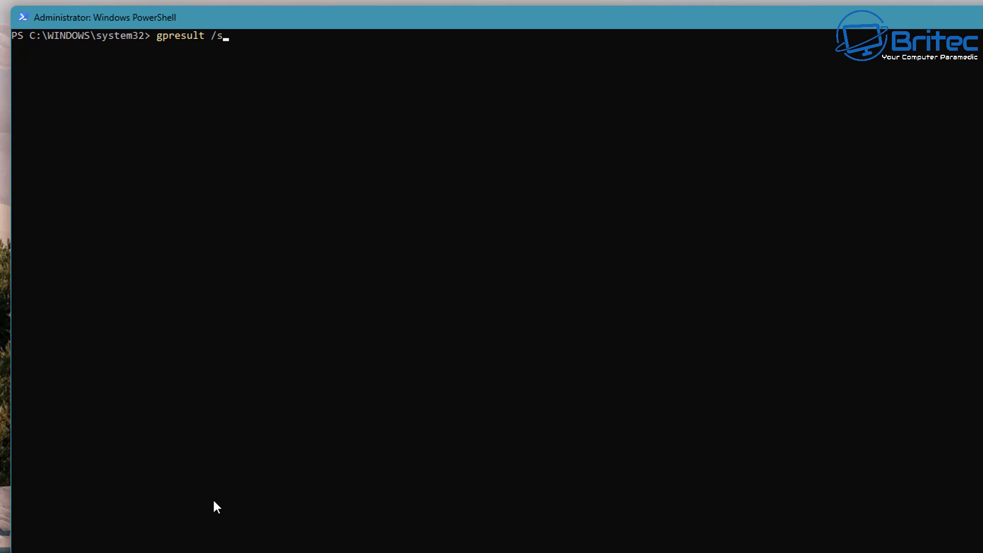
pyautogui.write('cope')
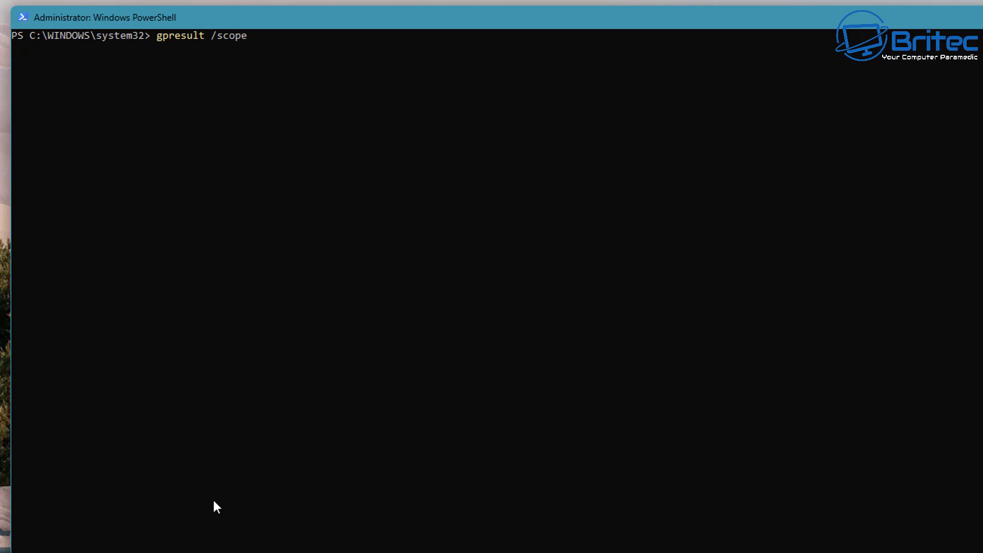
pyautogui.write('c')
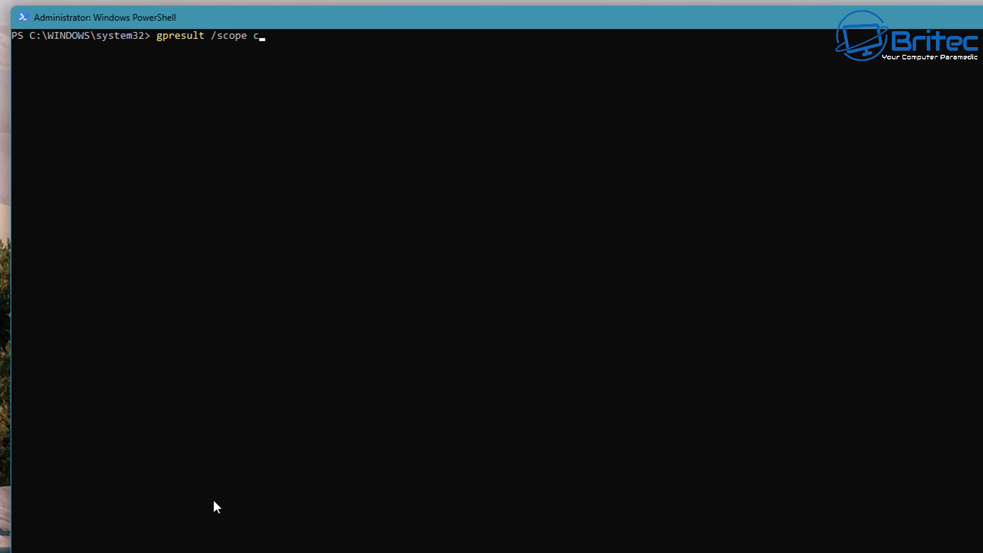
pyautogui.write('omputer /')
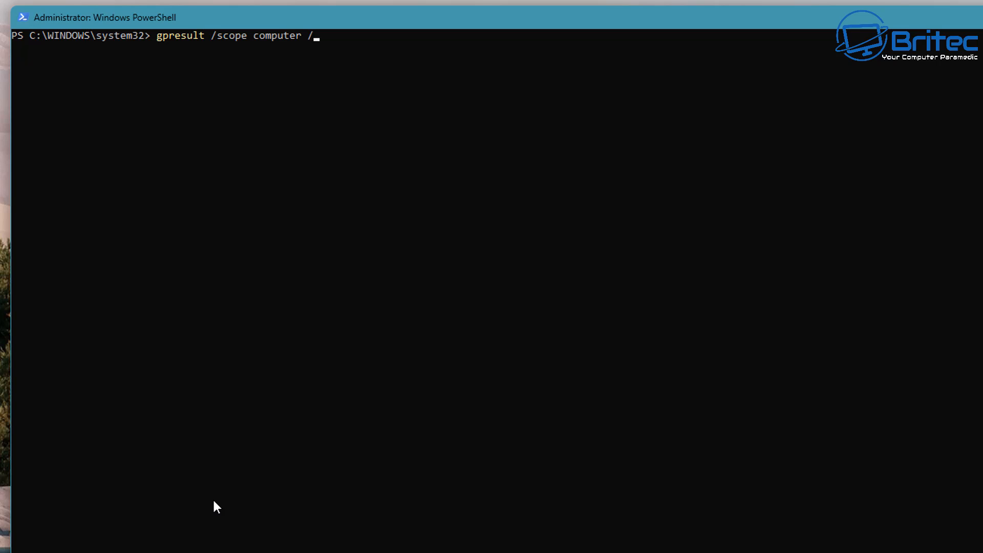
pyautogui.write('v')
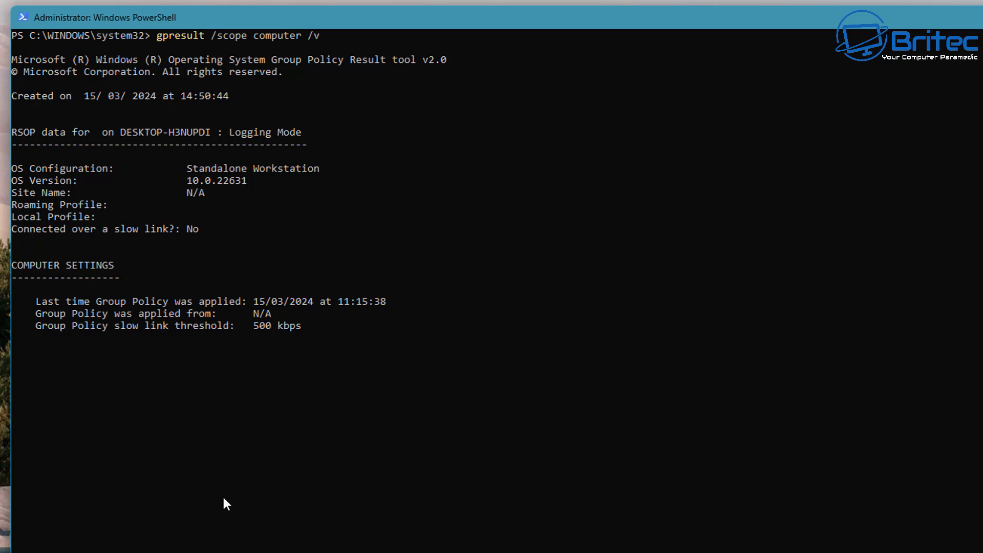
pyautogui.moveTo(345, 462)
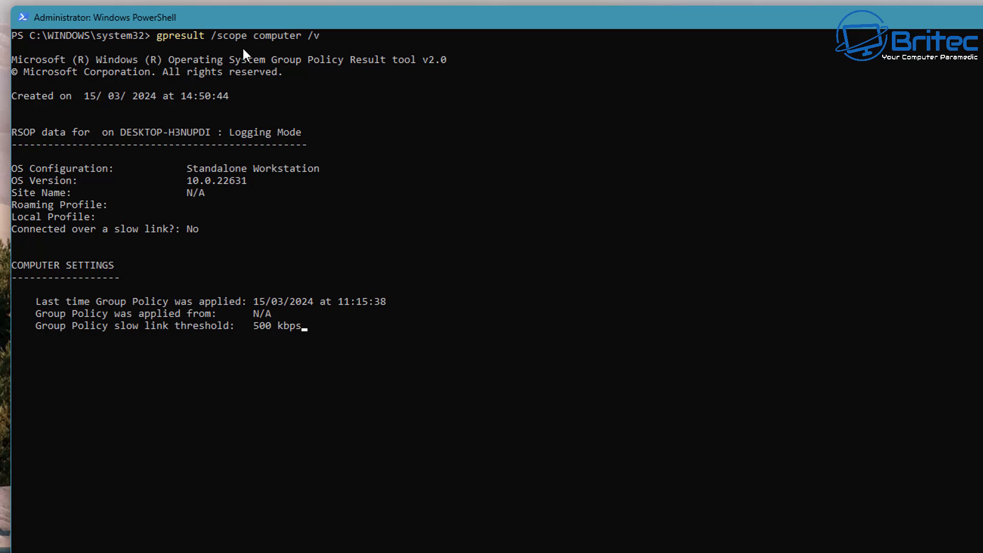
# - Scroll down through the enabled computer Local Group Policy settings
pyautogui.scroll(-3)
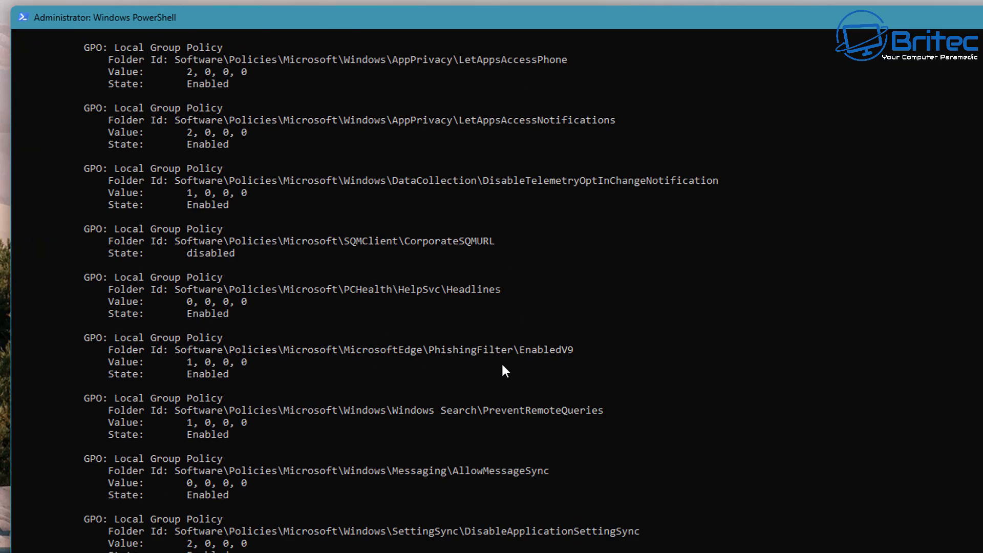
pyautogui.scroll(-3)
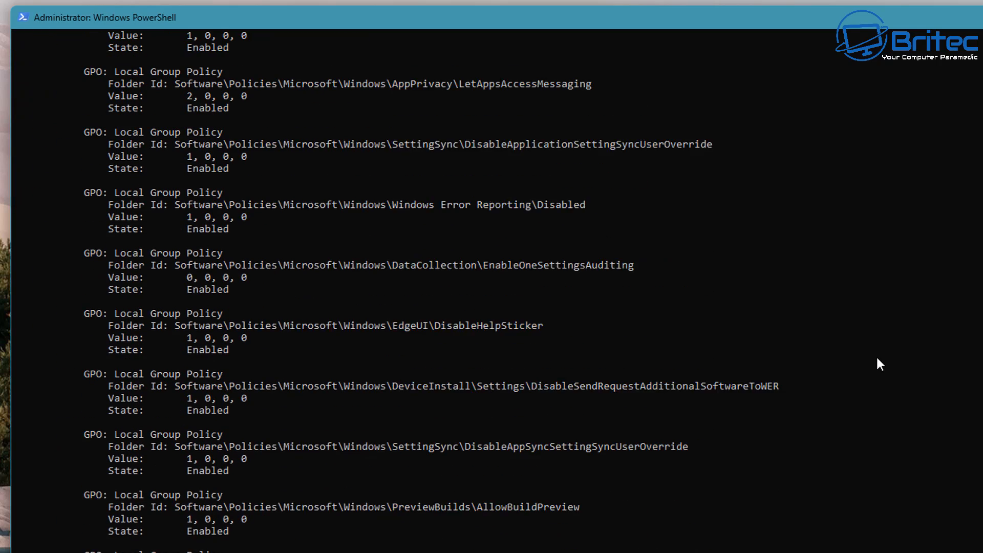
pyautogui.scroll(-3)
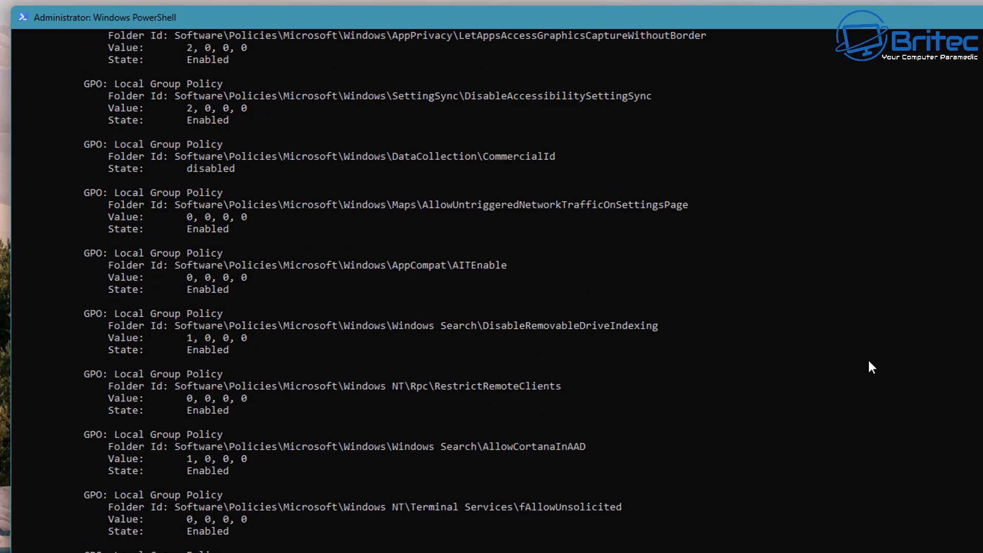
pyautogui.scroll(-3)
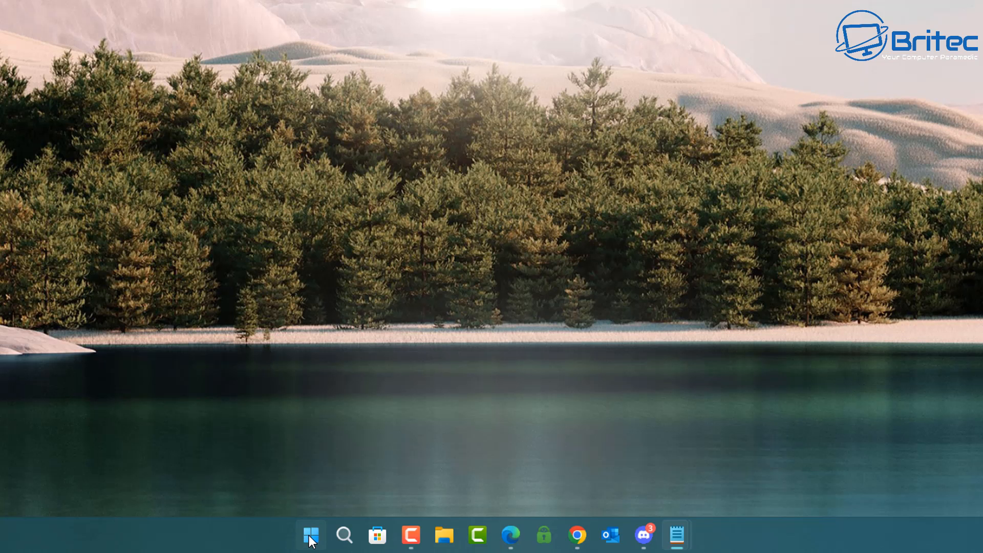
# - Launch rsop.msc from the Run dialog to open the Resultant Set of Policy console
pyautogui.rightClick(310, 534)
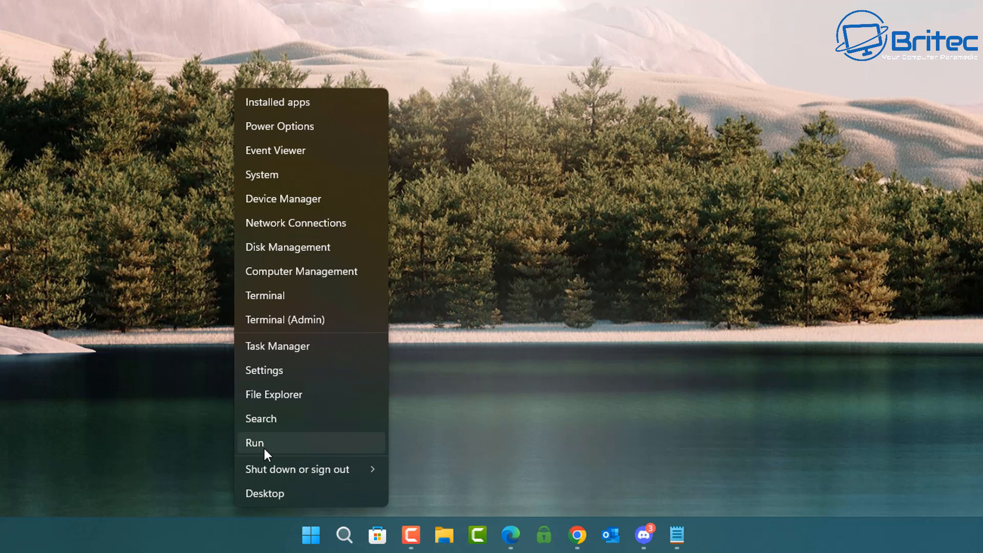
pyautogui.click(254, 442)
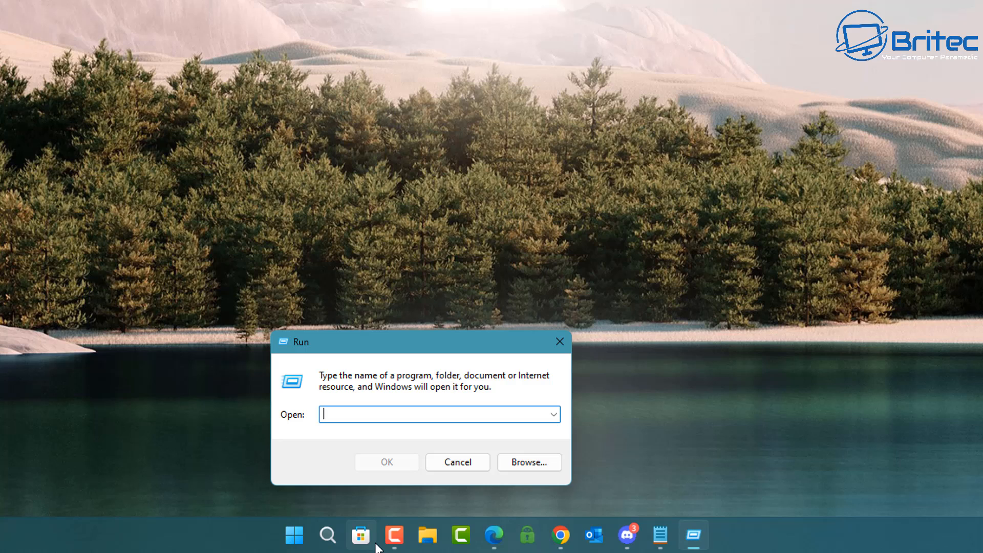
pyautogui.moveTo(359, 535)
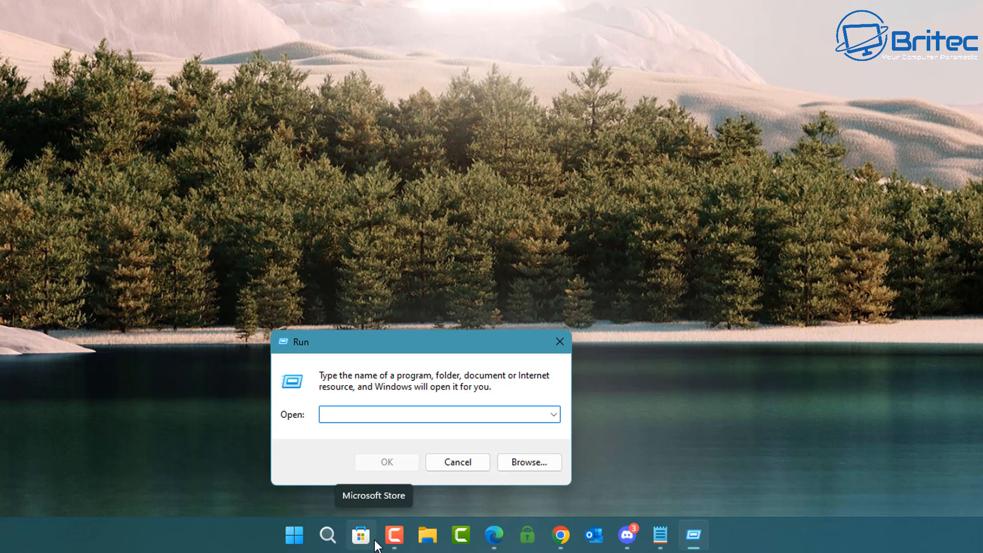
pyautogui.write('r')
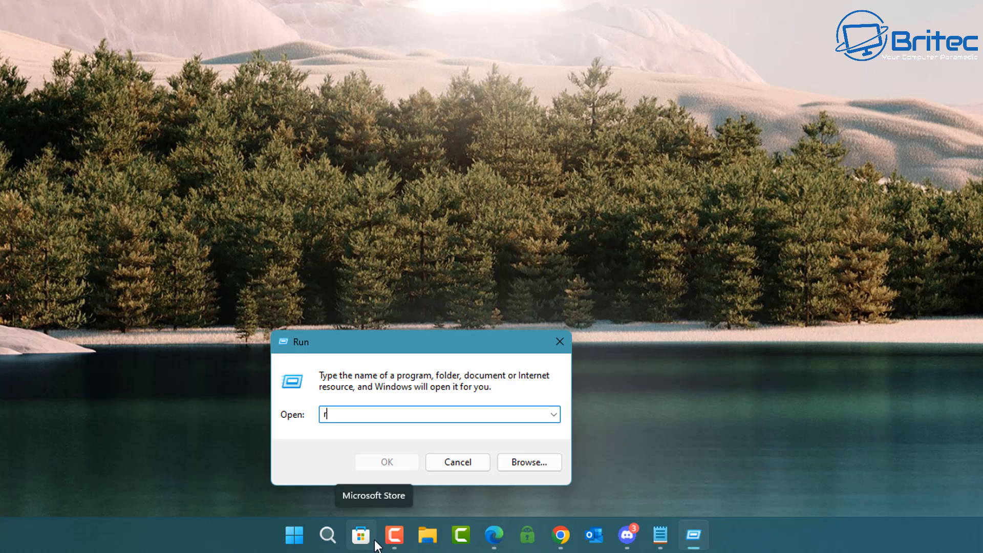
pyautogui.write('sop')
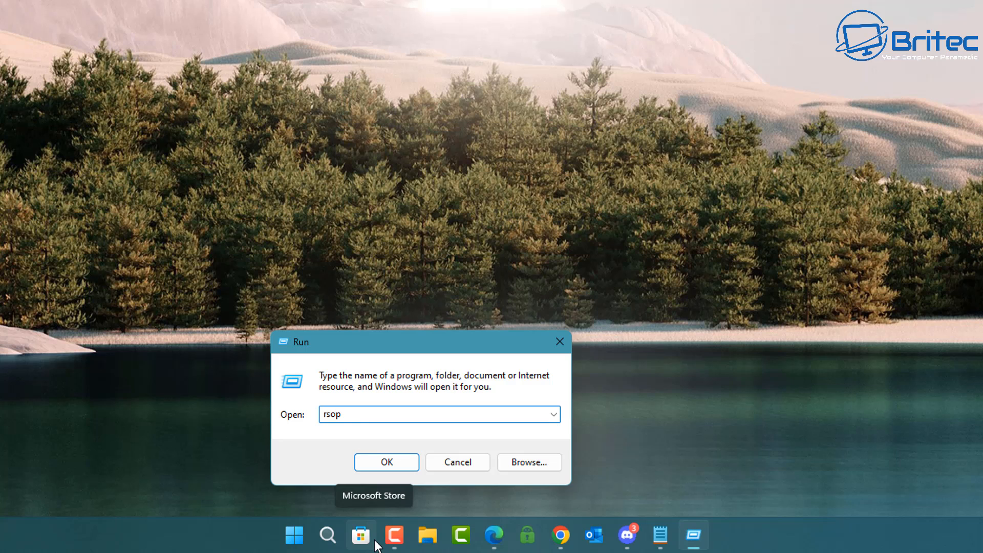
pyautogui.write('.msc')
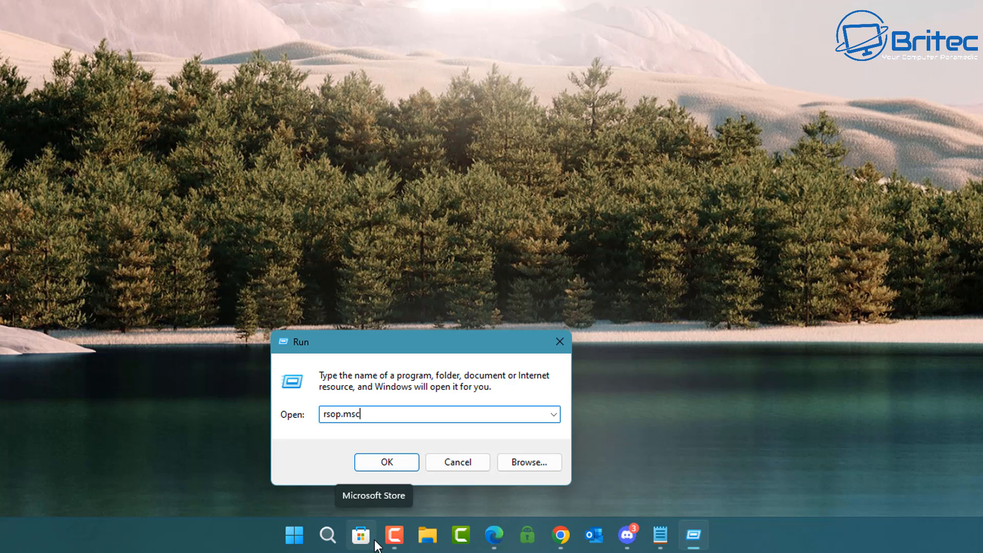
pyautogui.click(386, 462)
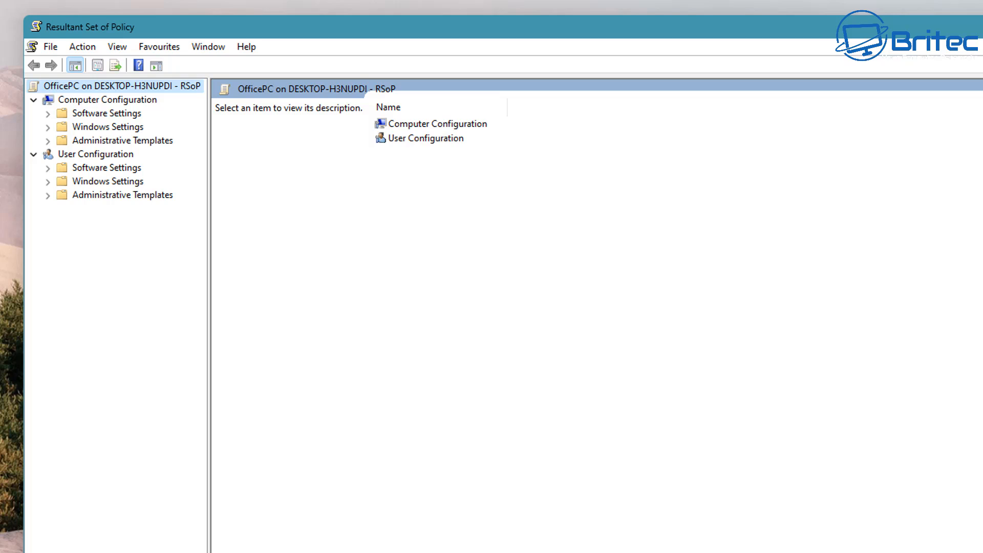
pyautogui.moveTo(59, 36)
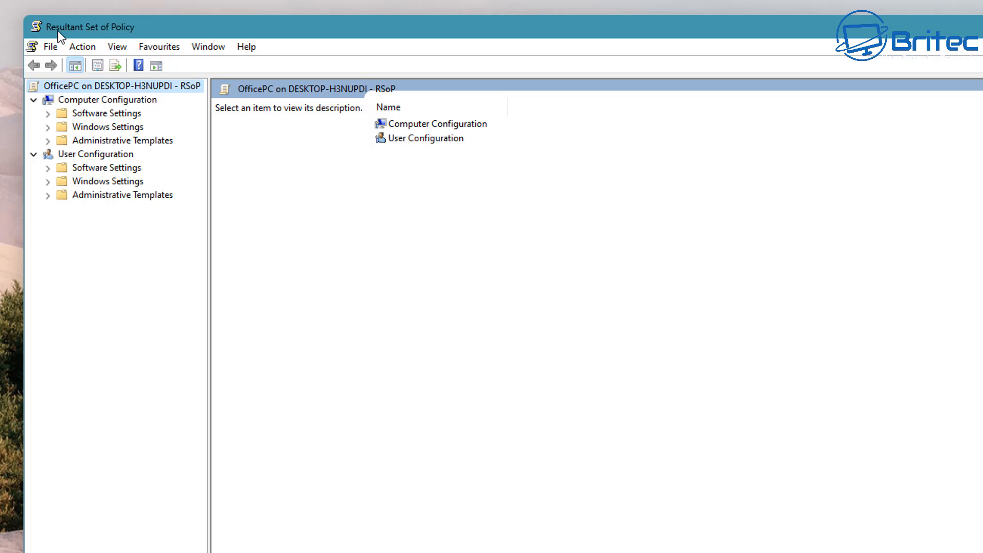
pyautogui.moveTo(50, 32)
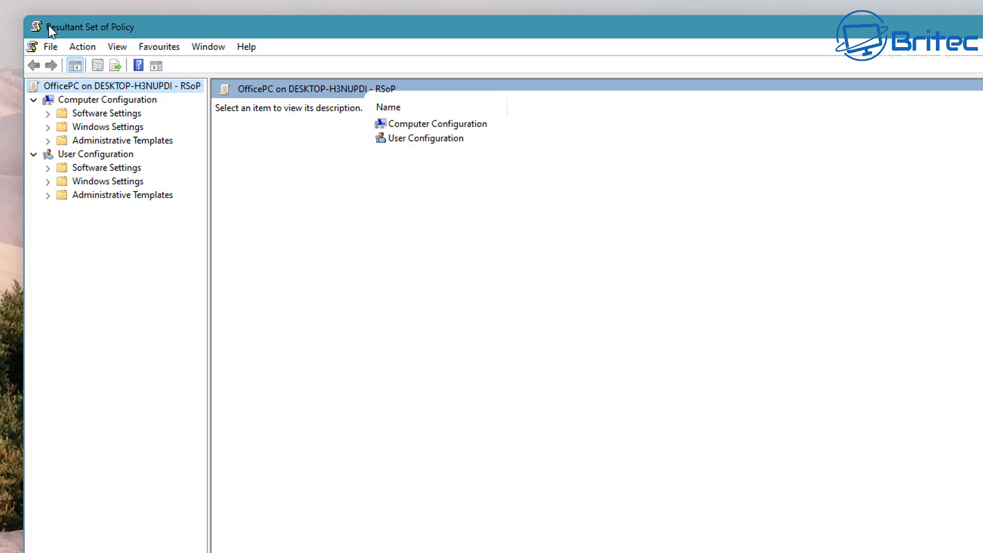
pyautogui.moveTo(132, 31)
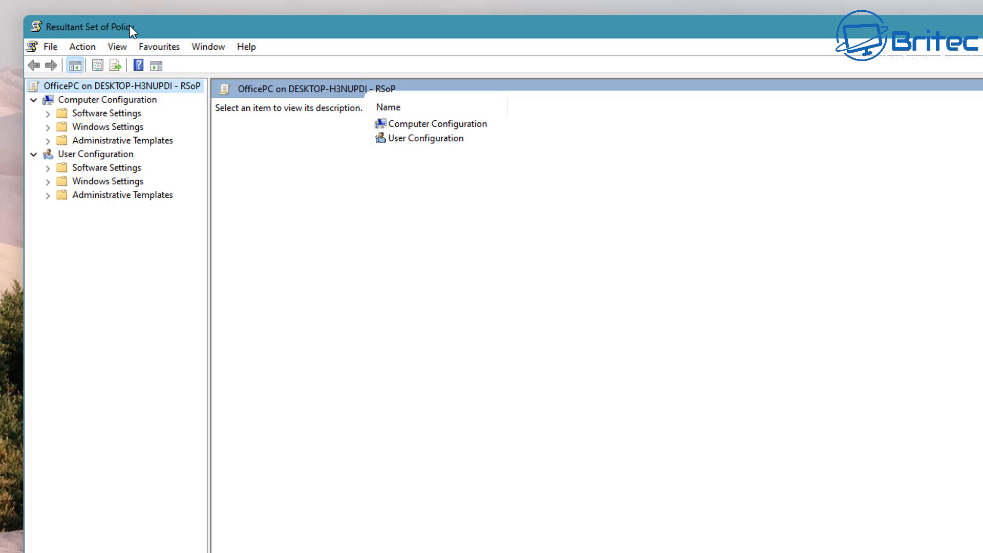
# - Browse the applied App Privacy, Find My Device and Sync your settings policies under Windows Components, then collapse Computer Configuration
pyautogui.click(106, 100)
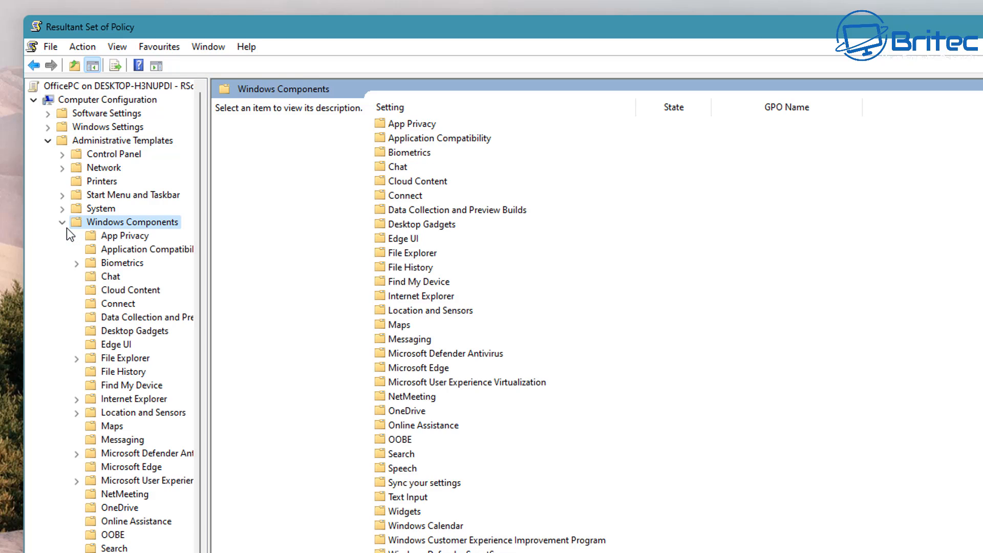
pyautogui.moveTo(110, 326)
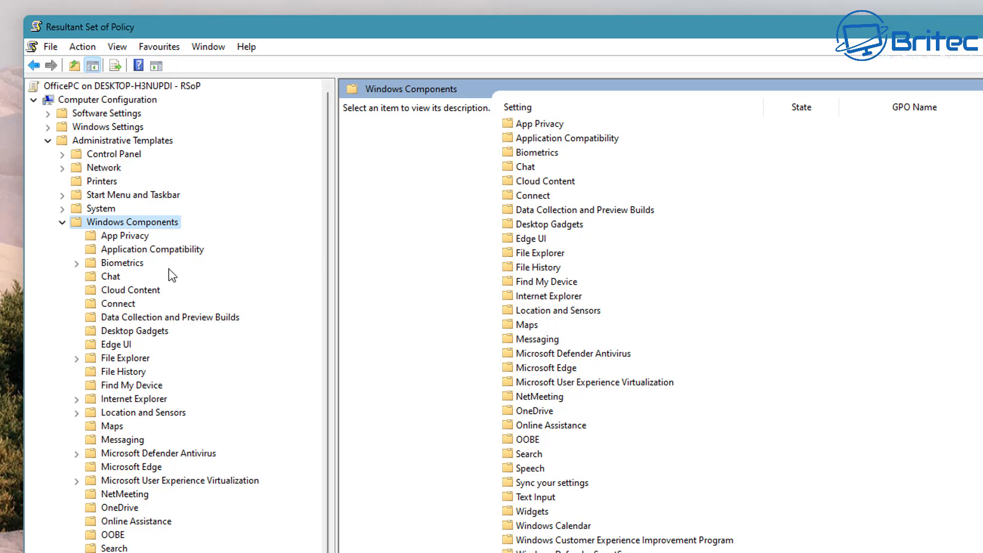
pyautogui.moveTo(130, 239)
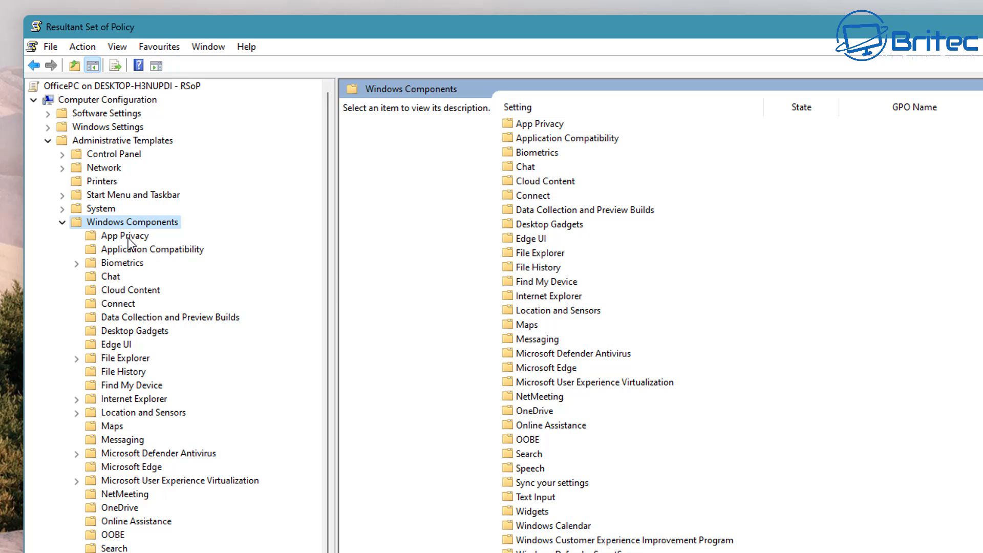
pyautogui.click(125, 235)
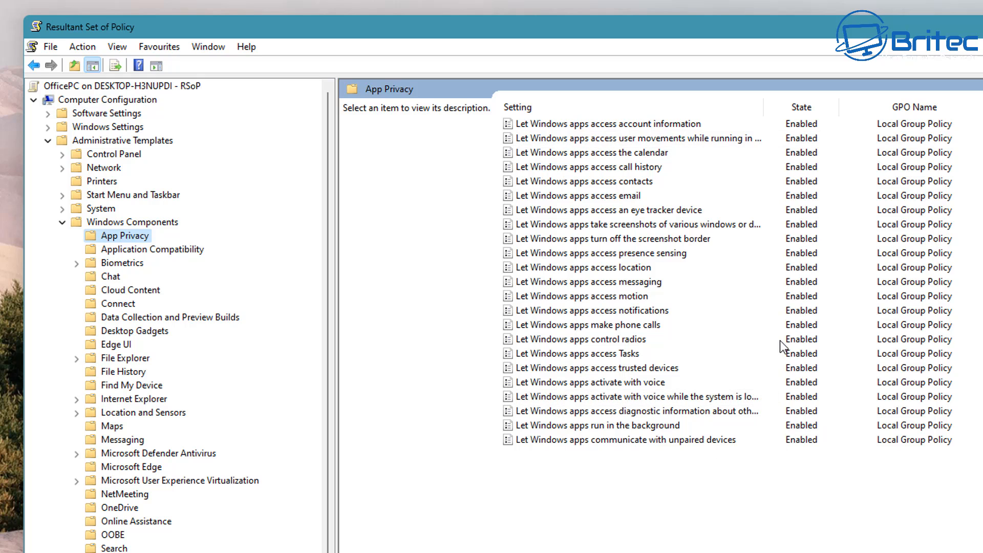
pyautogui.moveTo(791, 450)
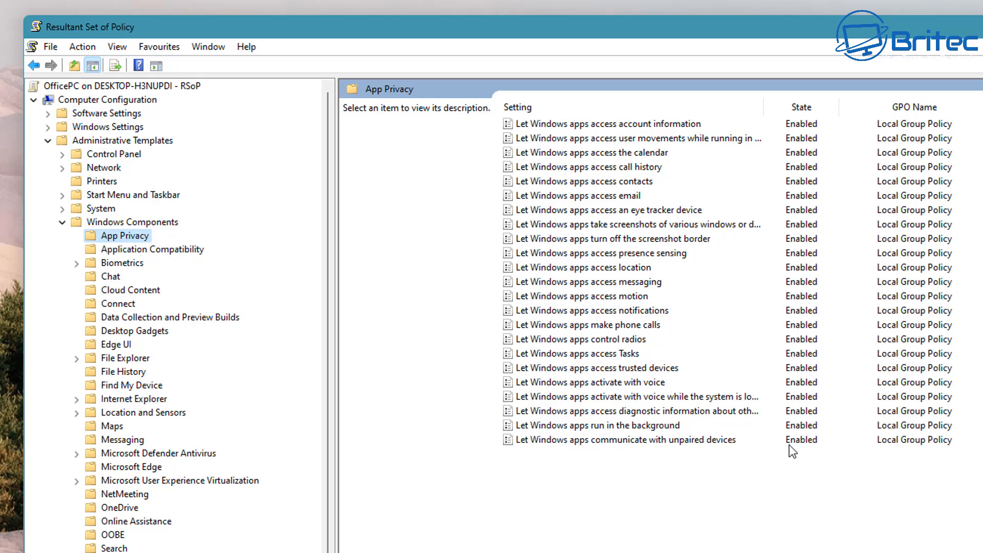
pyautogui.click(132, 384)
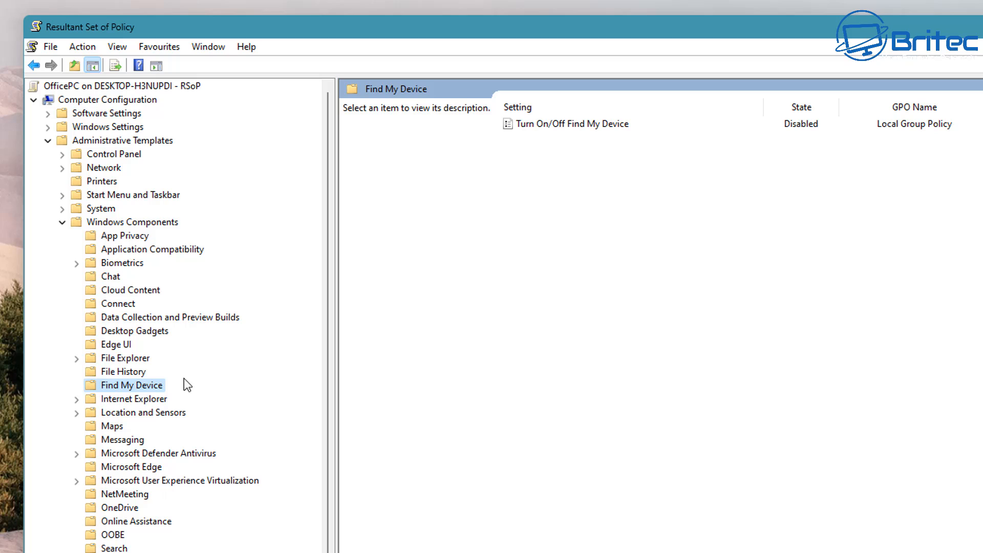
pyautogui.click(123, 371)
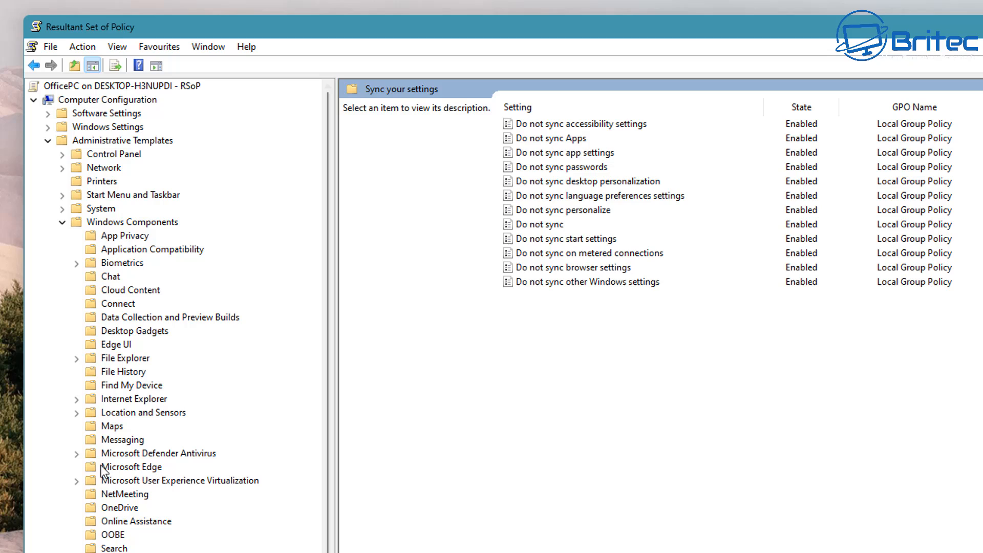
pyautogui.moveTo(49, 121)
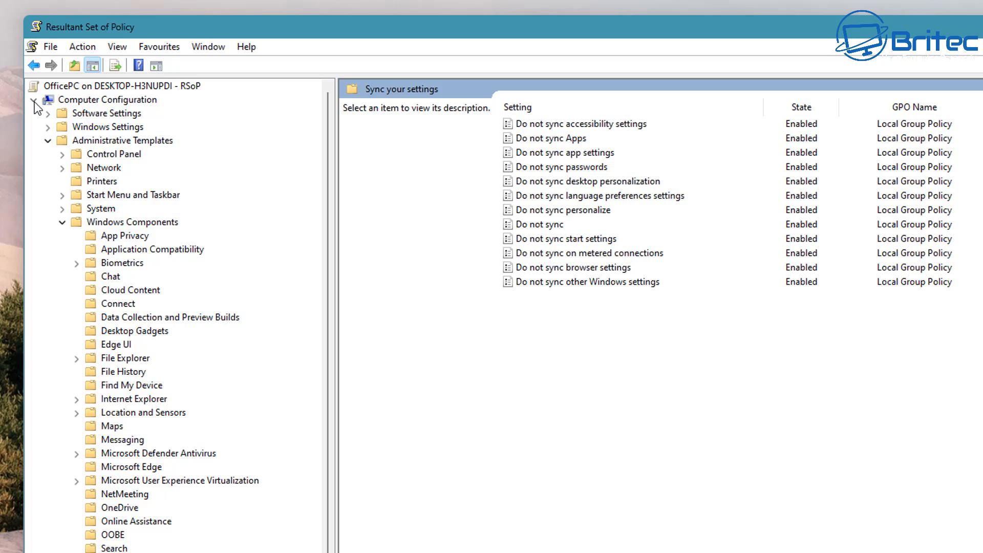
pyautogui.click(37, 99)
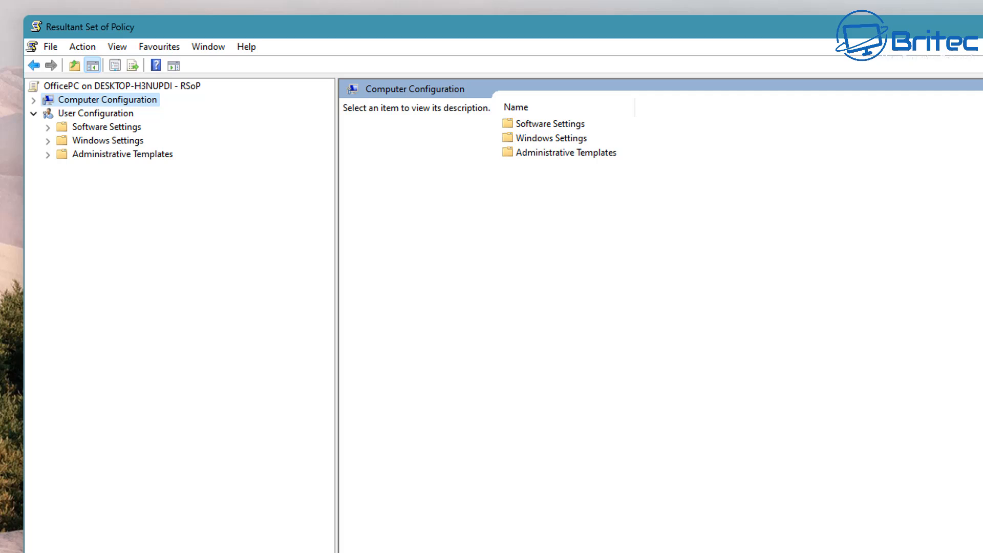
# - Close the Resultant Set of Policy console, answering No to saving console settings
pyautogui.click(33, 99)
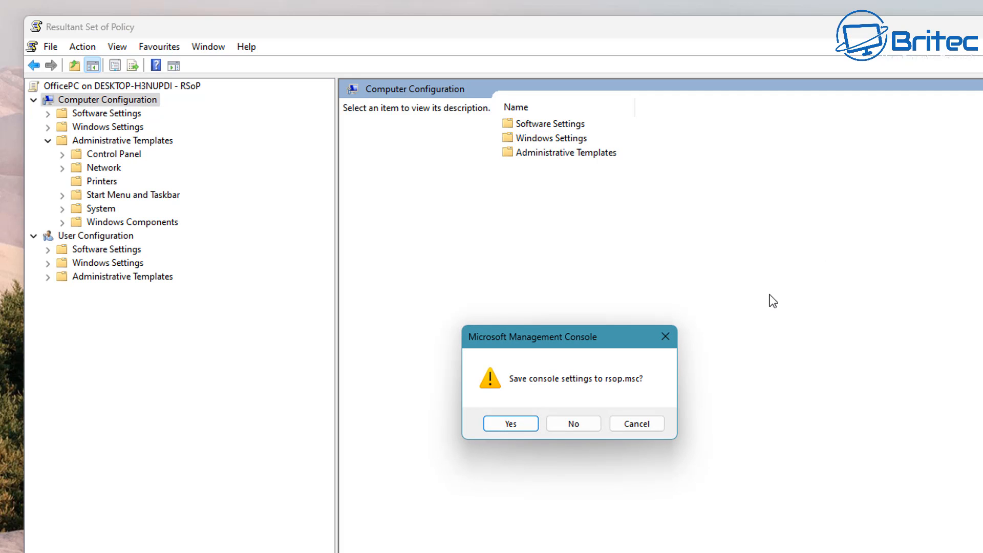
pyautogui.moveTo(562, 395)
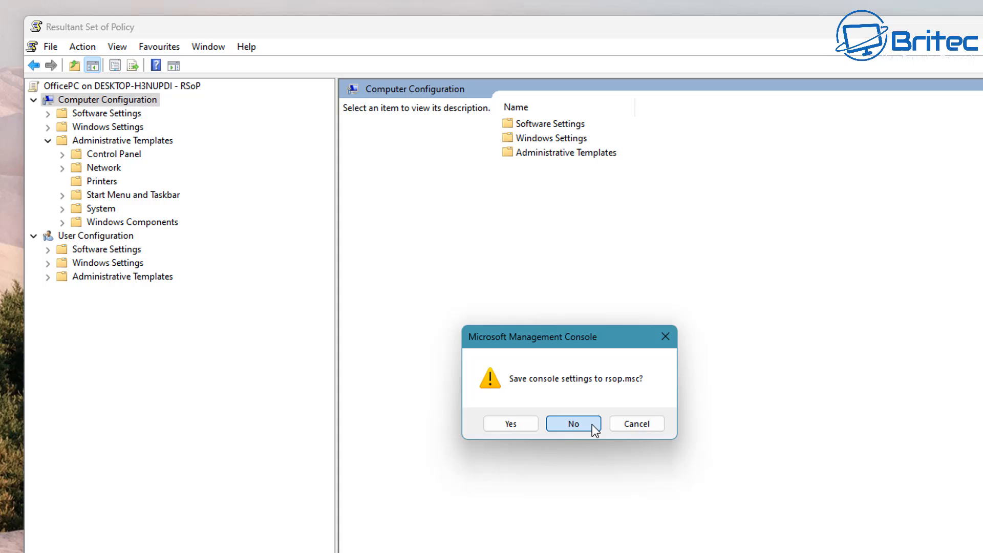
pyautogui.click(572, 423)
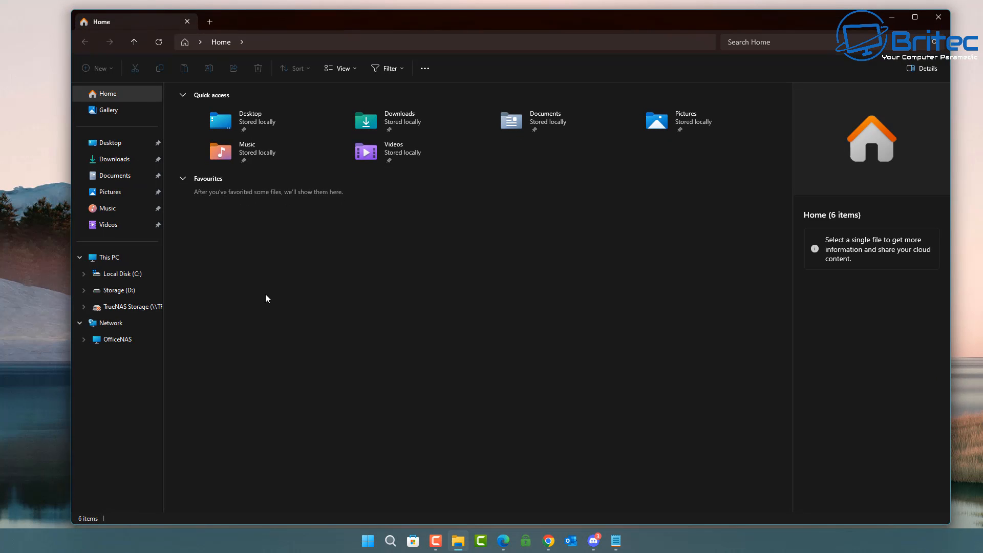
# - Open Local Disk (C:) from This PC and check Folder Options' View setting that hidden files are shown
pyautogui.click(108, 257)
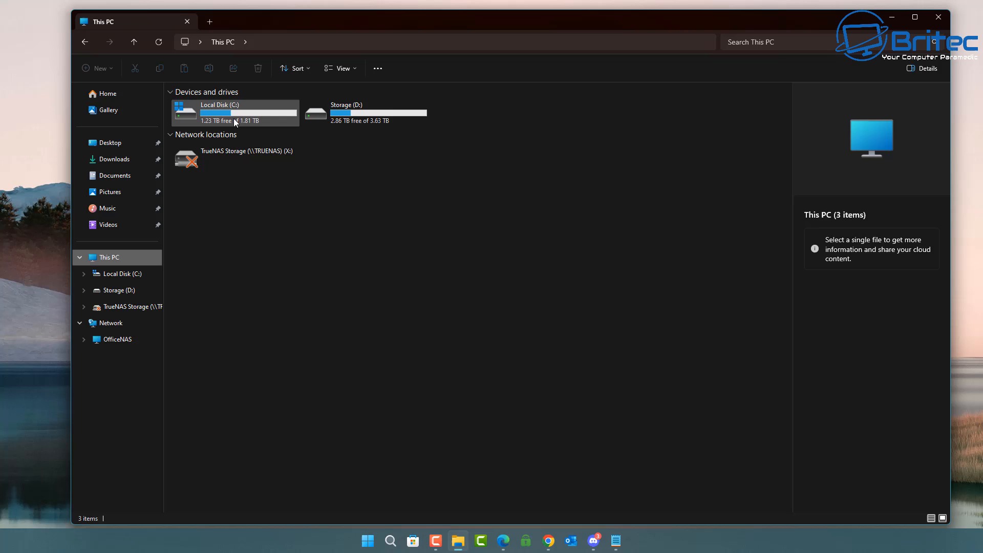
pyautogui.doubleClick(219, 113)
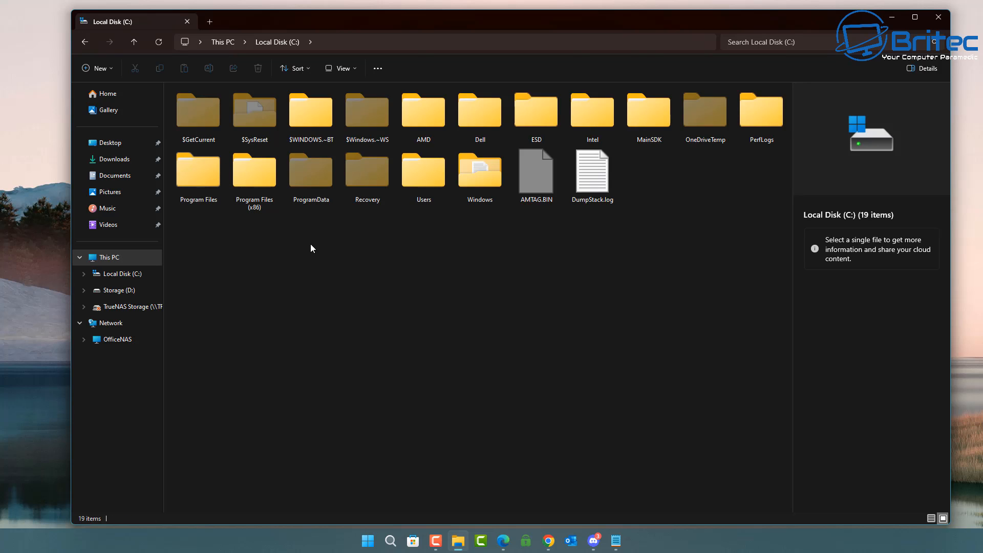
pyautogui.click(342, 68)
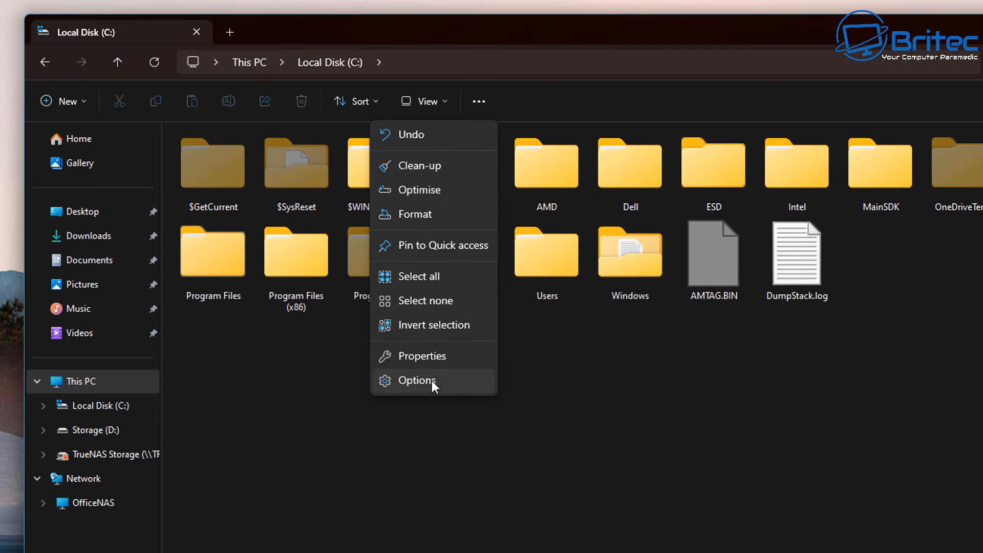
pyautogui.click(416, 381)
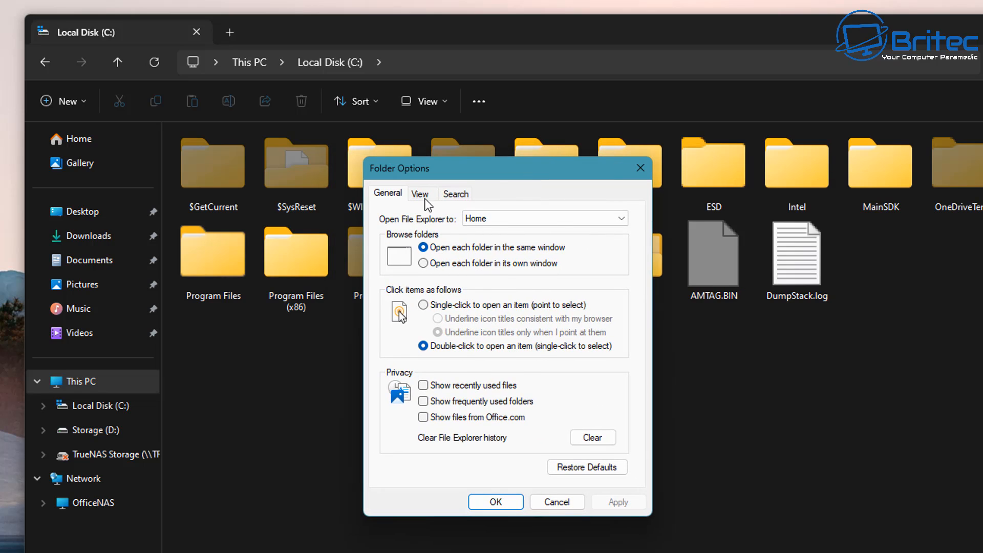
pyautogui.click(421, 193)
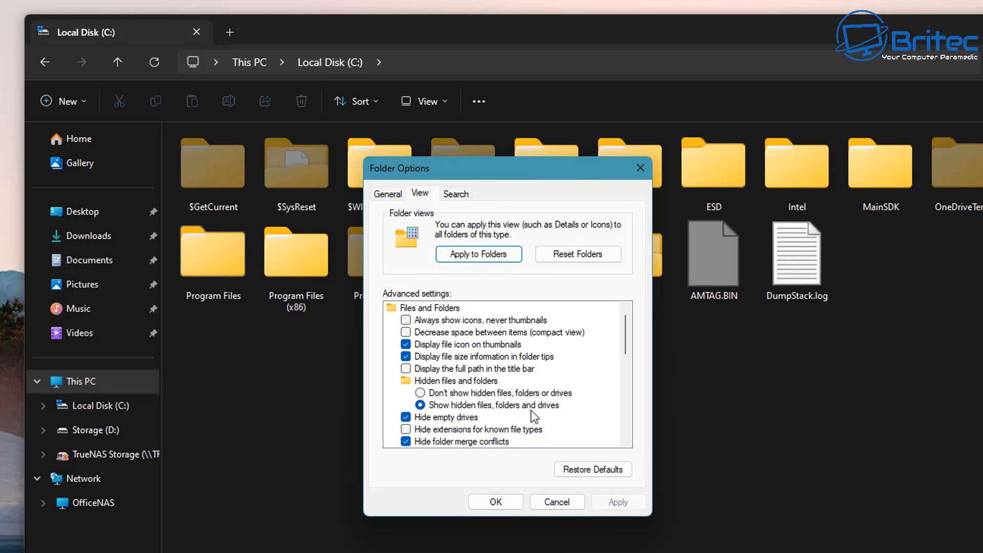
pyautogui.moveTo(621, 183)
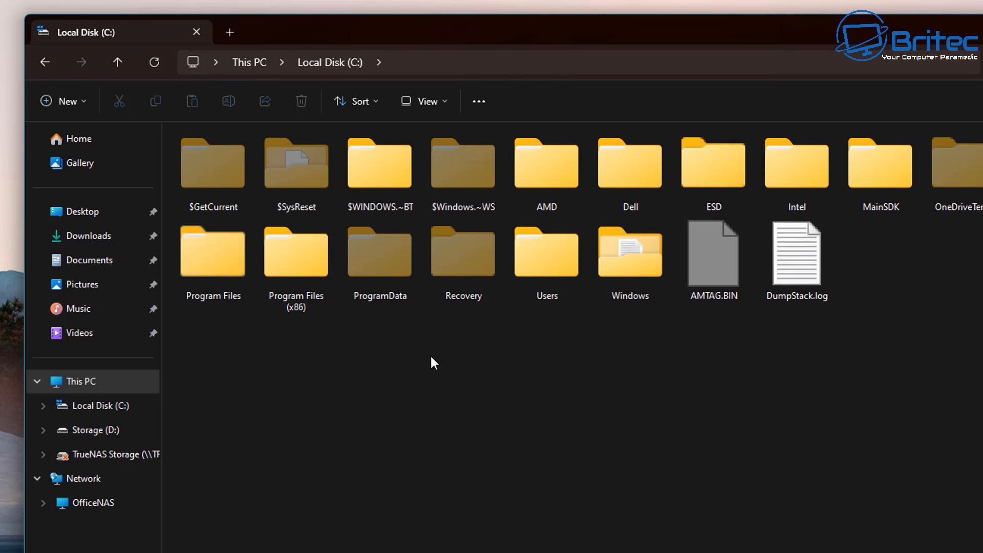
# - Create a new folder named GPO Backup in the root of Local Disk (C:)
pyautogui.rightClick(432, 362)
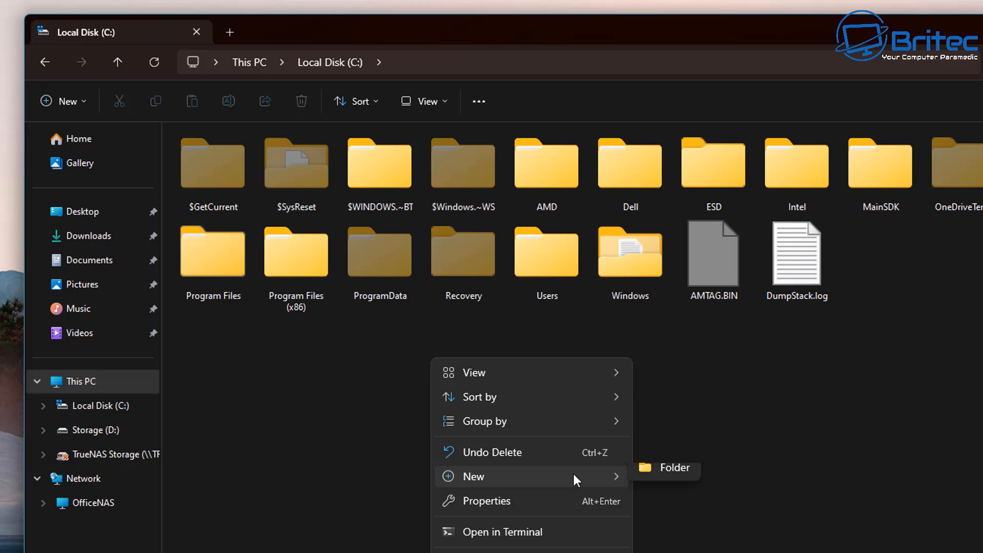
pyautogui.click(675, 468)
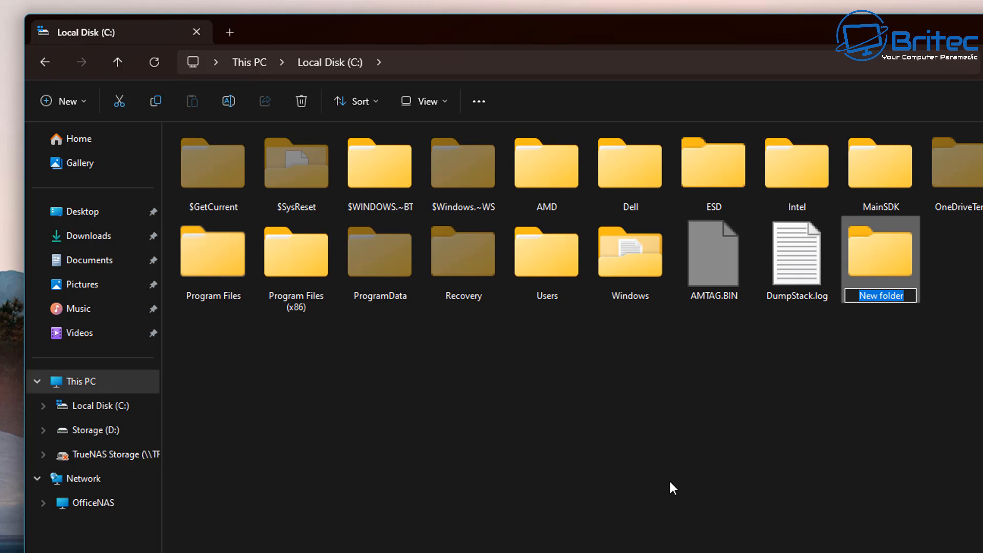
pyautogui.write('GPO Backup')
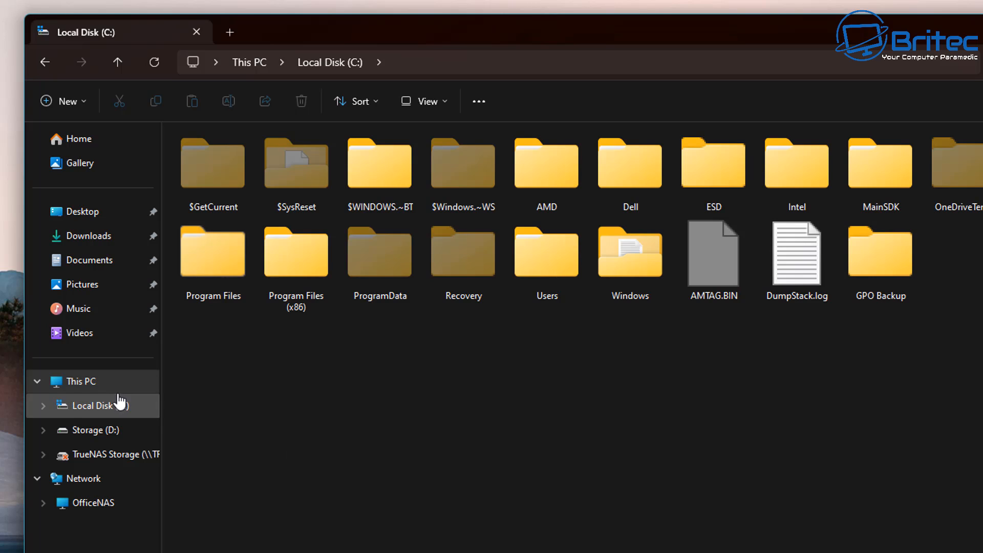
# - Navigate from This PC into C:\Windows\System32\GroupPolicy
pyautogui.click(80, 381)
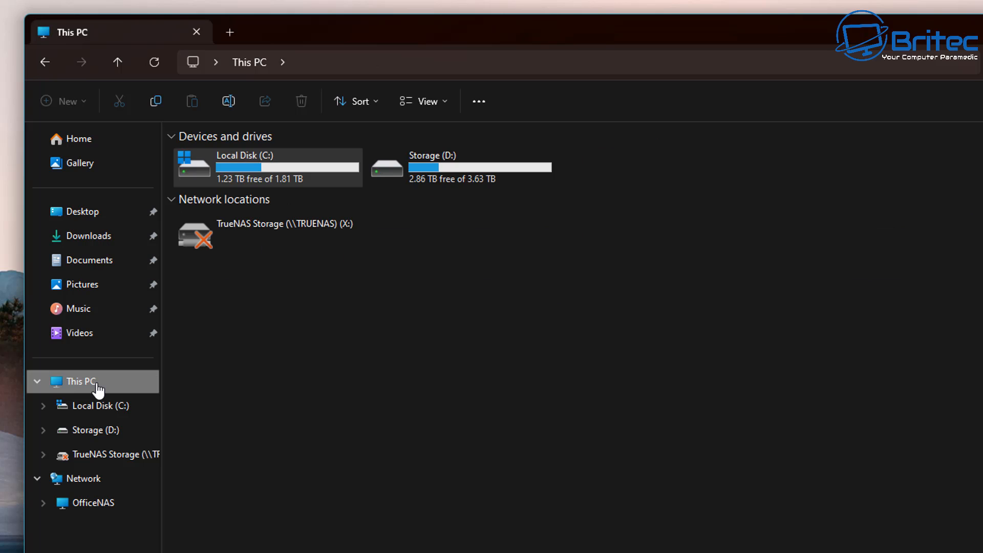
pyautogui.doubleClick(245, 166)
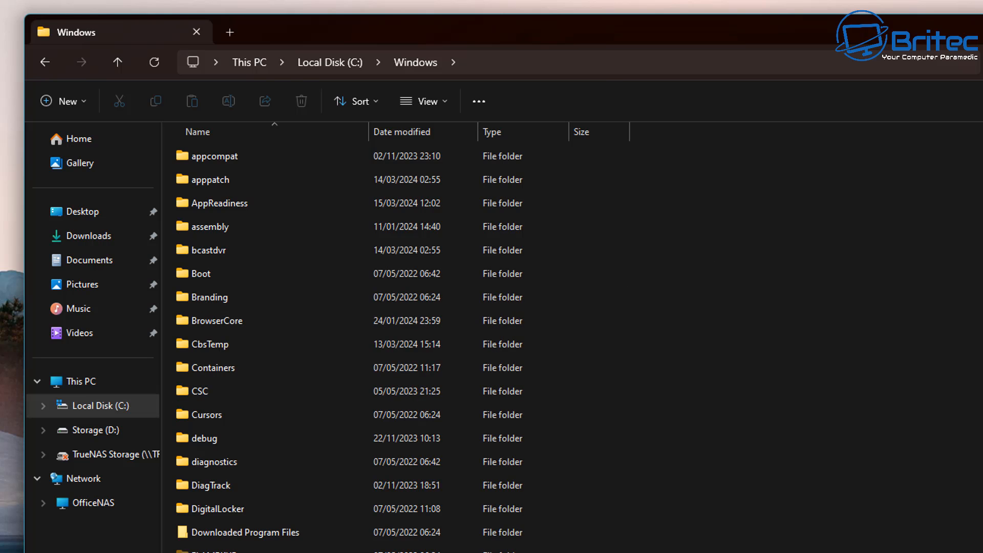
pyautogui.scroll(-3)
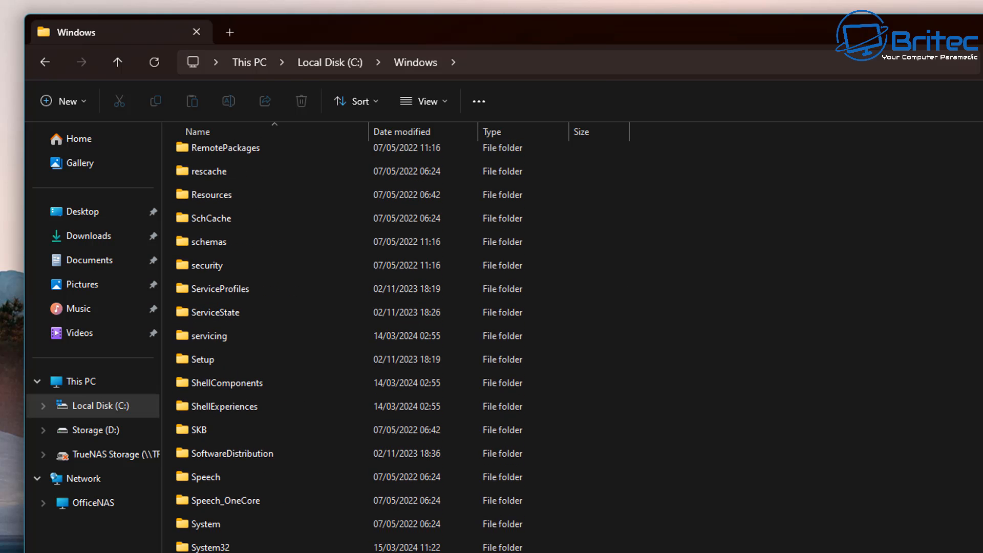
pyautogui.doubleClick(216, 546)
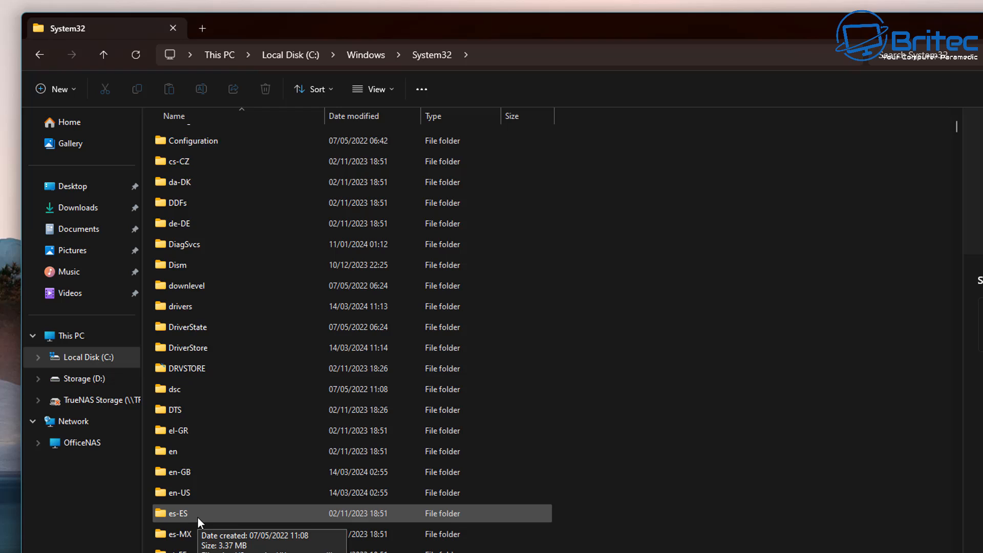
pyautogui.scroll(-3)
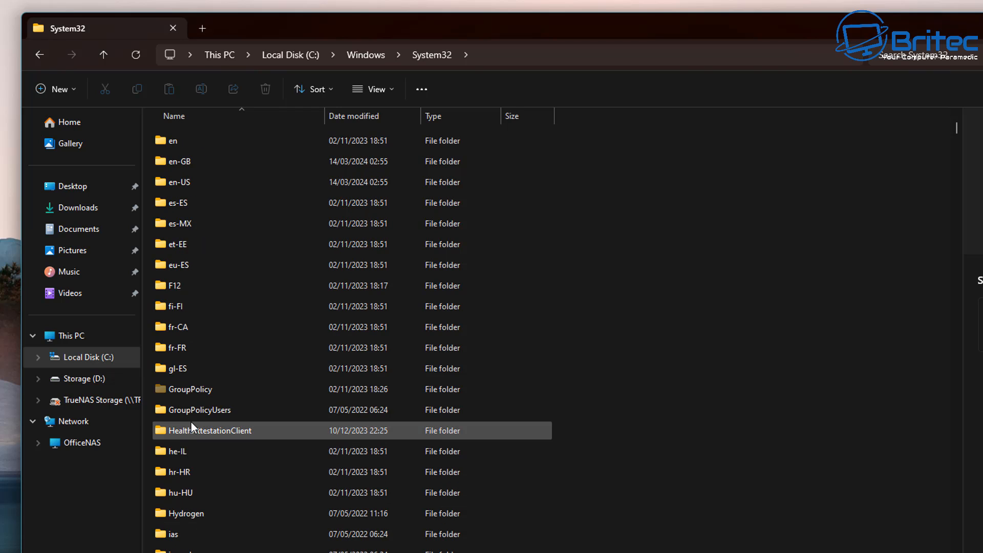
pyautogui.click(188, 389)
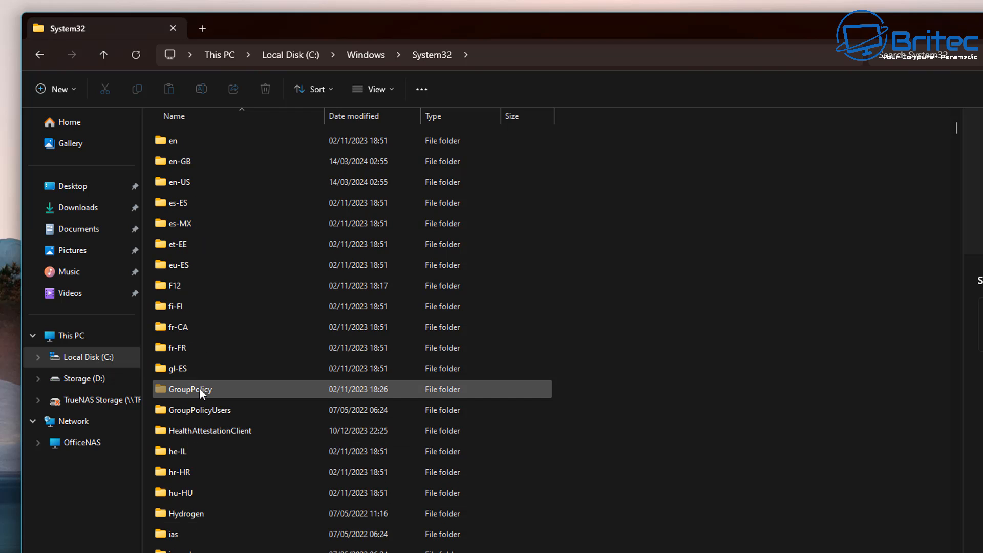
pyautogui.doubleClick(200, 410)
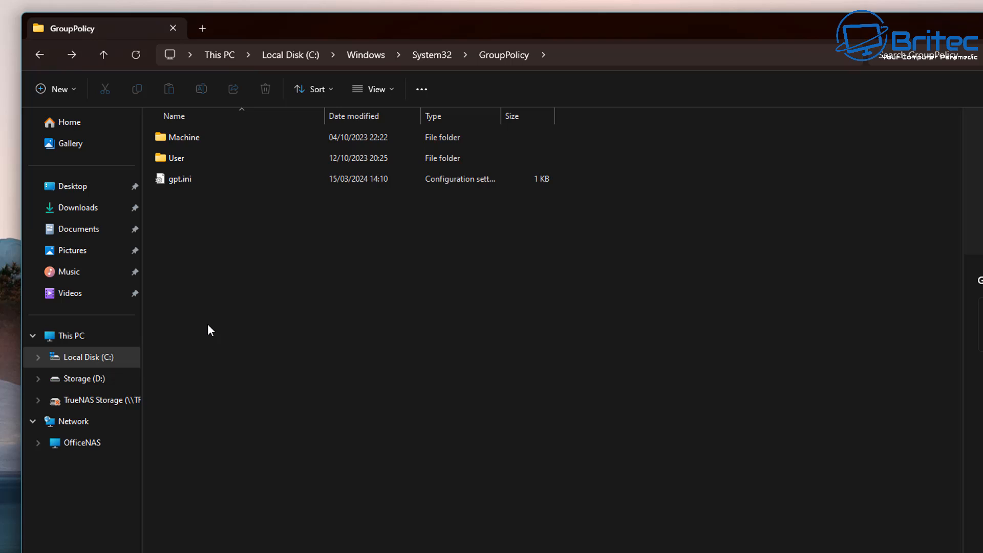
pyautogui.moveTo(183, 206)
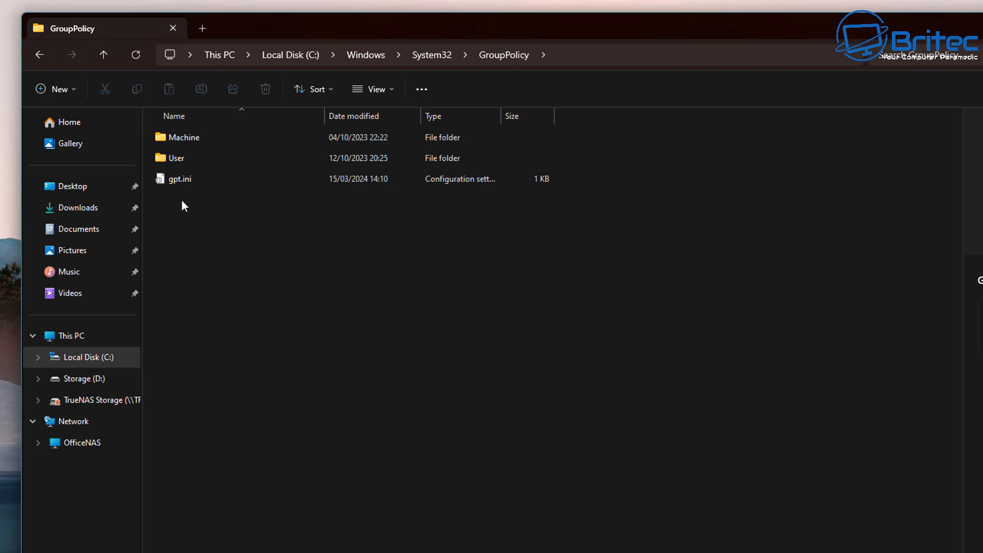
# - Select everything in the GroupPolicy folder — Machine, User and gpt.ini
pyautogui.click(177, 158)
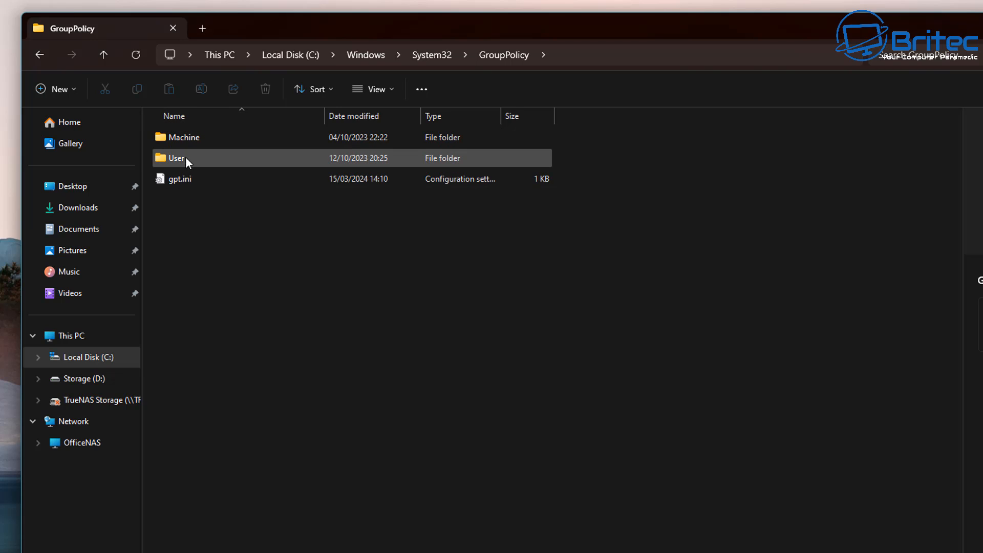
pyautogui.press('ctrl+a')
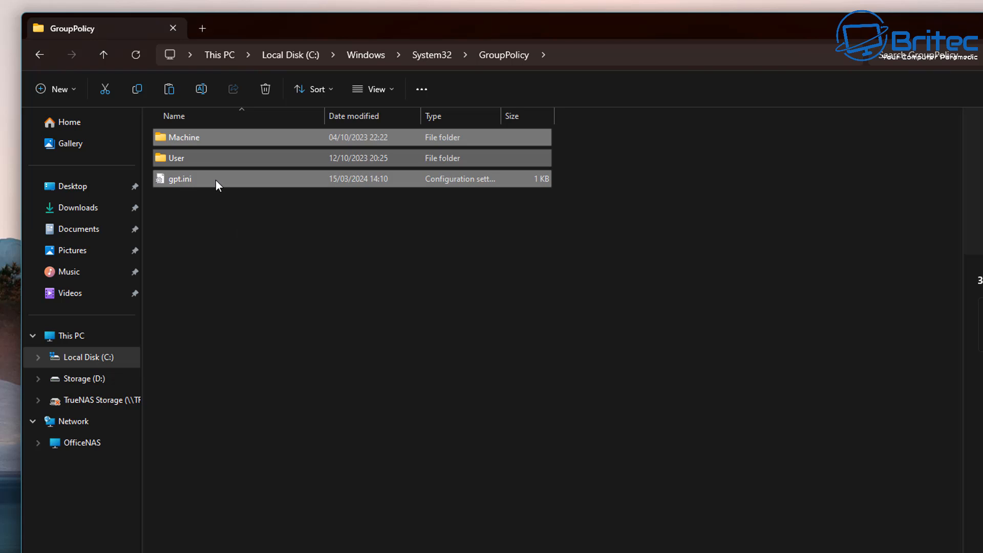
# - Copy the selected GroupPolicy contents and paste them into C:\GPO Backup
pyautogui.rightClick(180, 178)
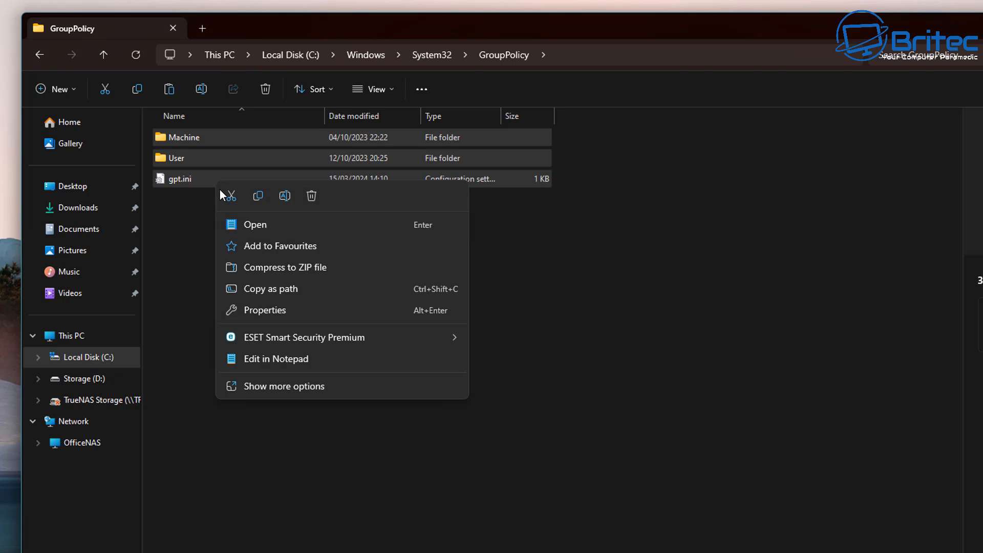
pyautogui.moveTo(257, 195)
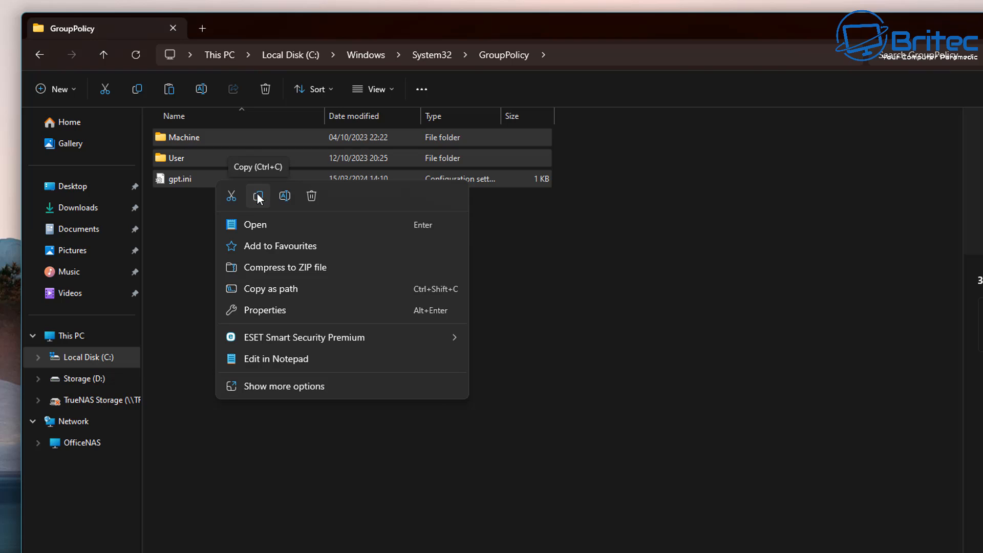
pyautogui.click(258, 195)
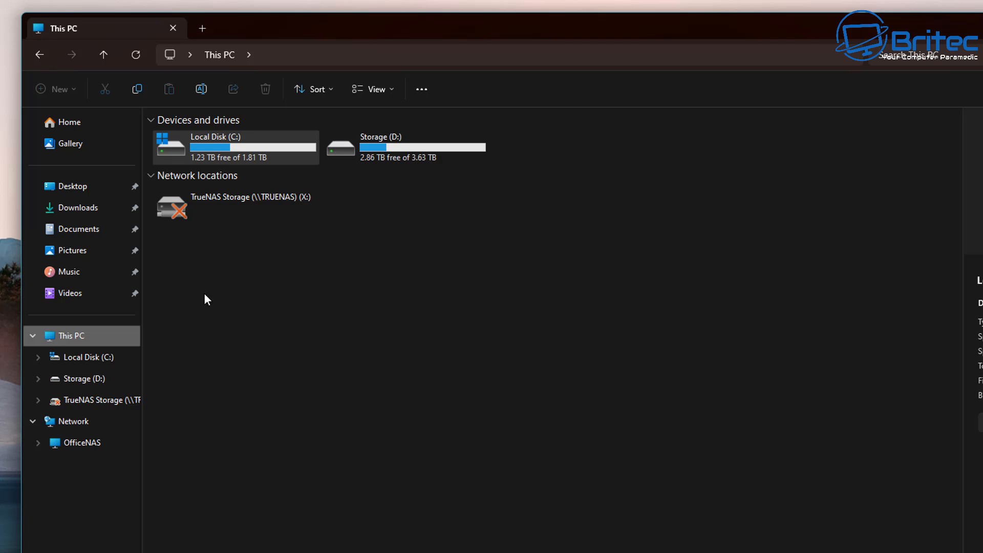
pyautogui.doubleClick(235, 147)
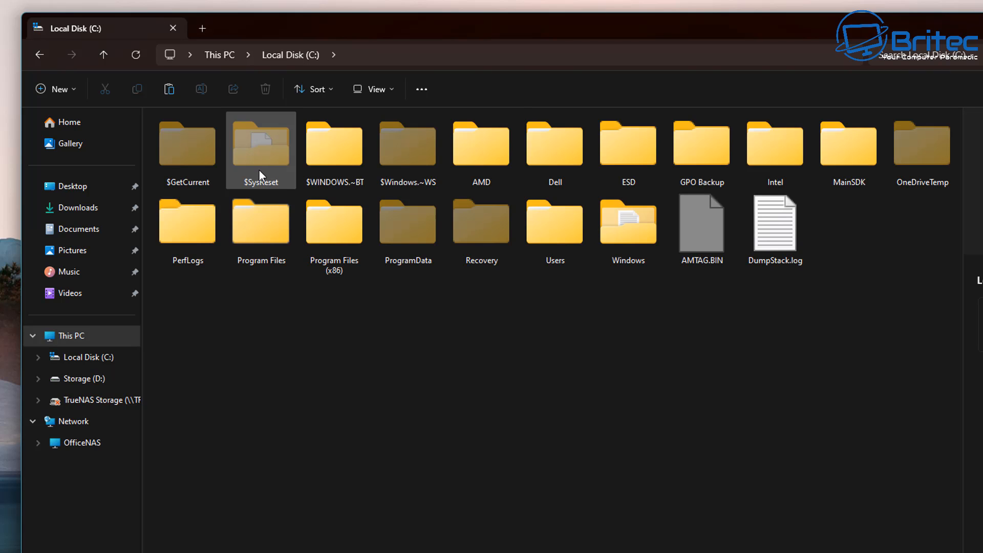
pyautogui.doubleClick(700, 144)
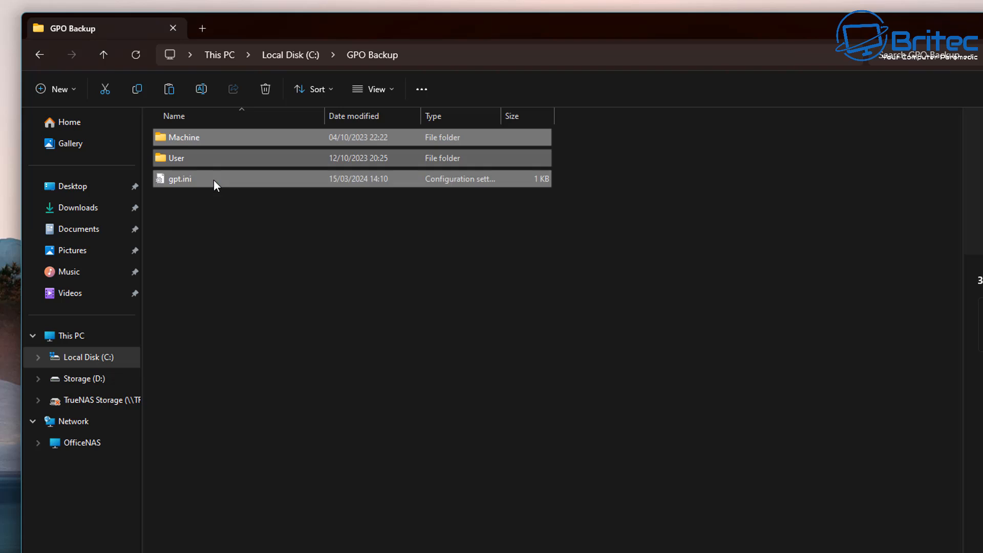
pyautogui.click(207, 195)
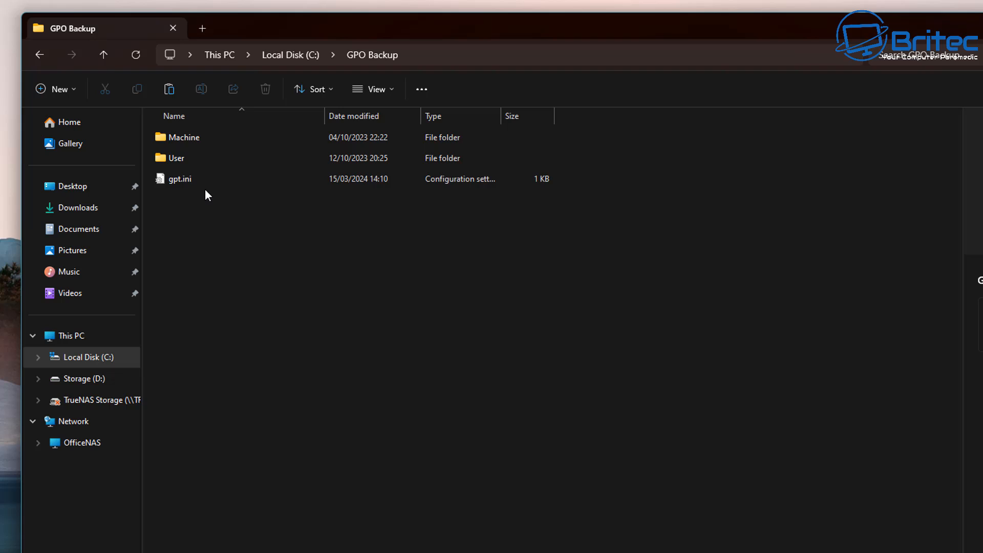
# - Verify the copied Machine folder contains Registry.pol, then go back to the C: drive
pyautogui.doubleClick(185, 136)
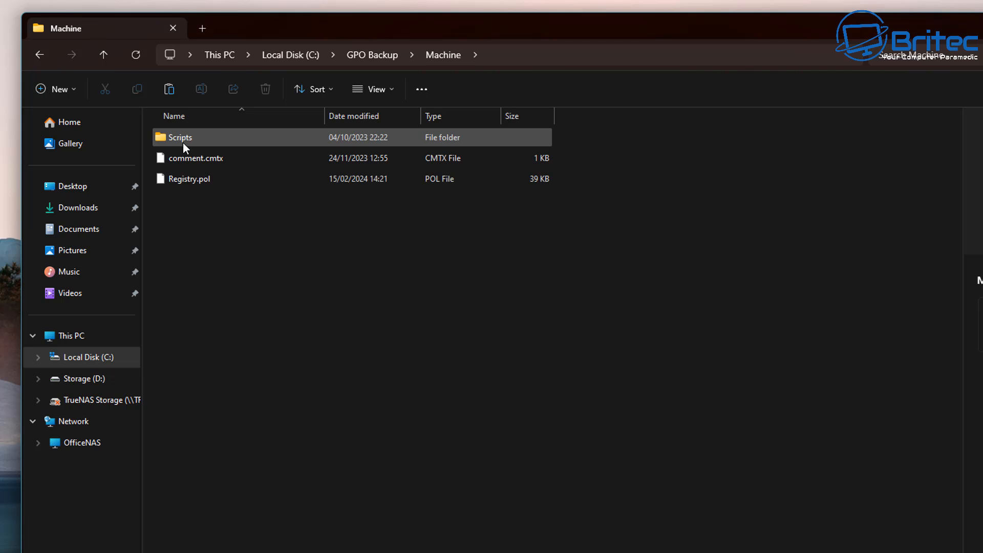
pyautogui.click(189, 178)
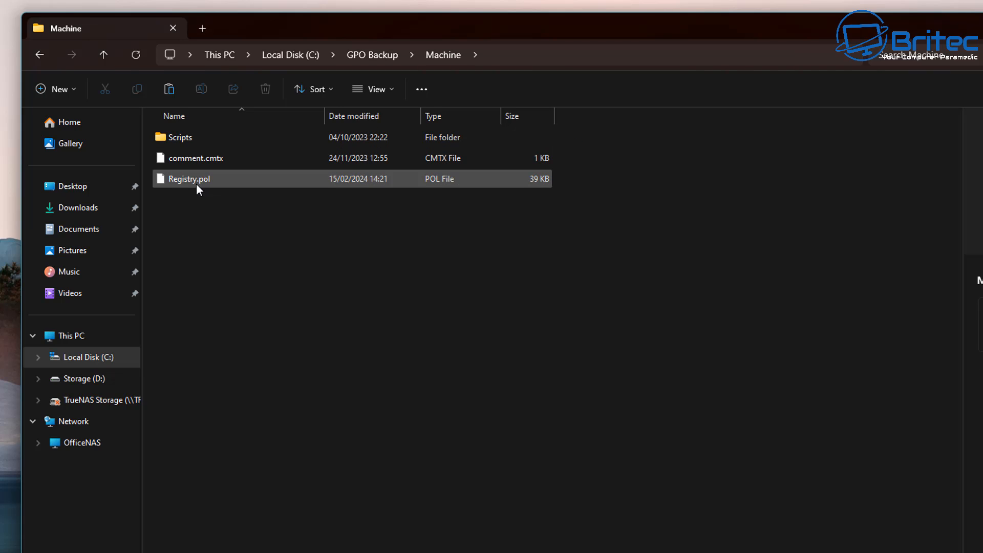
pyautogui.moveTo(196, 182)
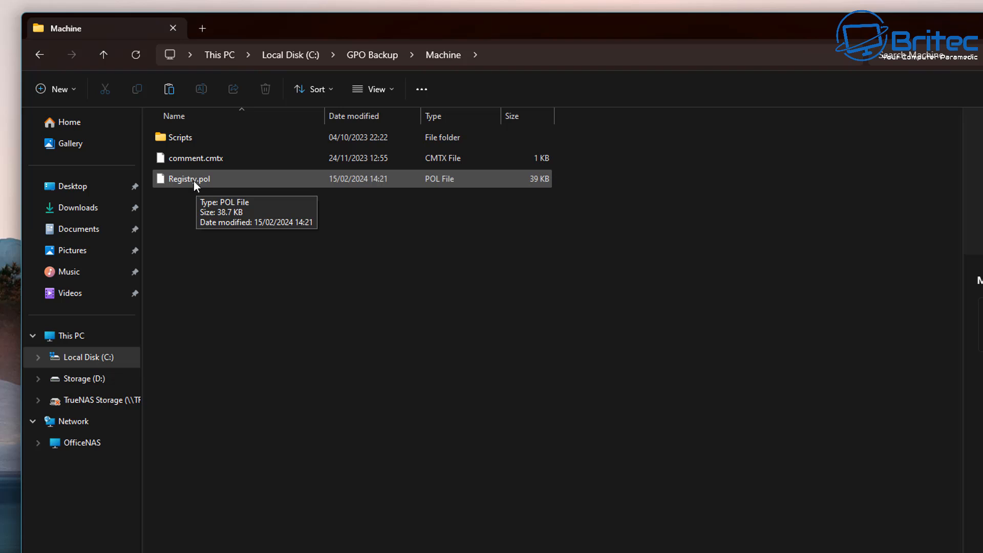
pyautogui.click(39, 54)
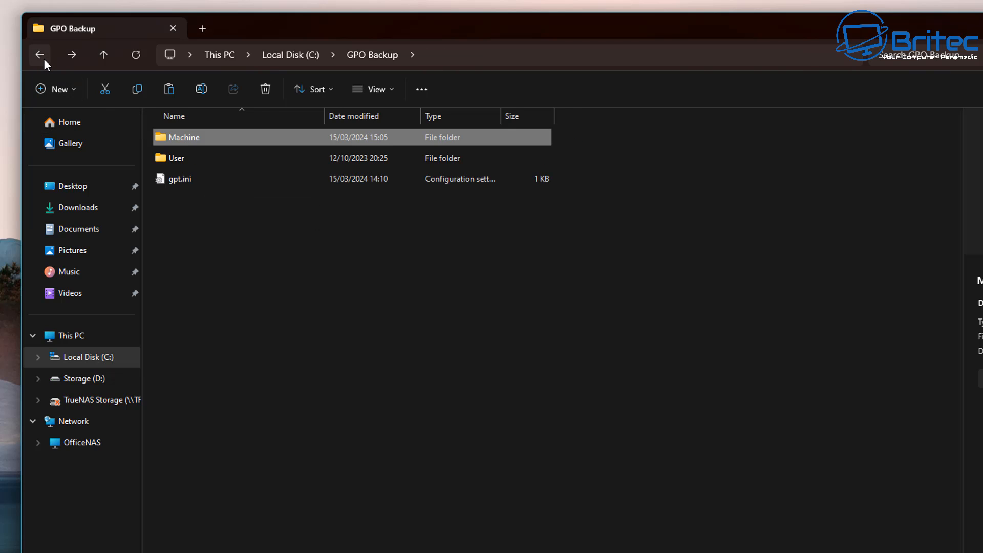
pyautogui.click(38, 54)
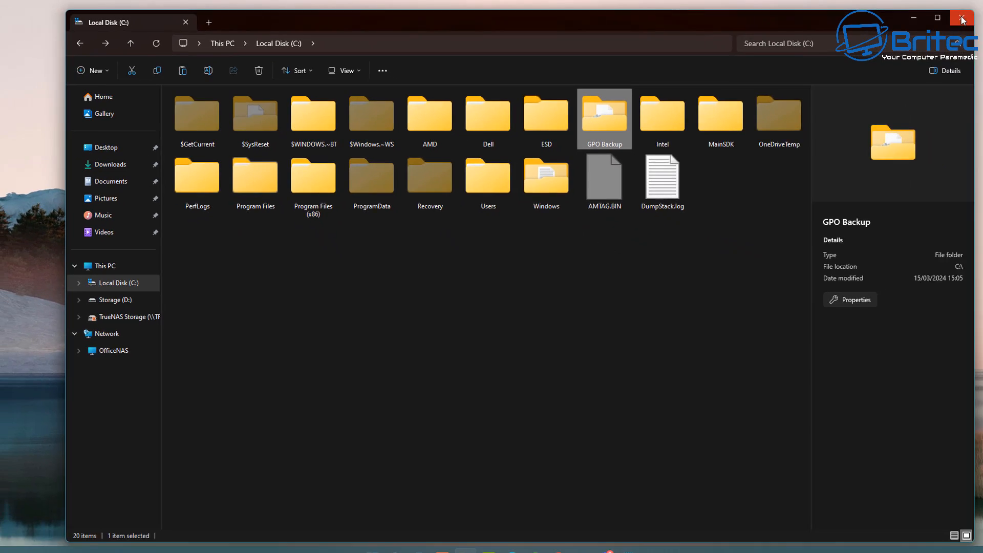
# - Close the File Explorer window, leaving the desktop
pyautogui.click(962, 18)
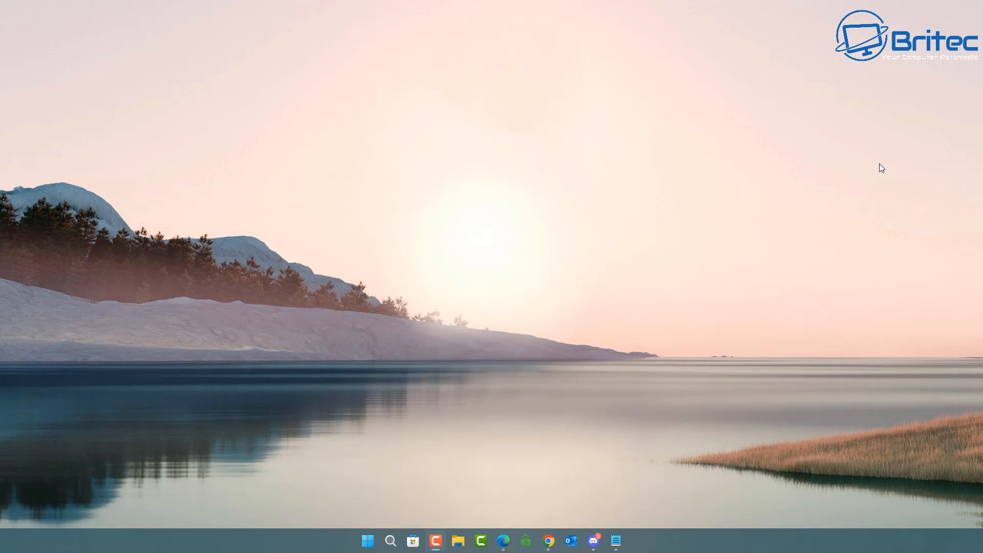
pyautogui.moveTo(450, 512)
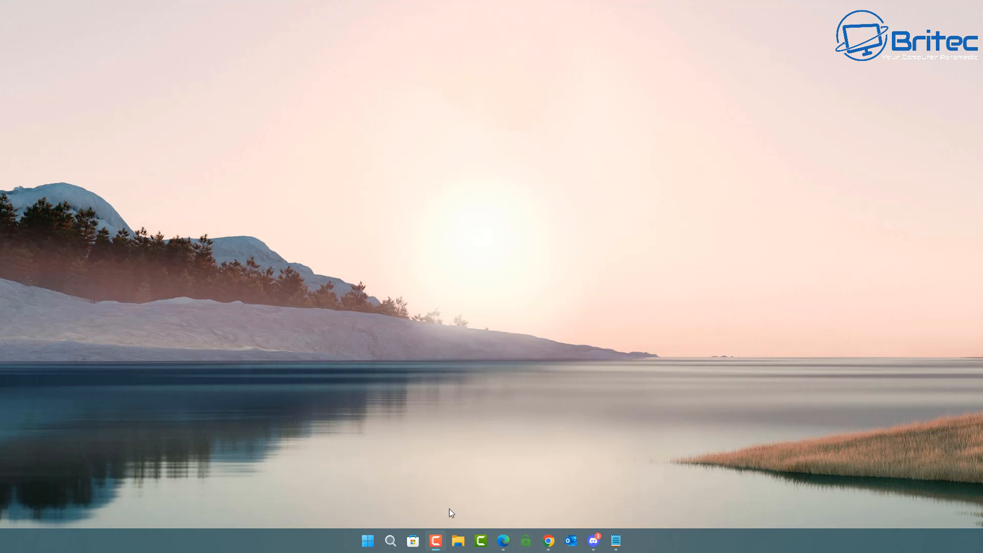
pyautogui.moveTo(404, 502)
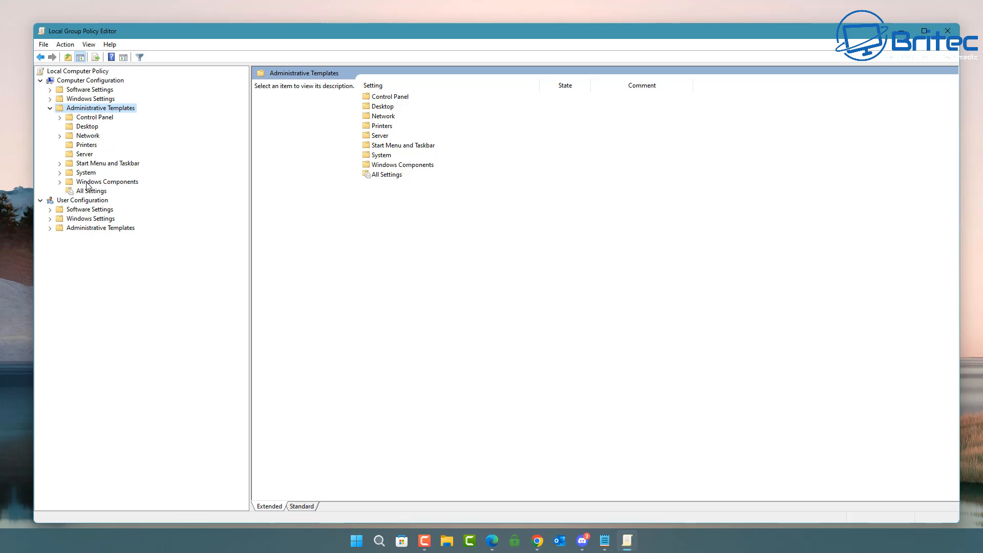
# - List All Settings under Administrative Templates, scroll through the Disabled and Enabled policies, then close the editor
pyautogui.click(93, 190)
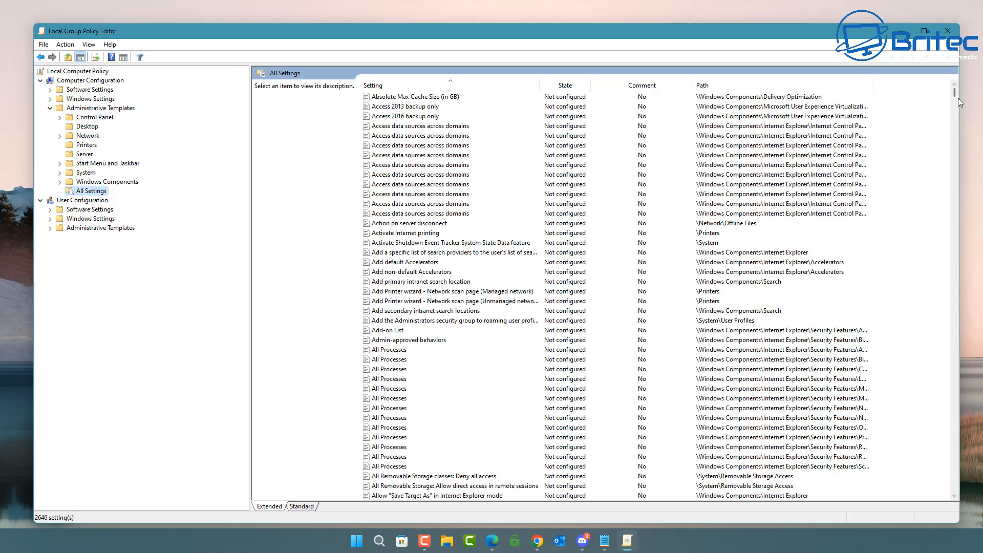
pyautogui.moveTo(899, 195)
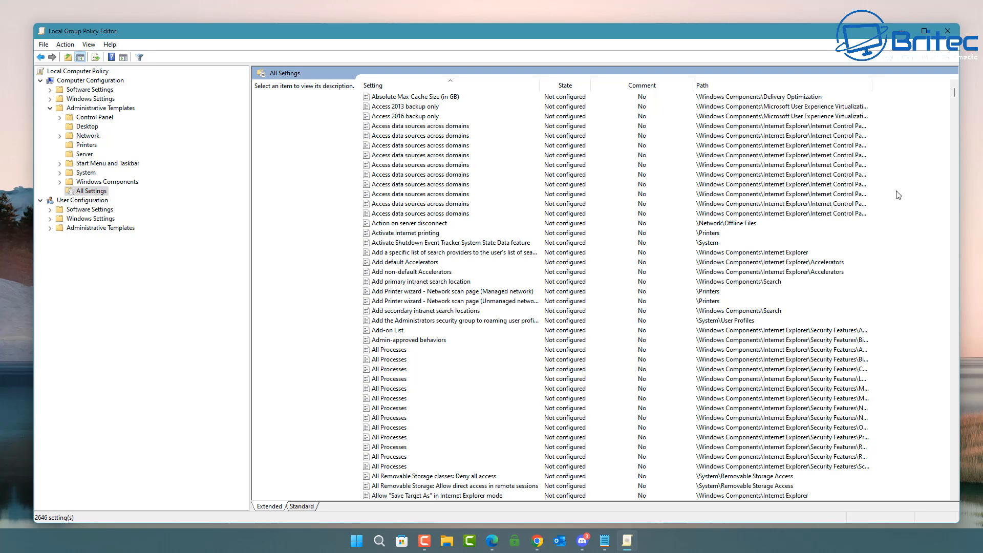
pyautogui.scroll(-3)
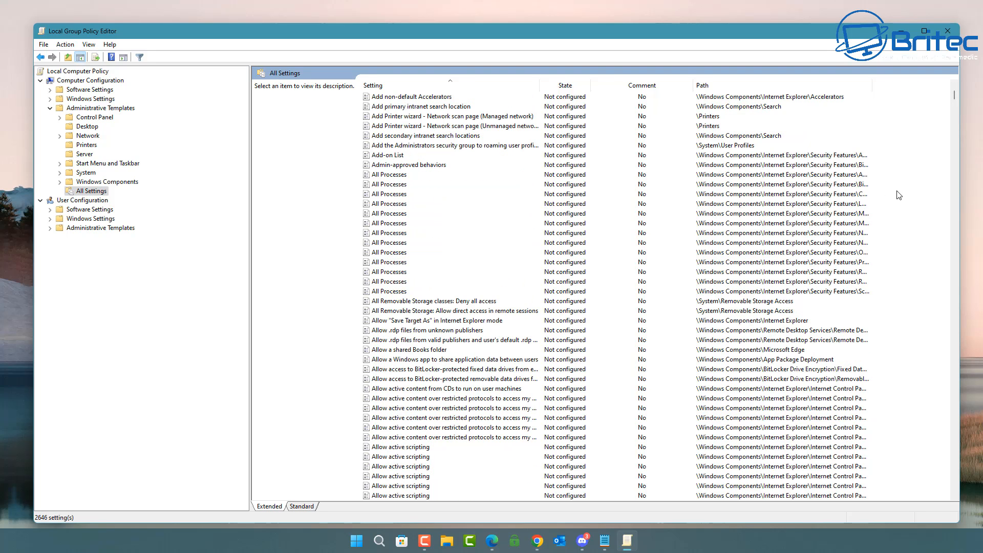
pyautogui.scroll(-3)
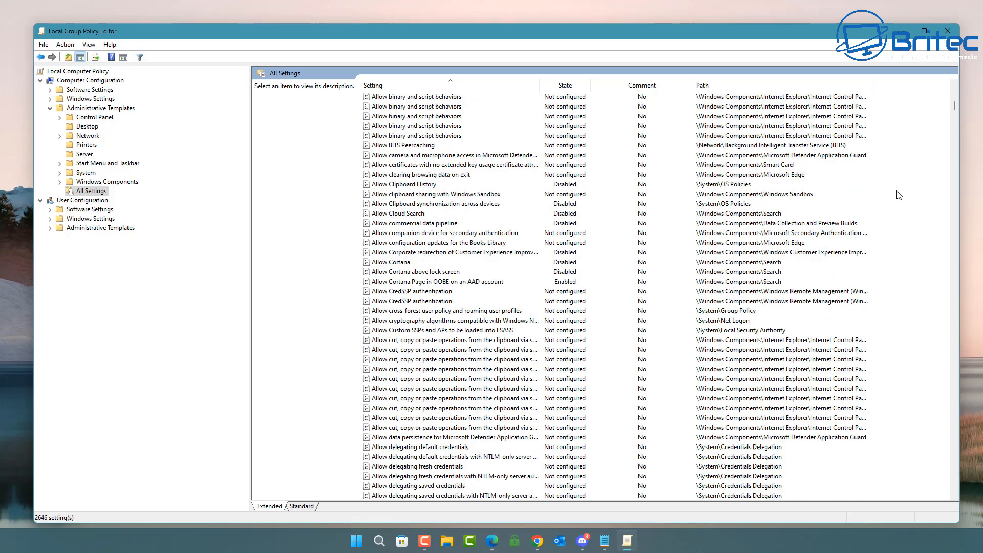
pyautogui.moveTo(658, 98)
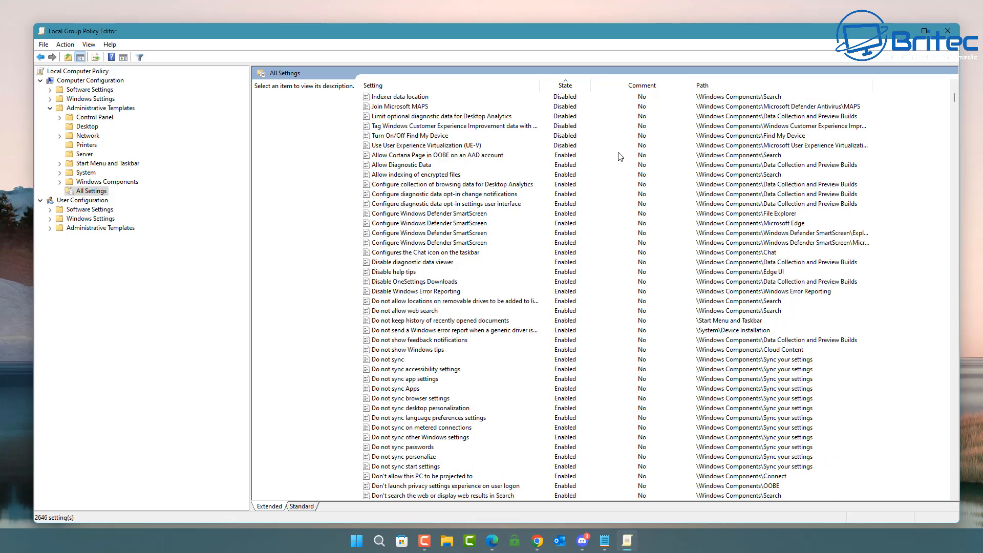
pyautogui.scroll(-3)
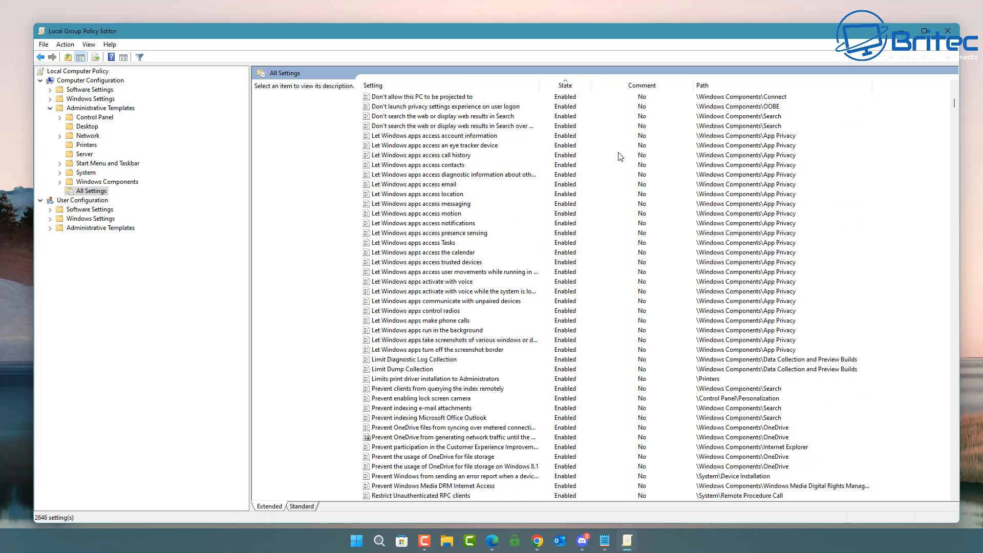
pyautogui.scroll(-3)
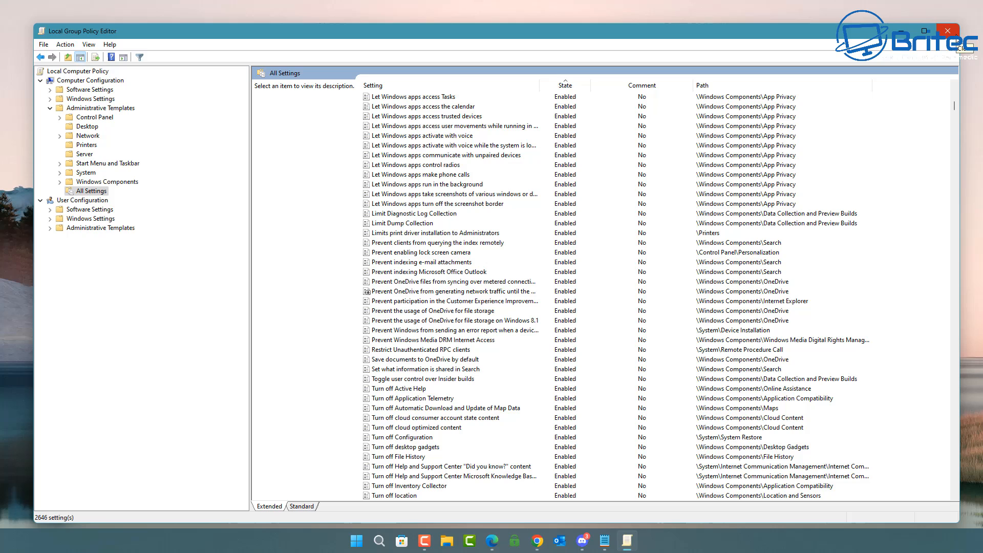
pyautogui.click(946, 30)
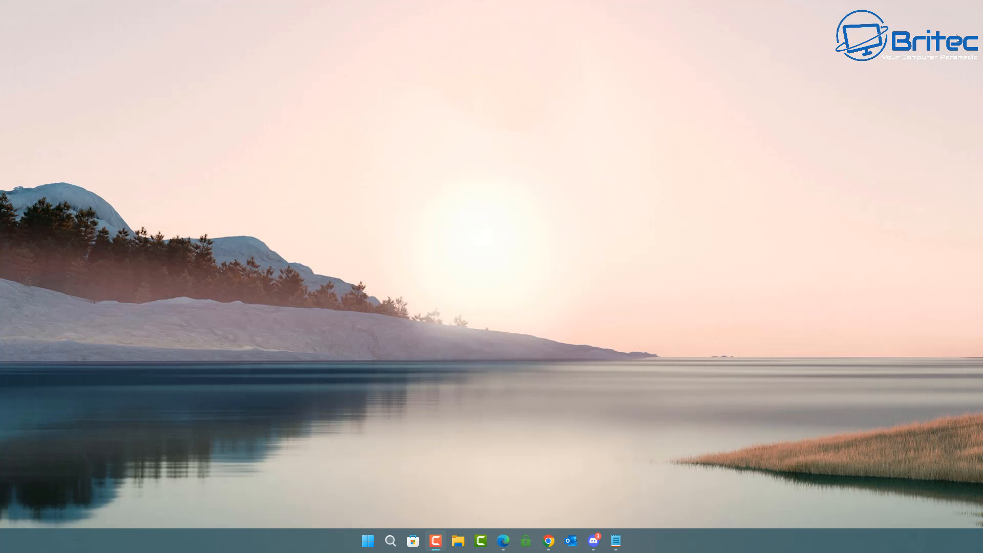